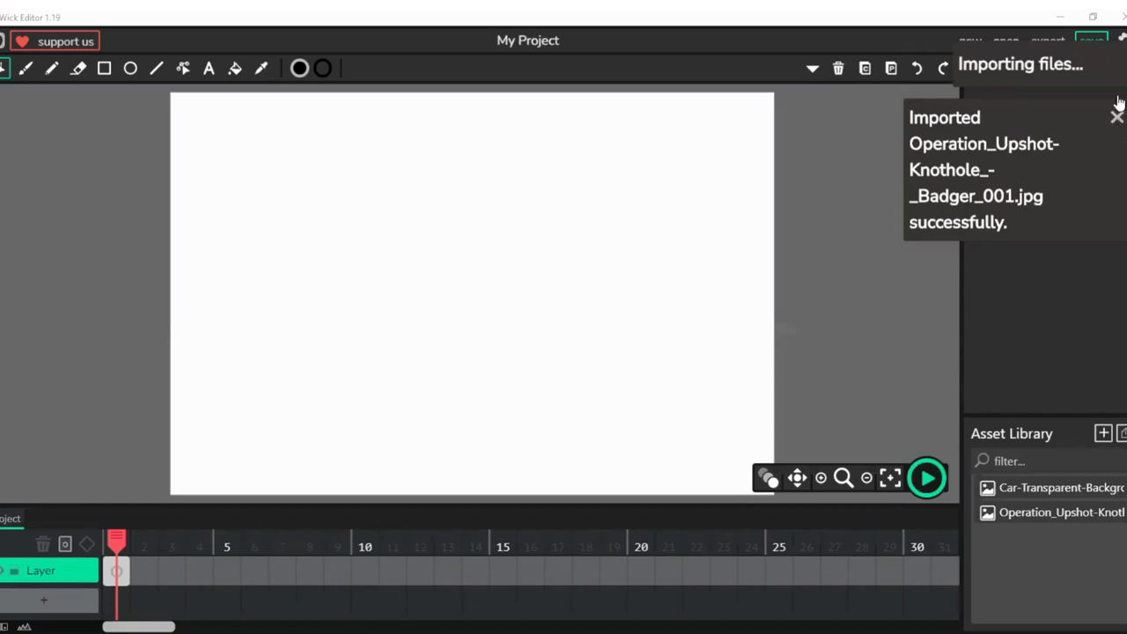
- Add the imported car picture to the stage and shrink it into the bottom-left corner
click(1116, 114)
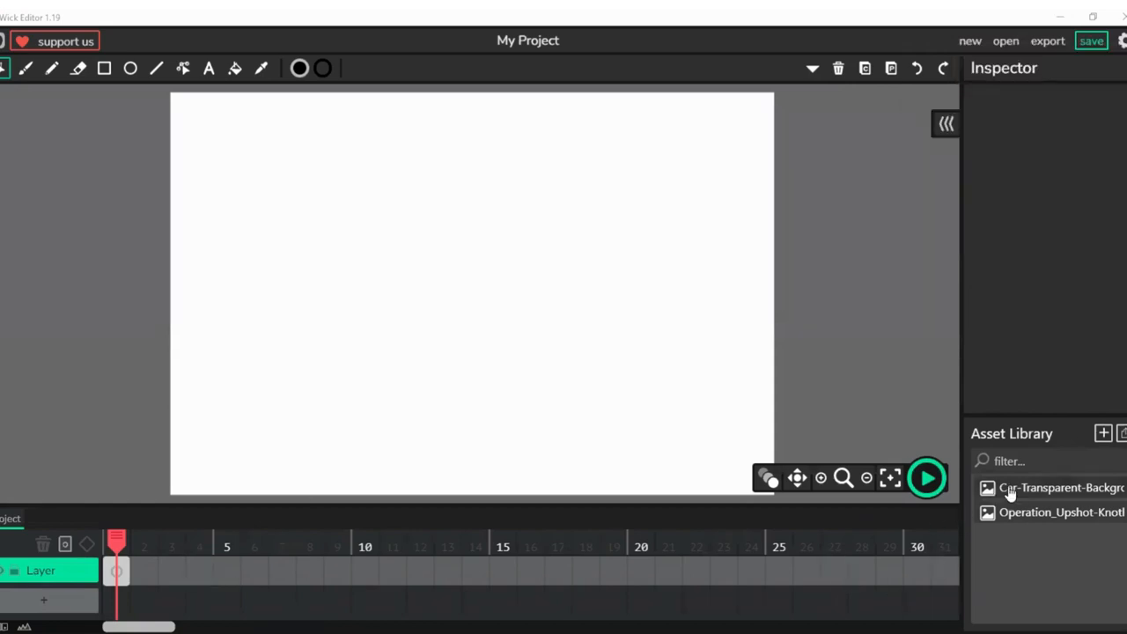
click(1060, 486)
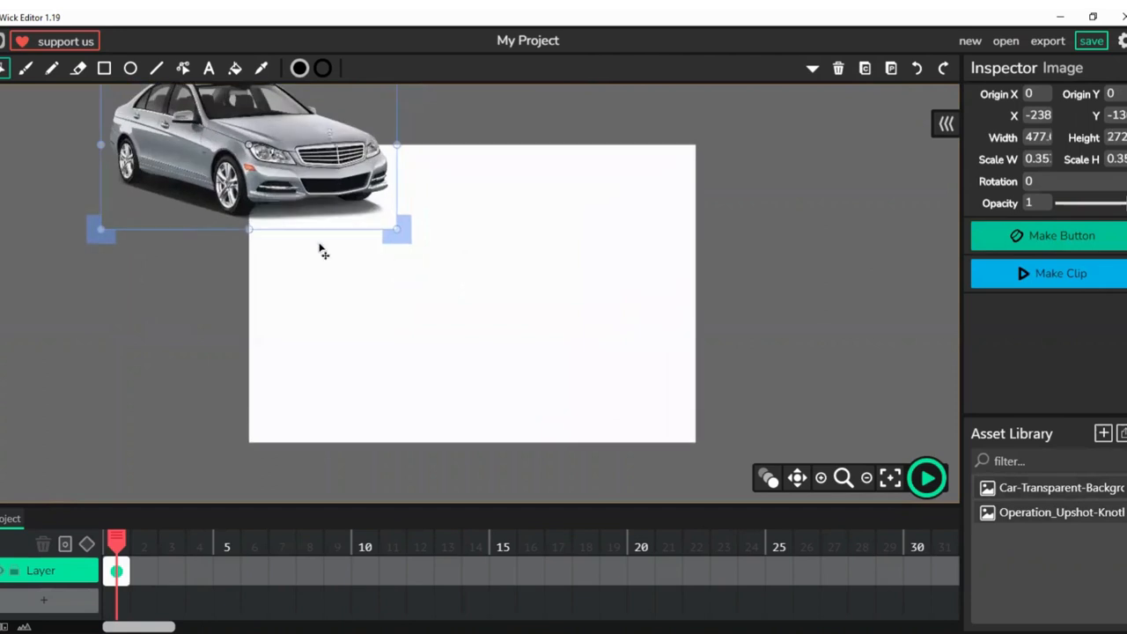
drag(250, 155, 395, 361)
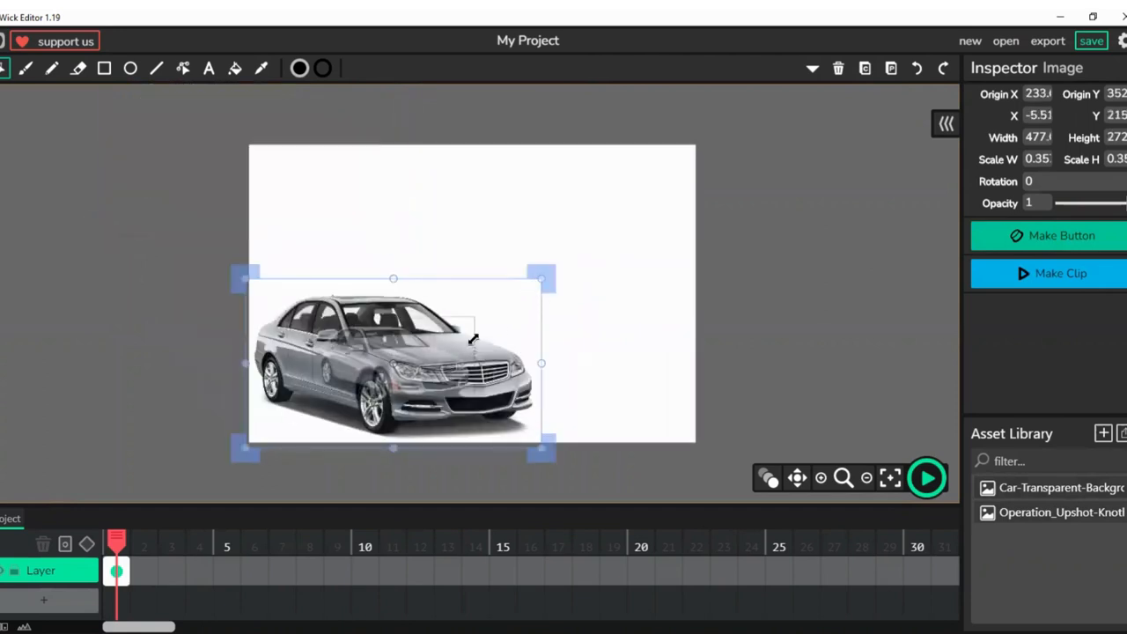
drag(542, 451, 468, 420)
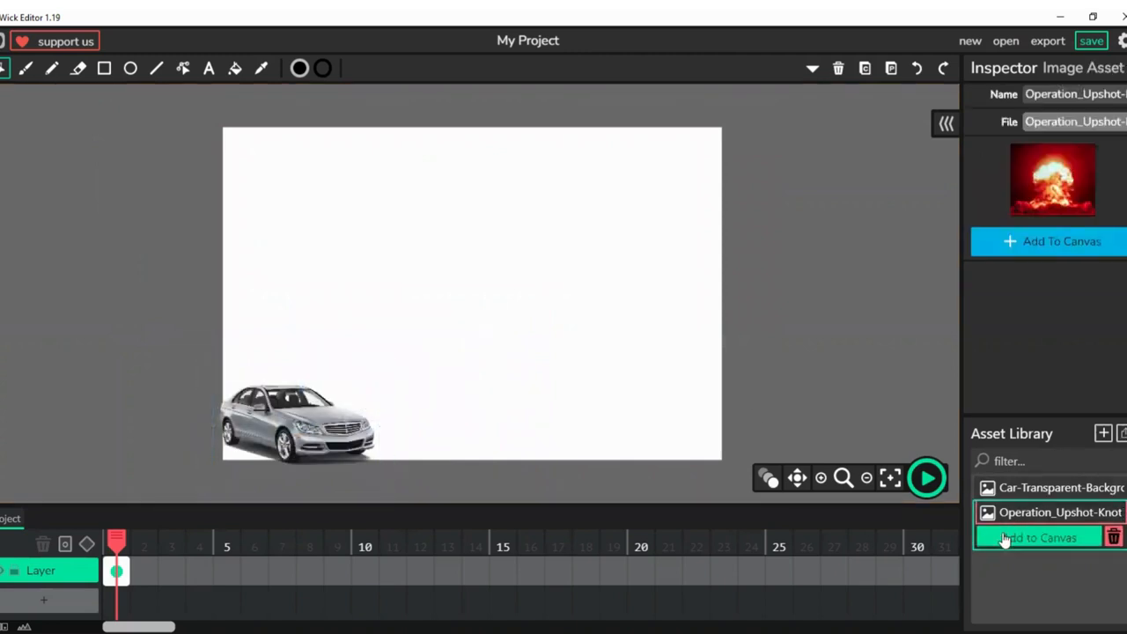
click(1057, 486)
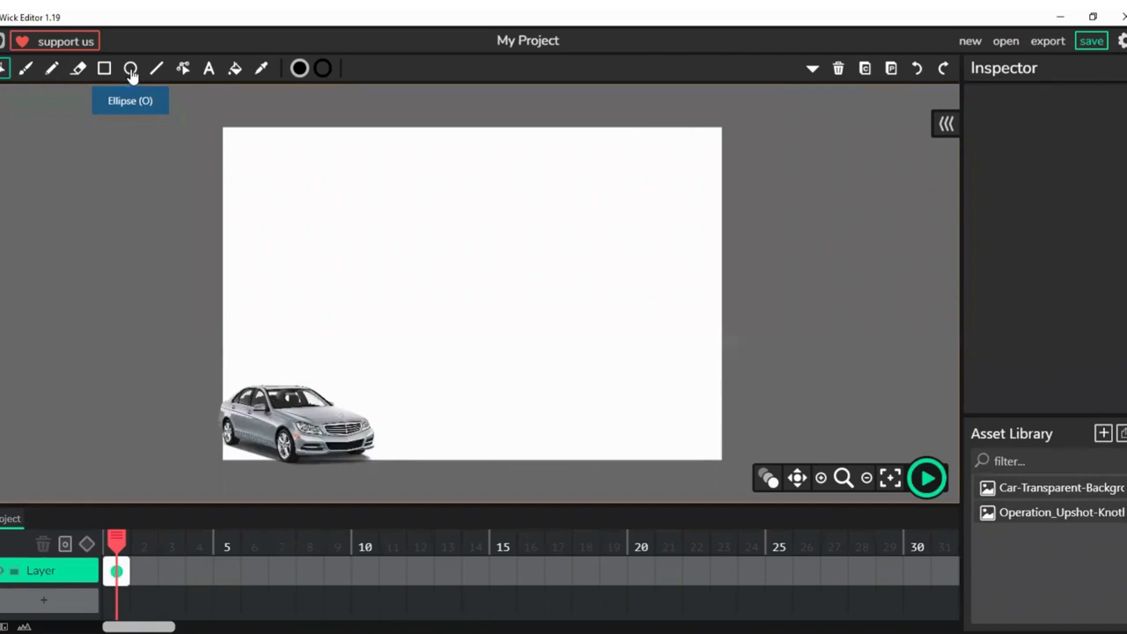
- Draw a red-filled circle above the car and stretch the first frame to 10 frames
drag(303, 229, 303, 265)
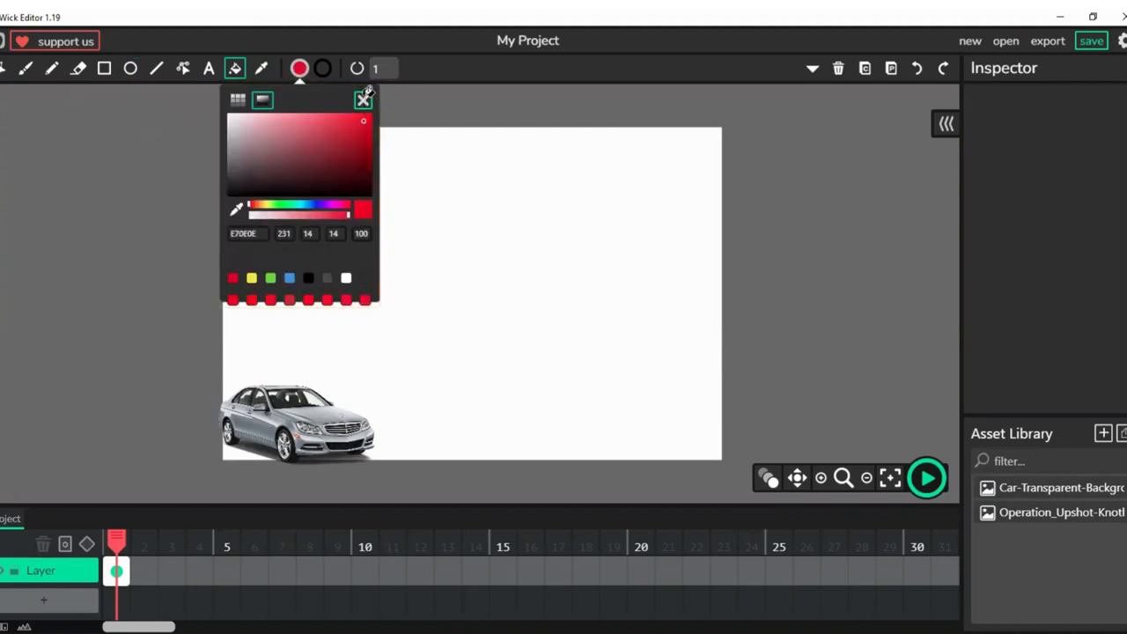
click(363, 98)
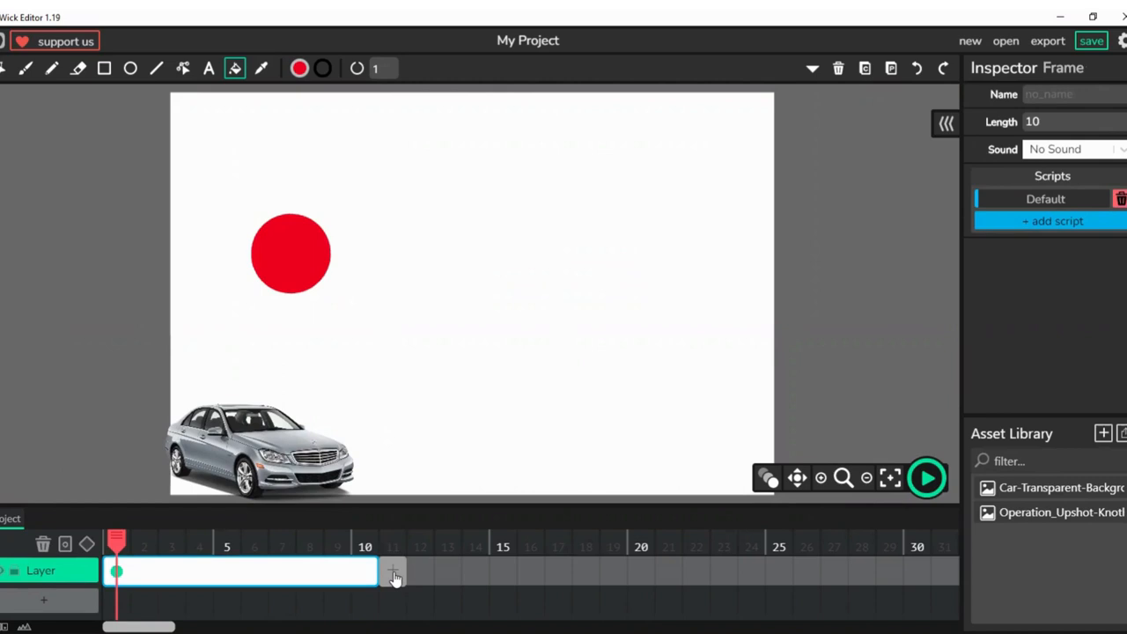
mouse_move(402, 579)
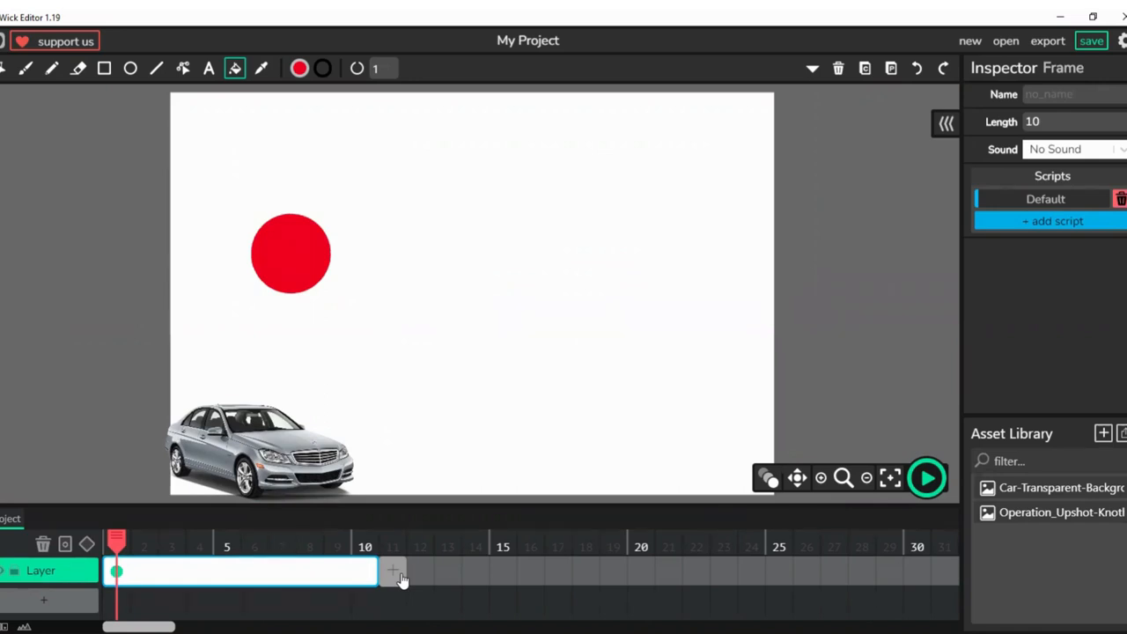
- Turn on onion skinning and insert a second keyframe at frame 11
click(393, 571)
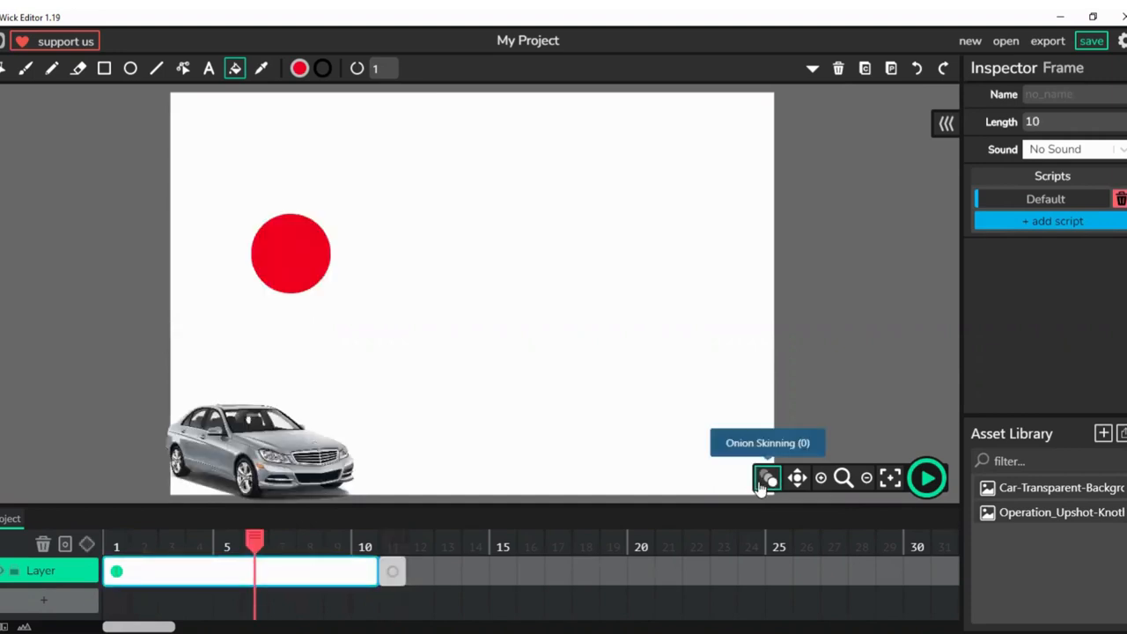
click(764, 477)
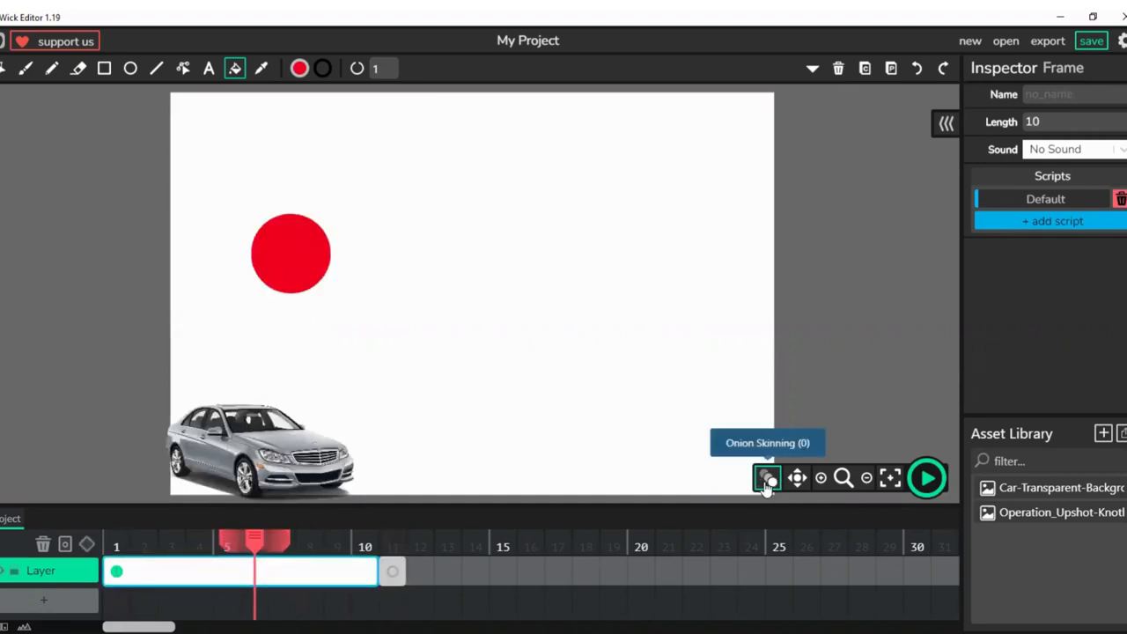
click(391, 546)
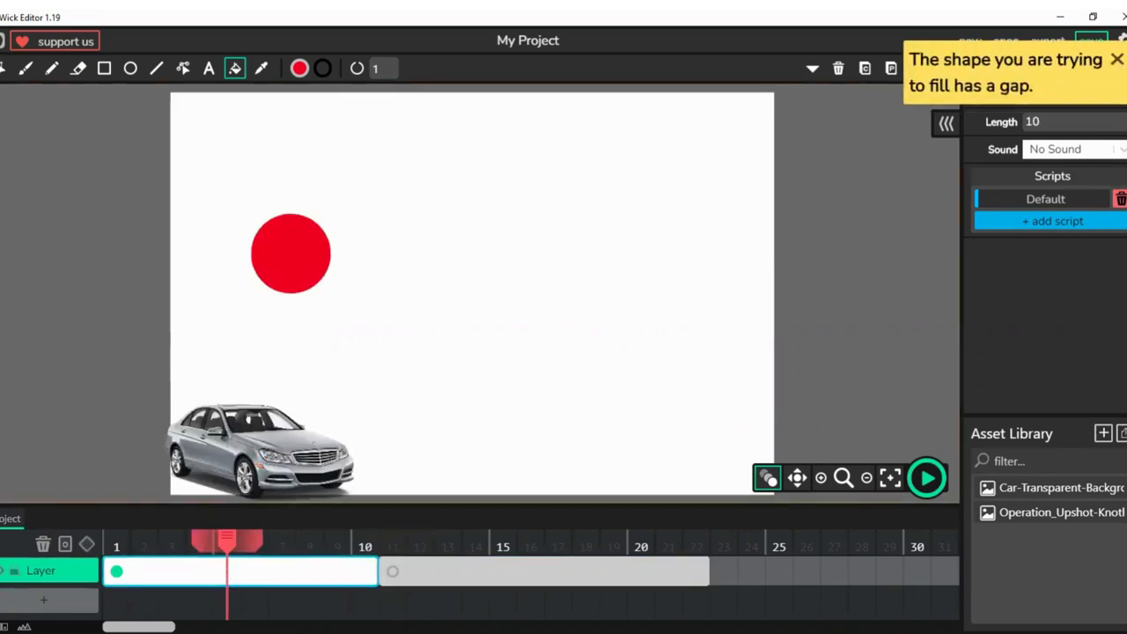
click(264, 449)
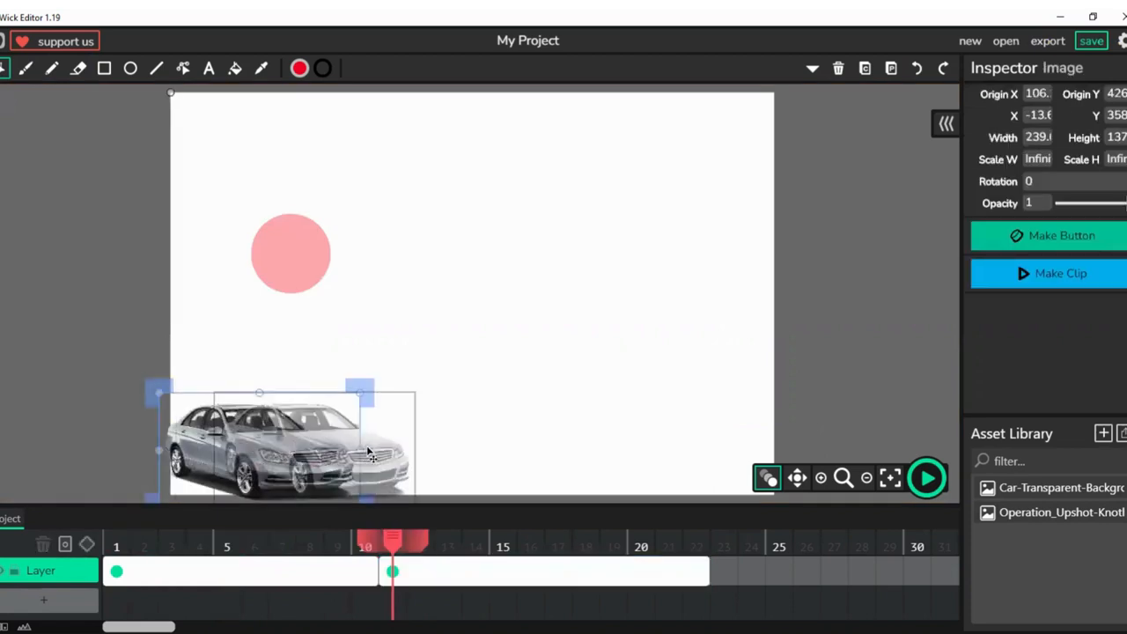
drag(291, 443, 378, 444)
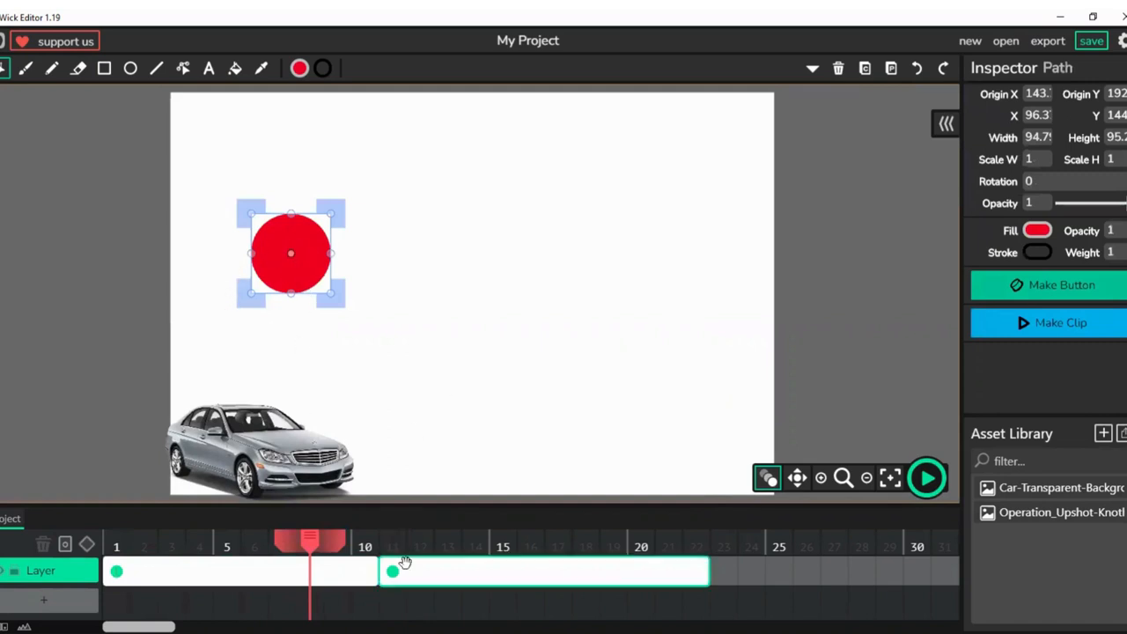
- Move the car right and the red circle down-right in frame 11, scrubbing to check the motion
drag(310, 537, 391, 537)
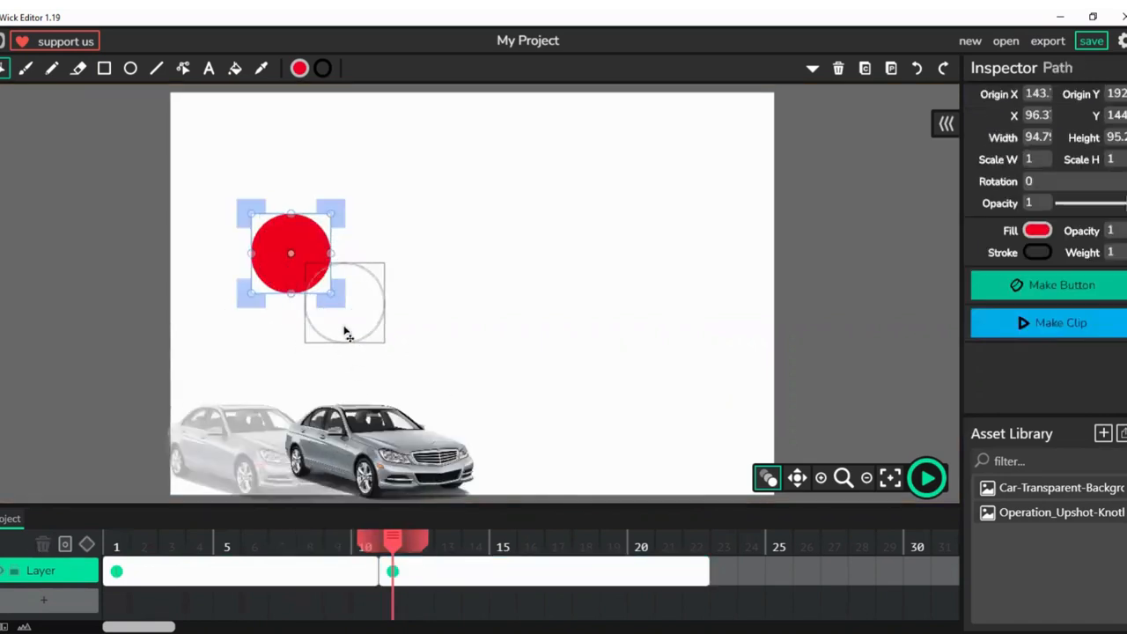
drag(291, 253, 359, 321)
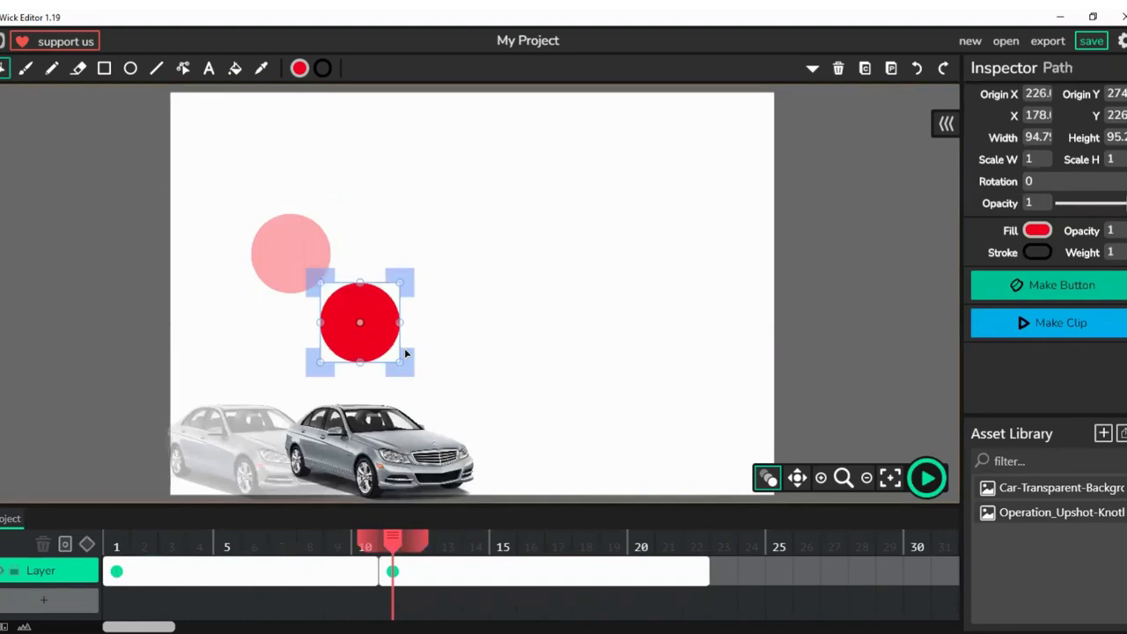
mouse_move(479, 370)
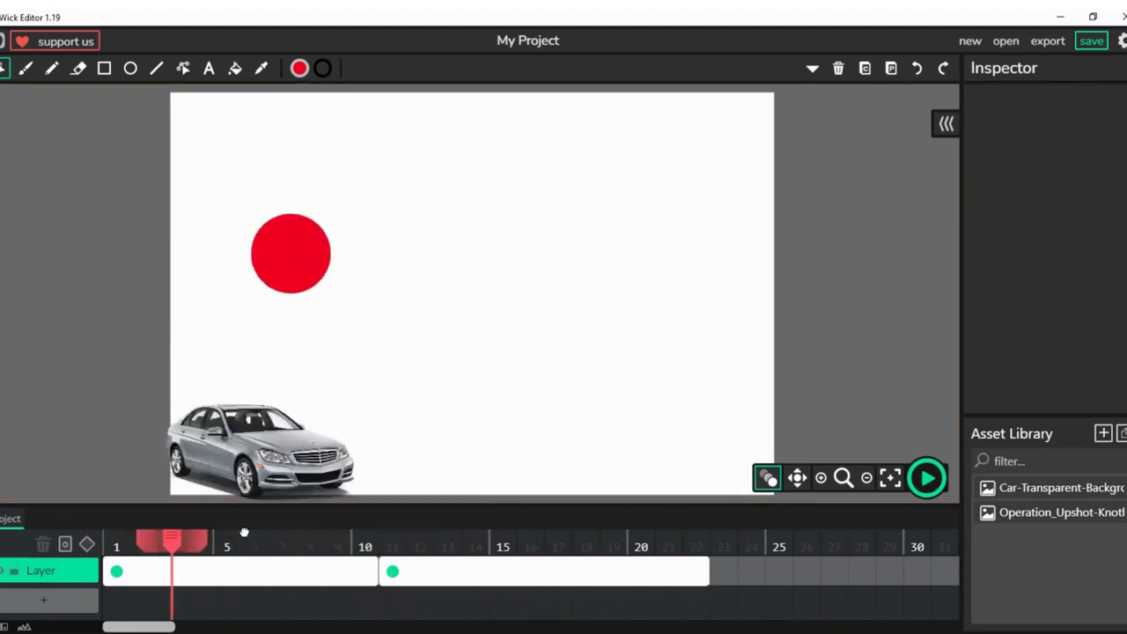
drag(172, 538, 363, 537)
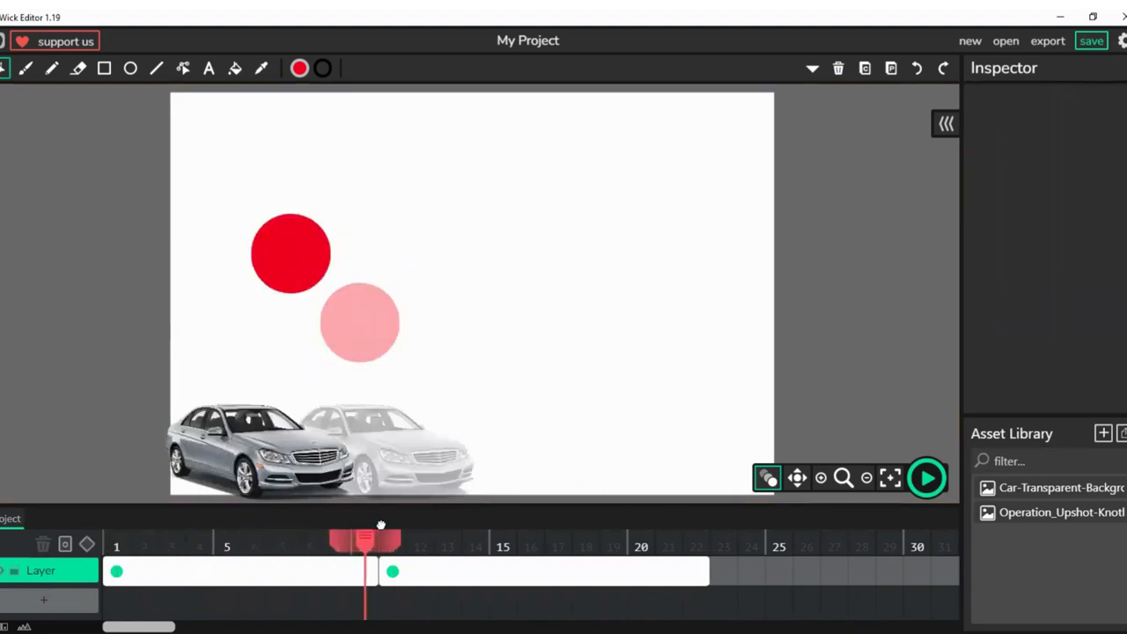
- Preview the animation so far, then add a third keyframe around frame 23
click(926, 477)
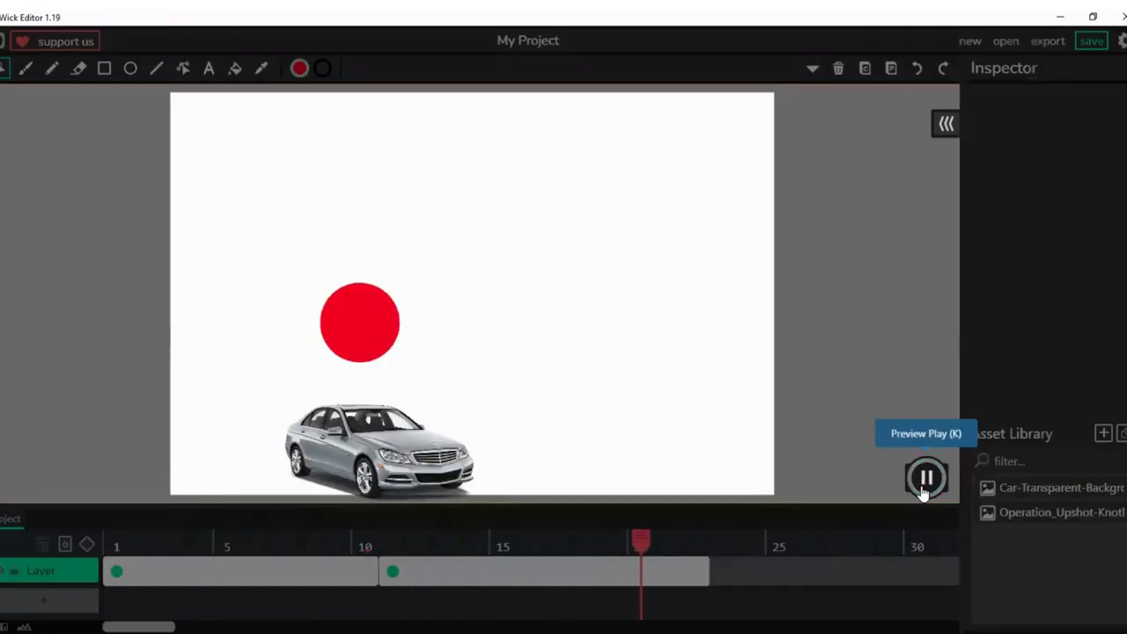
click(926, 478)
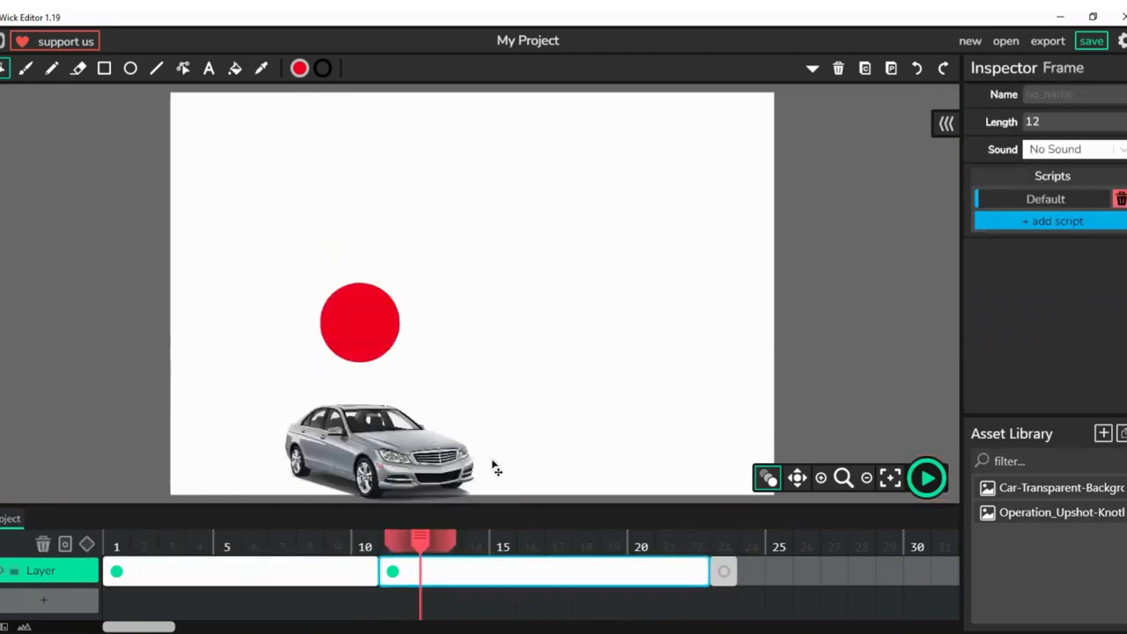
click(405, 449)
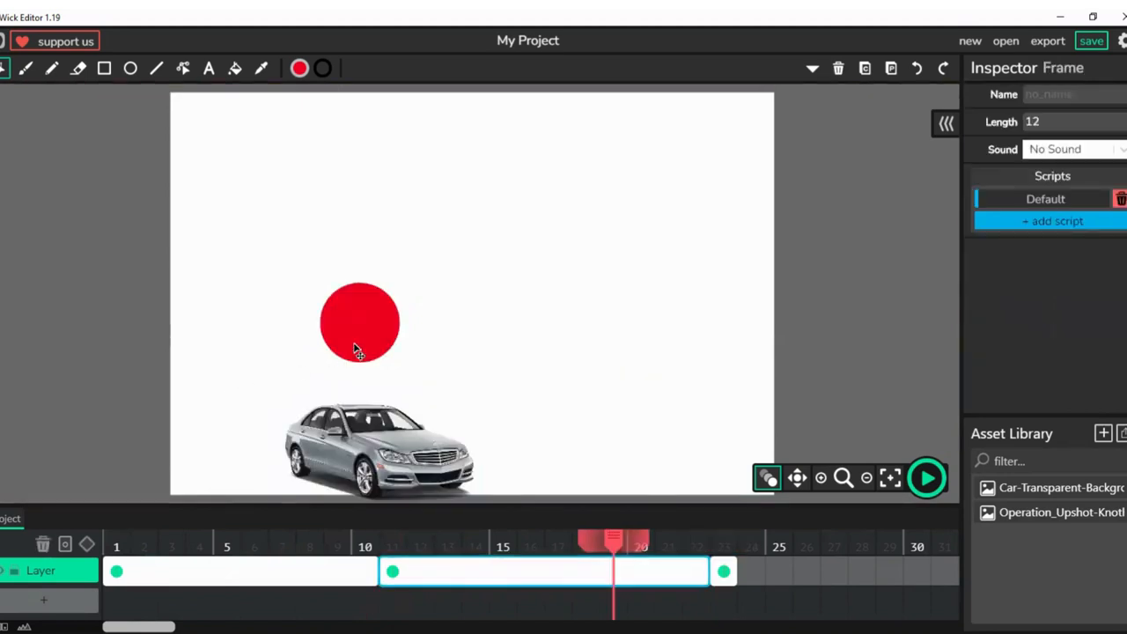
- Move the red circle right beside the car and rename the layer in the Inspector
click(359, 320)
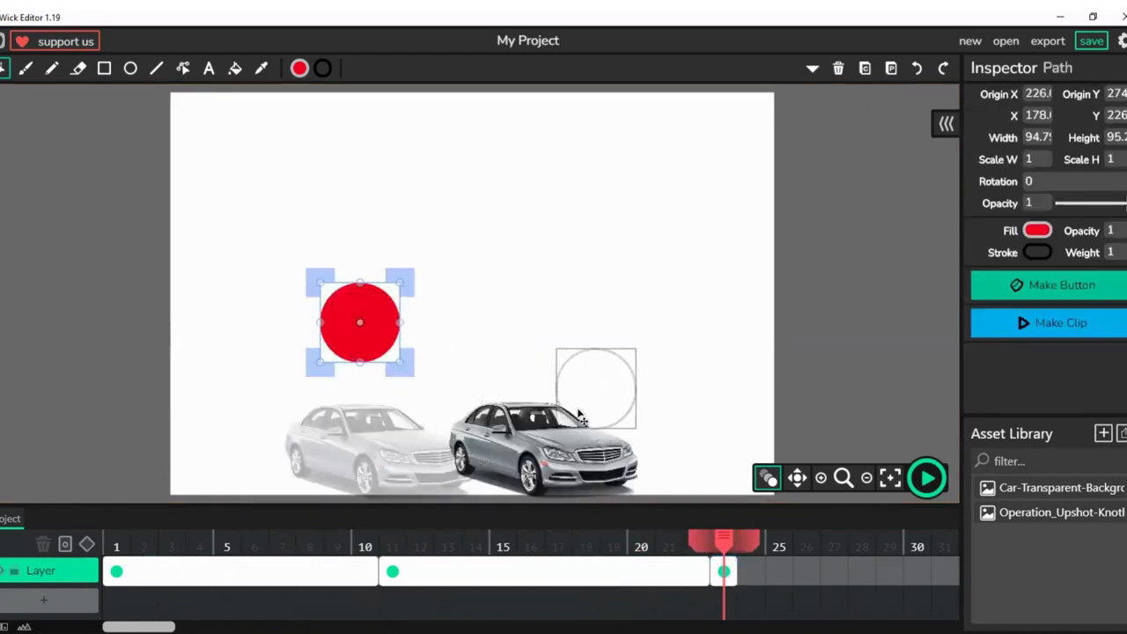
drag(359, 321, 585, 380)
text(Sce)
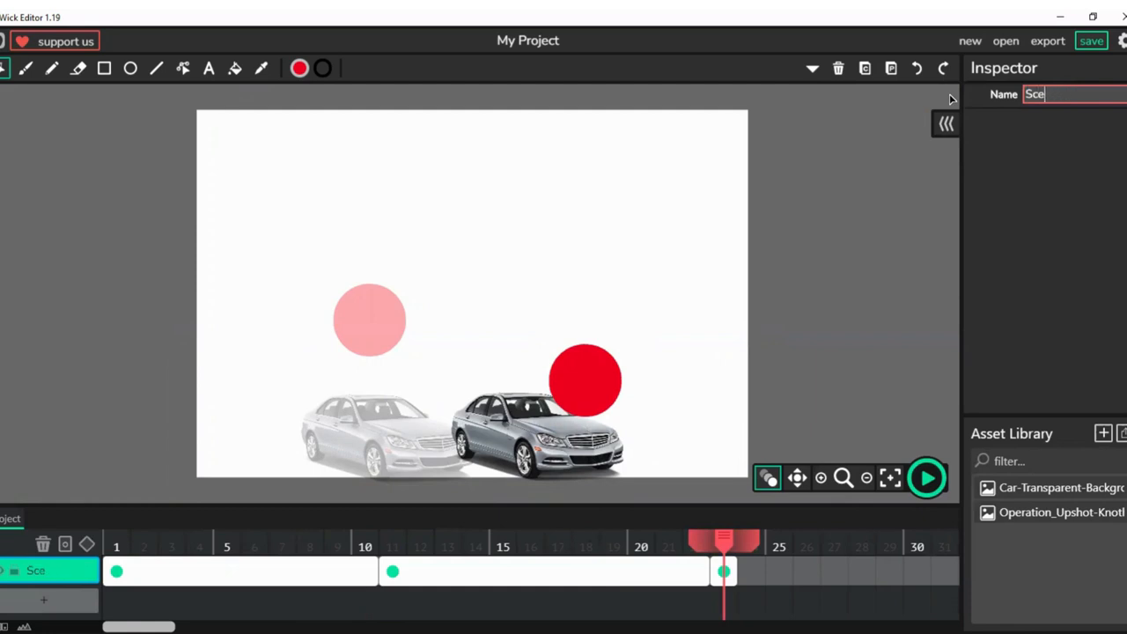
text(n)
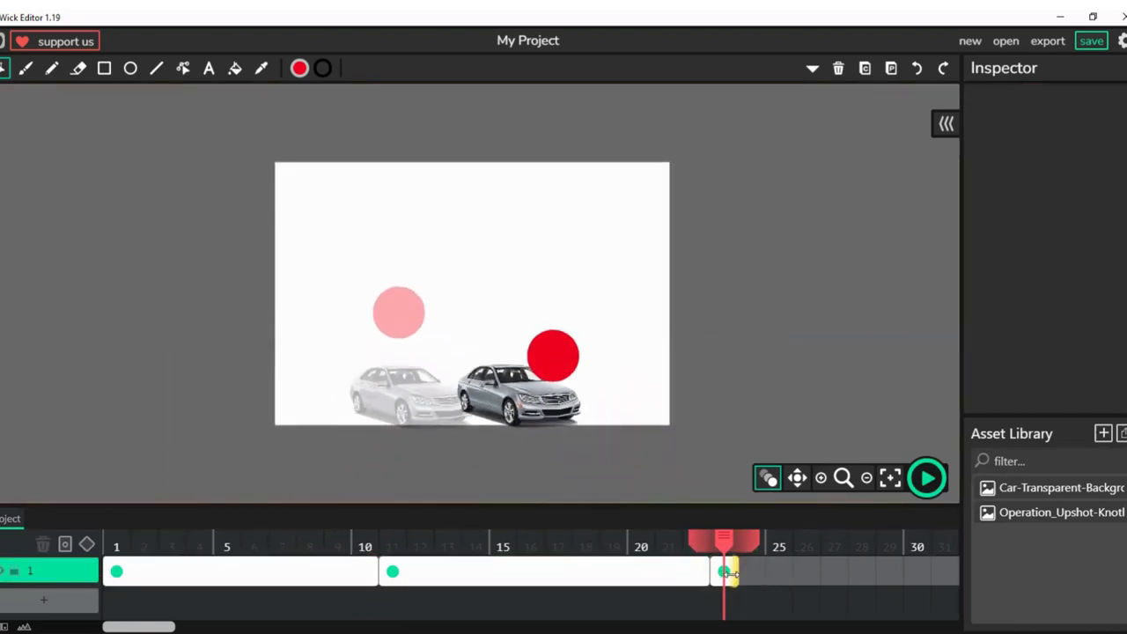
- Set the last keyframe's length to 13 frames and preview the whole animation
click(722, 570)
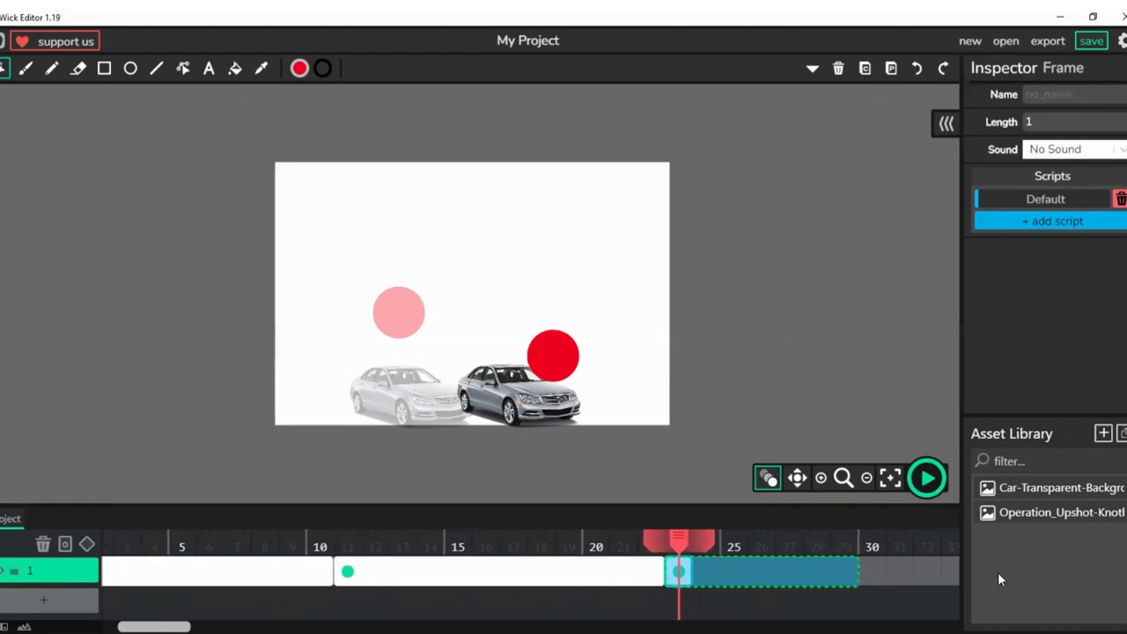
scroll(right, 3)
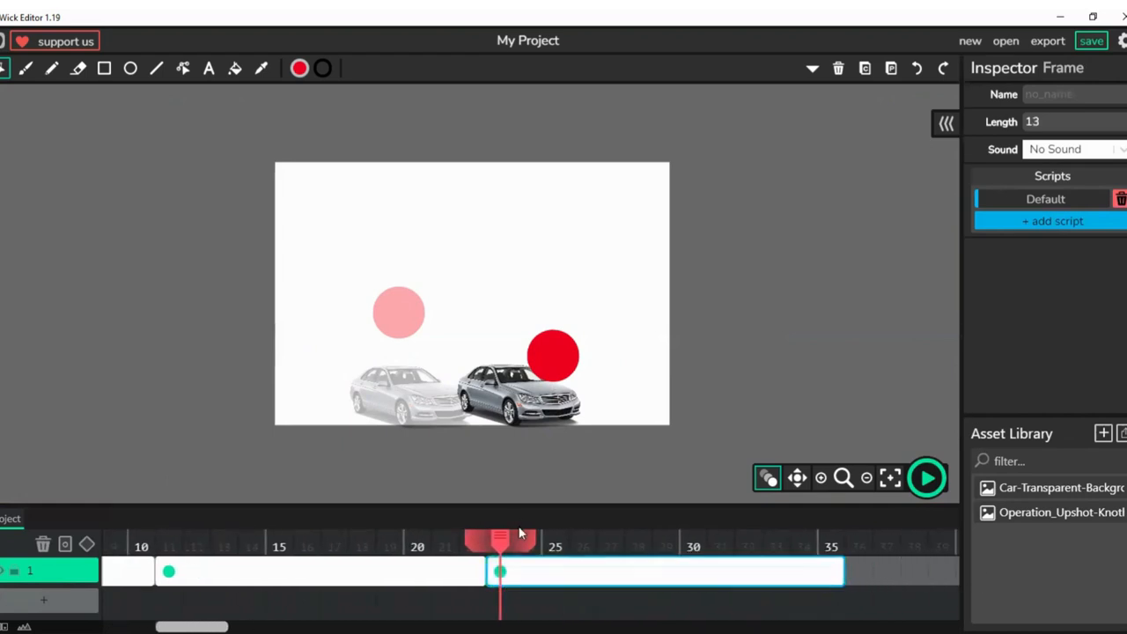
click(926, 477)
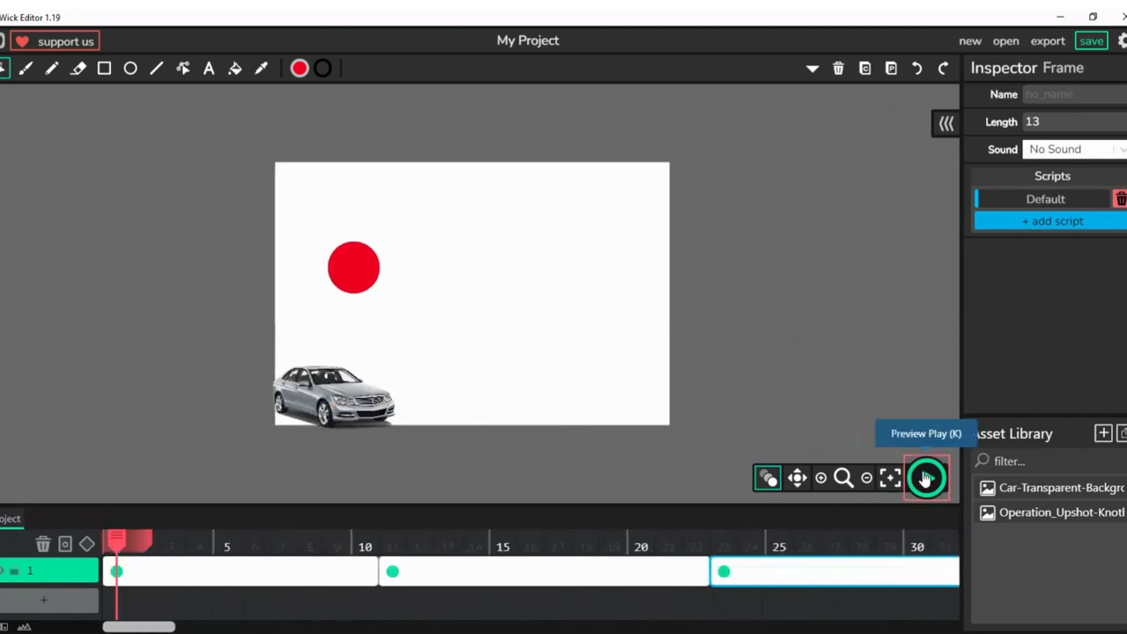
click(924, 477)
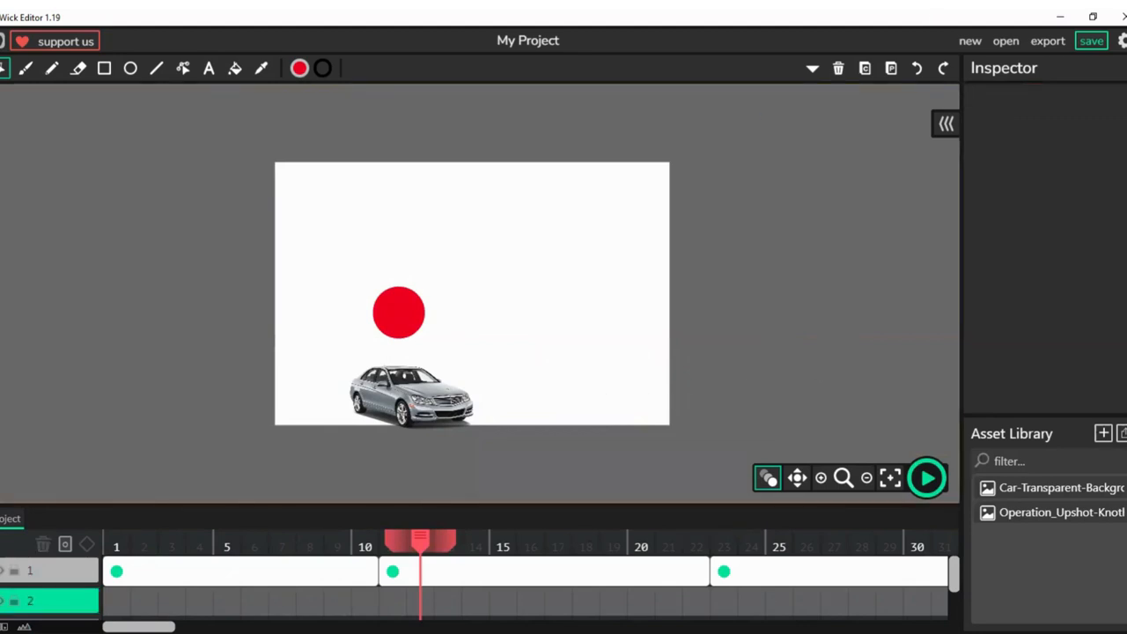
- Start a new frame on layer 2 after the opening scene holding the car and the Operation_Upshot-Knot explosion image
scroll(right, 3)
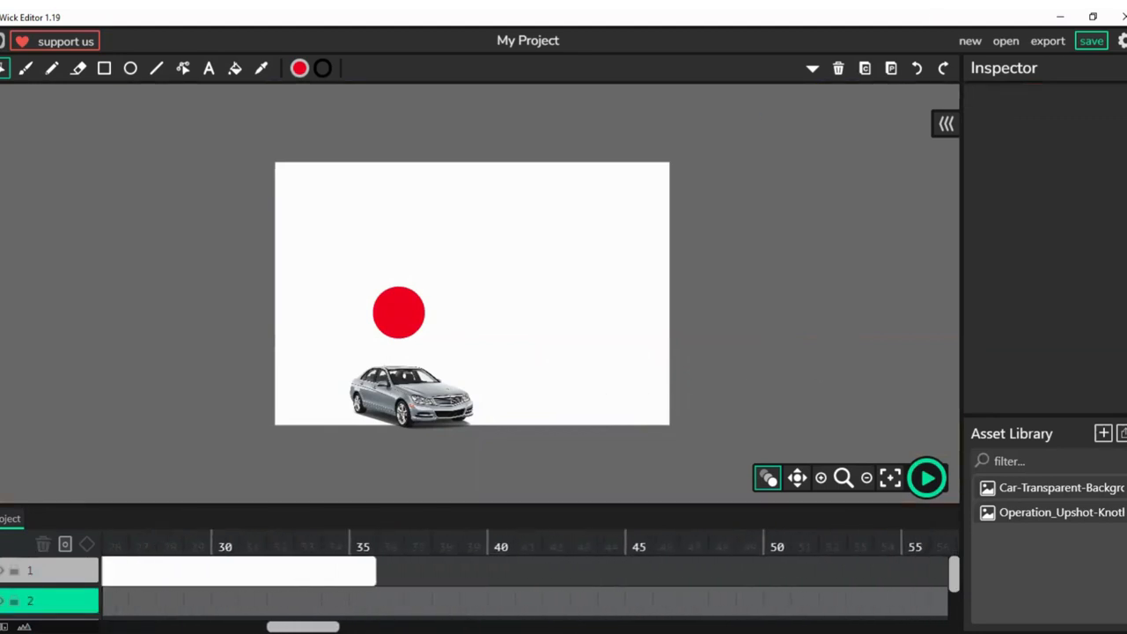
click(346, 602)
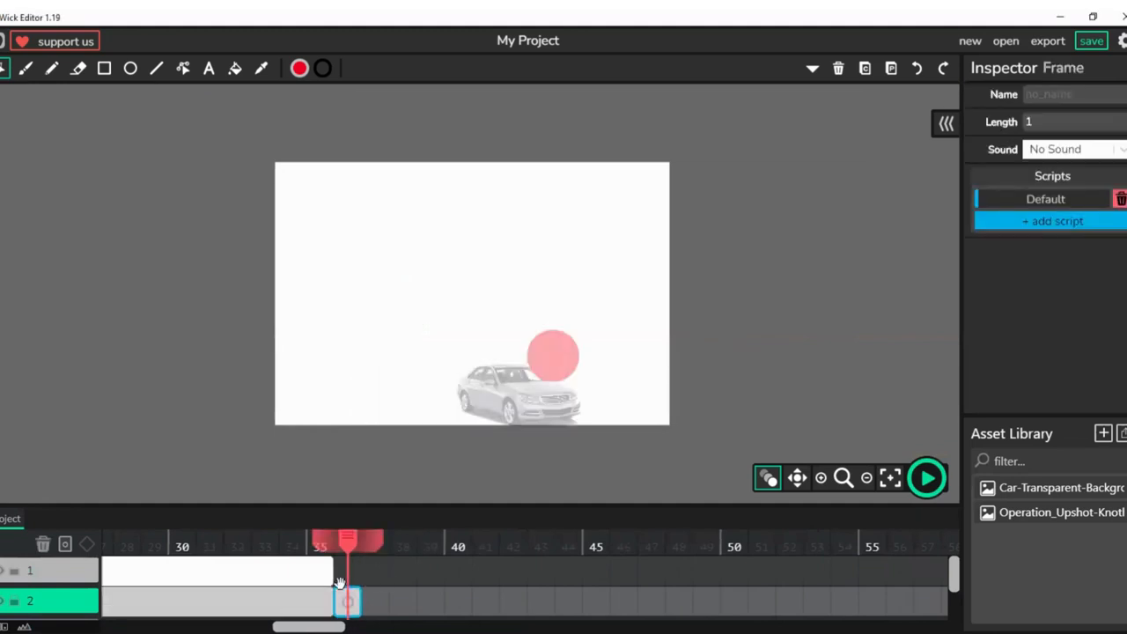
mouse_move(641, 465)
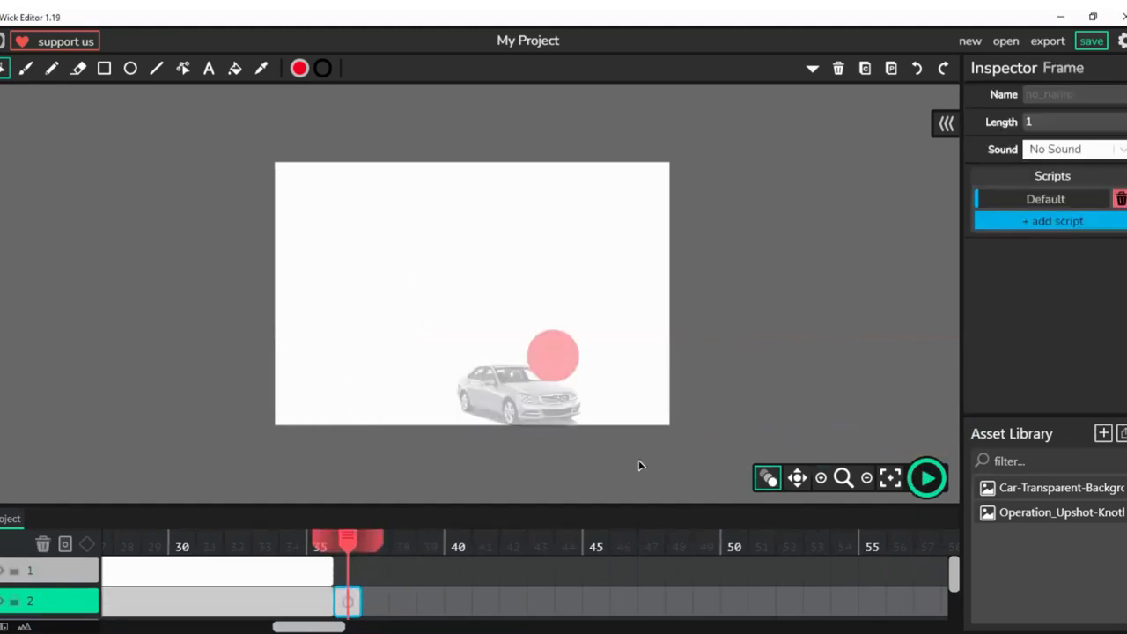
click(511, 391)
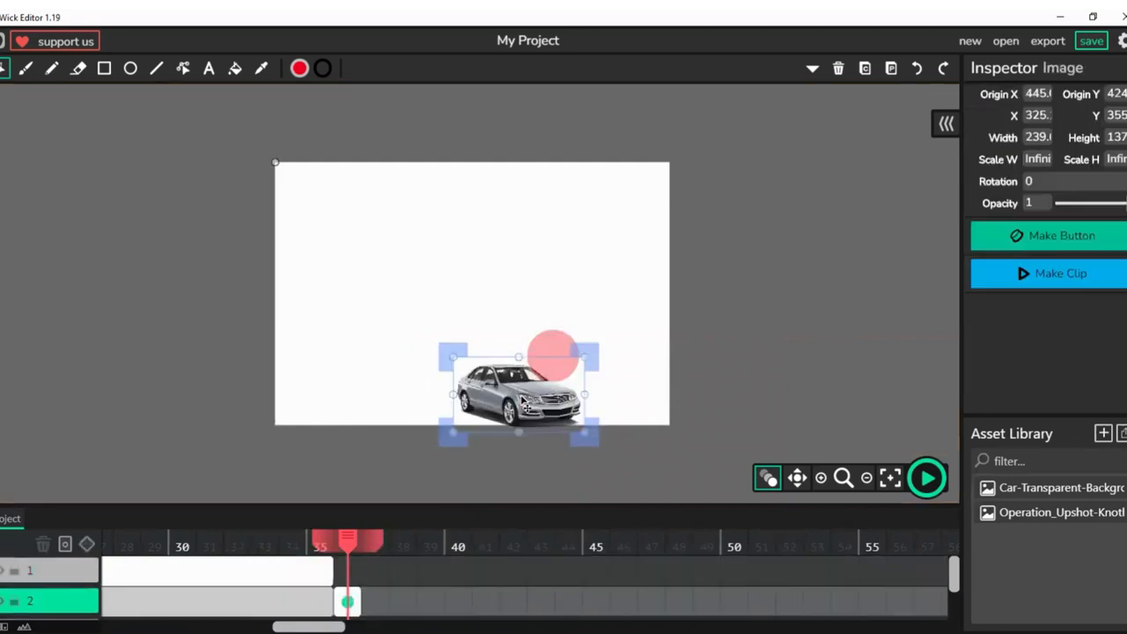
drag(518, 394, 605, 395)
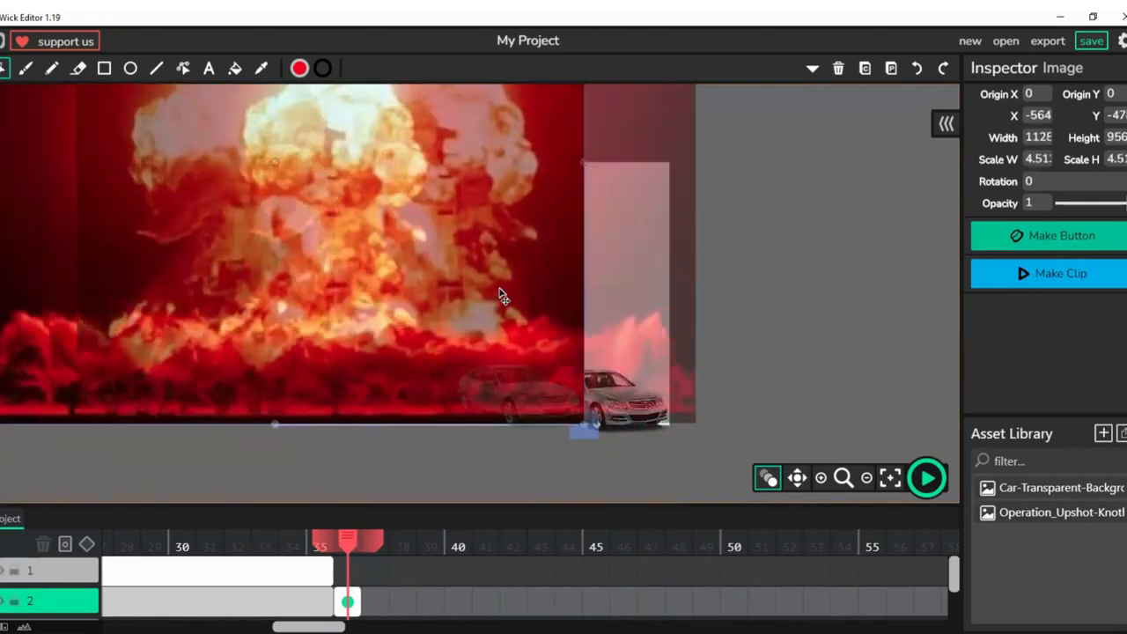
- Send the explosion image to the back filling the stage and nudge the car into its lower-right corner
drag(352, 255, 493, 296)
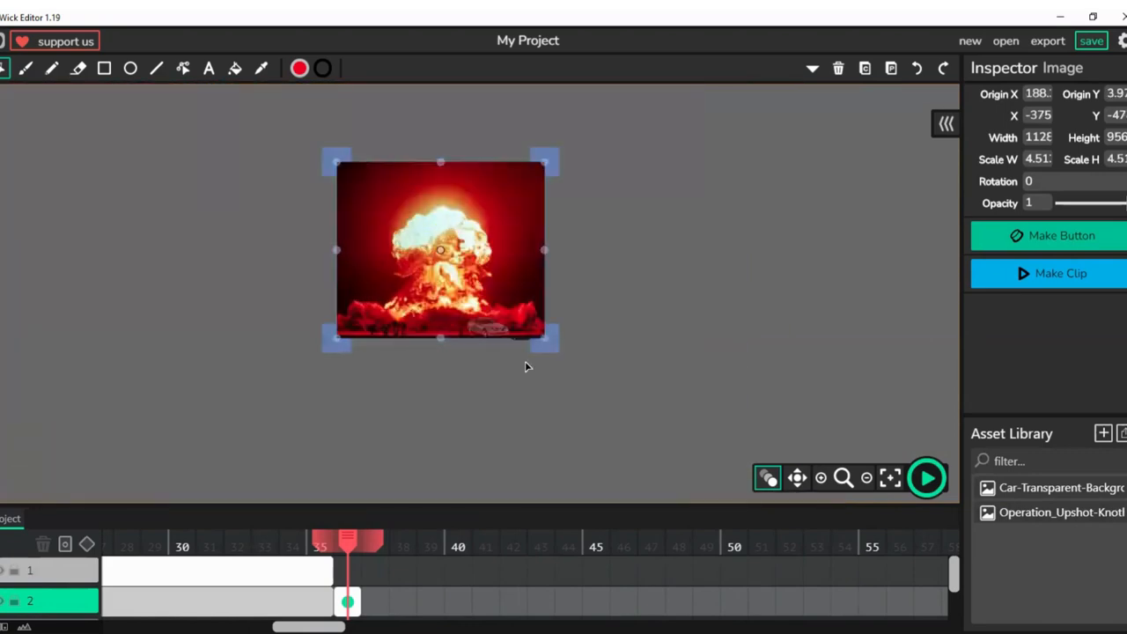
mouse_move(811, 69)
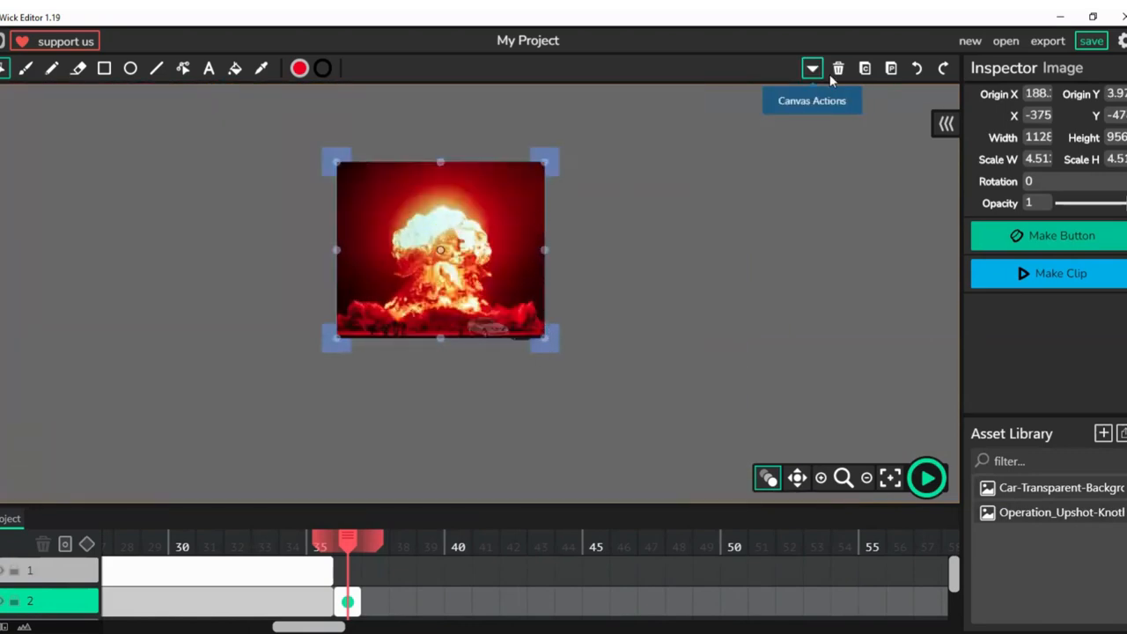
click(810, 68)
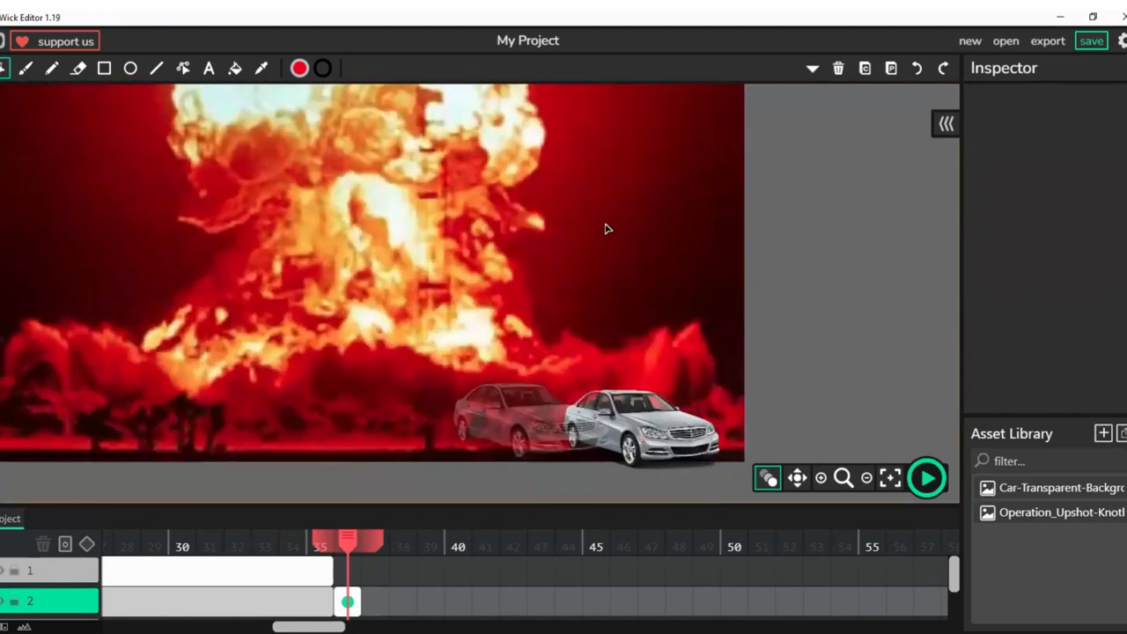
mouse_move(768, 475)
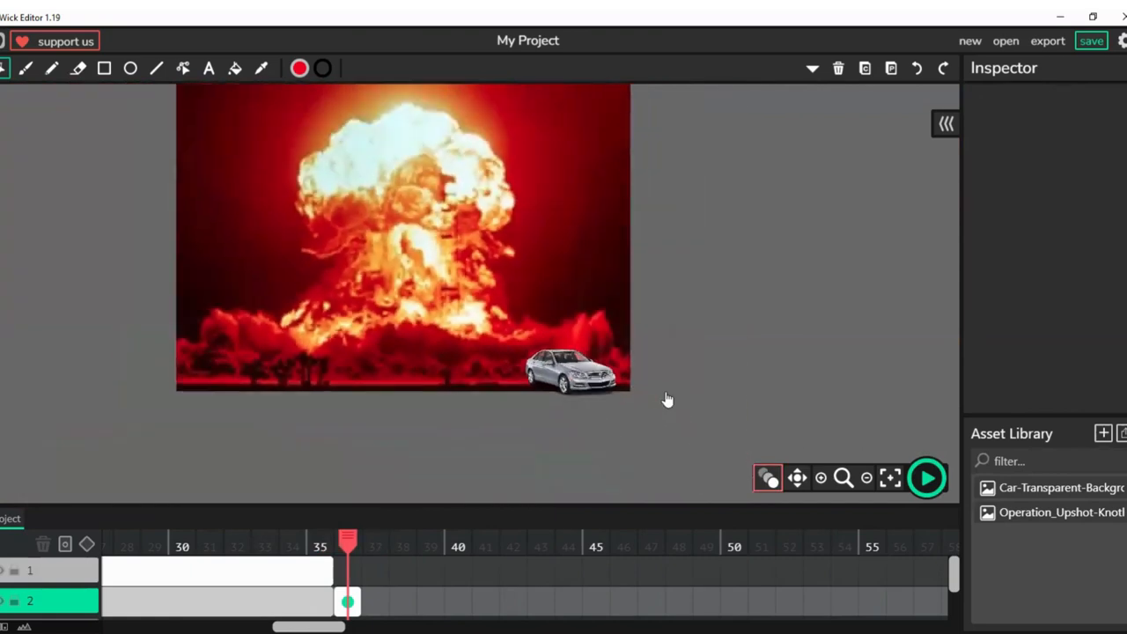
click(578, 364)
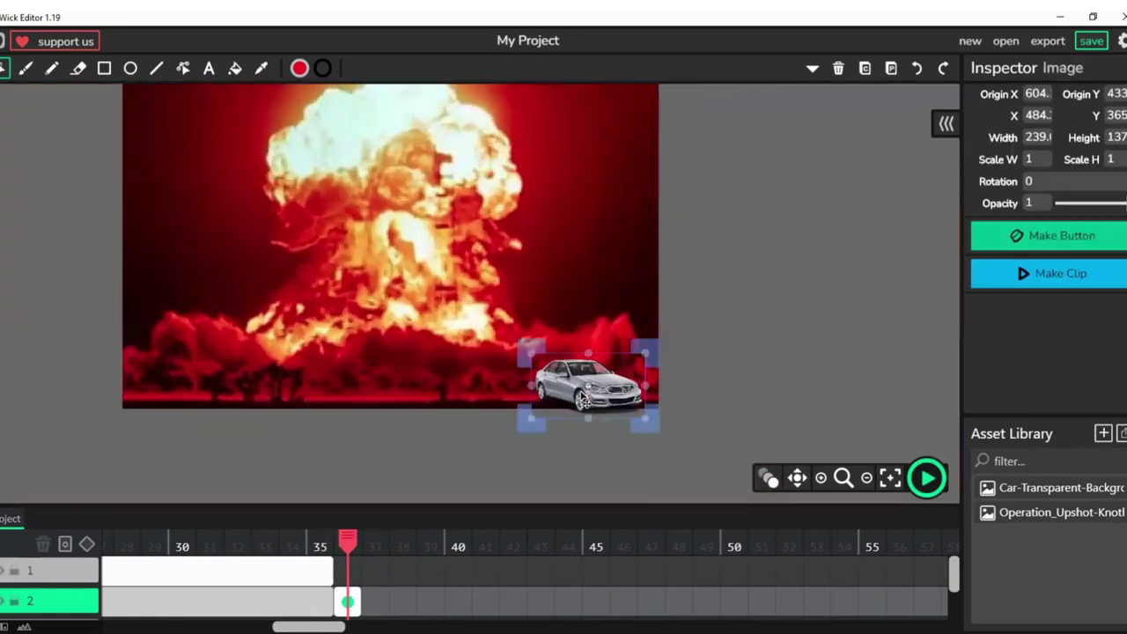
drag(589, 384, 578, 379)
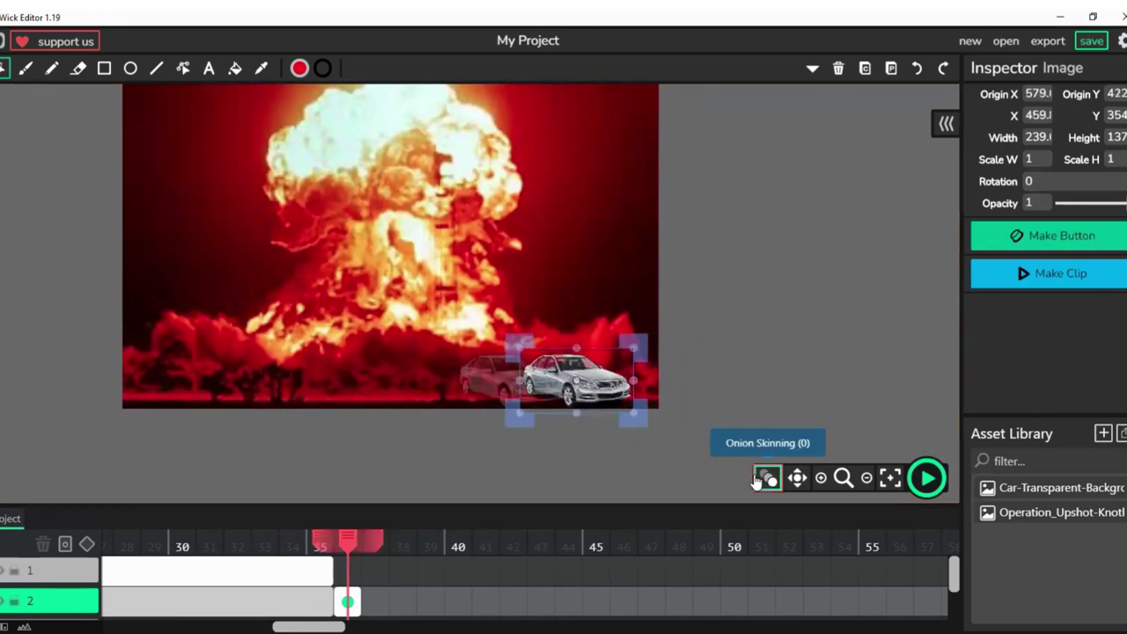
- Turn off onion skinning and lengthen the explosion frame to 15 frames
click(767, 477)
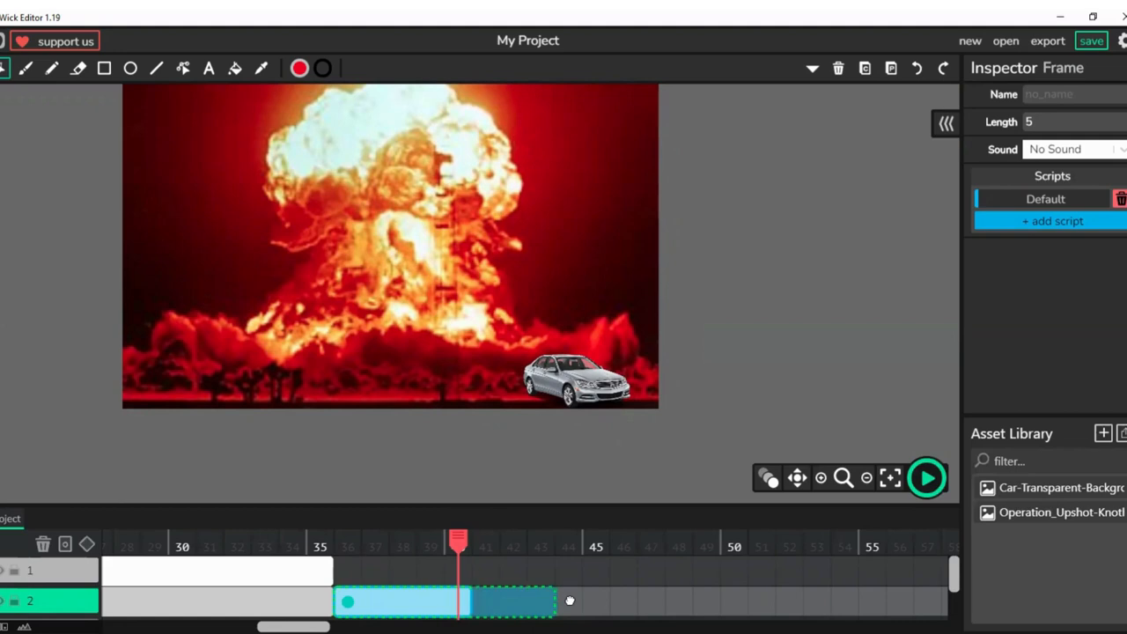
drag(571, 600, 747, 601)
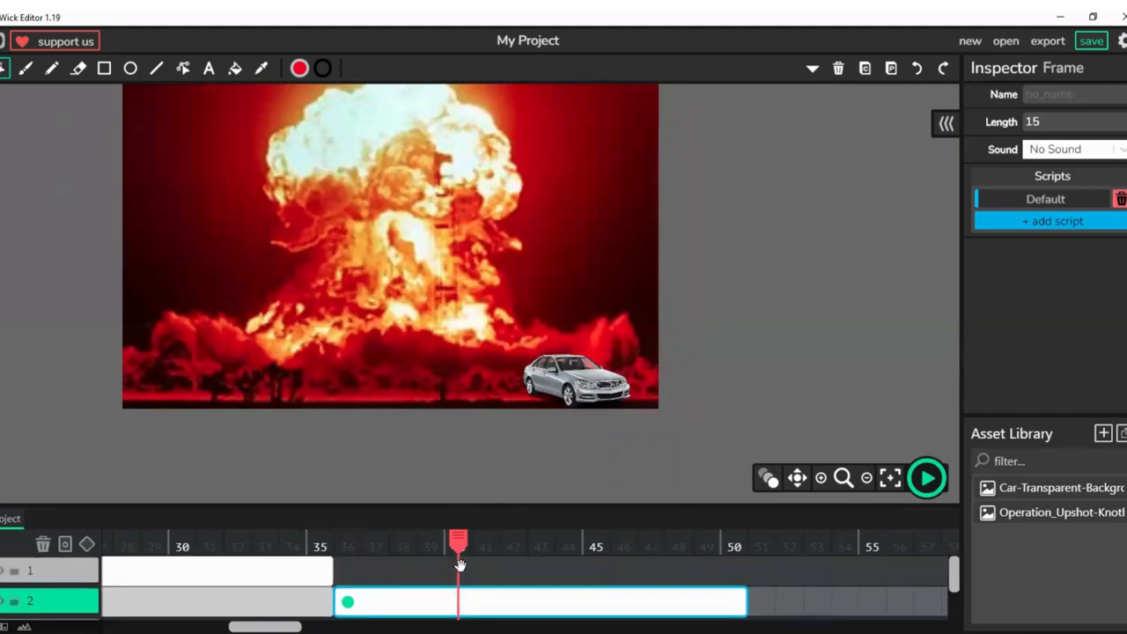
mouse_move(572, 401)
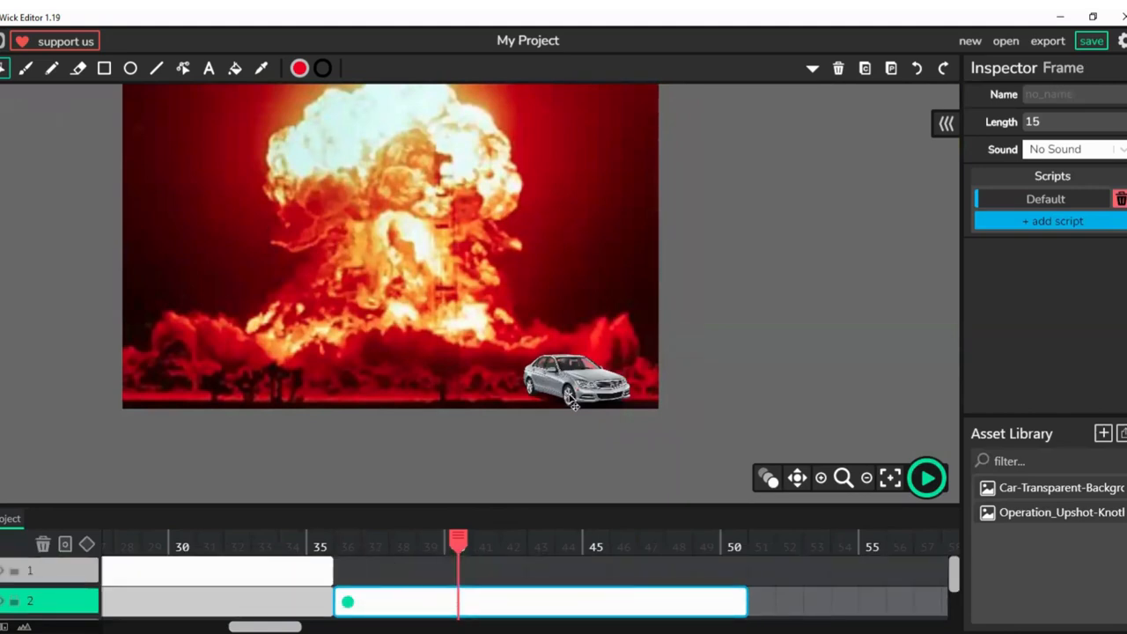
mouse_move(759, 599)
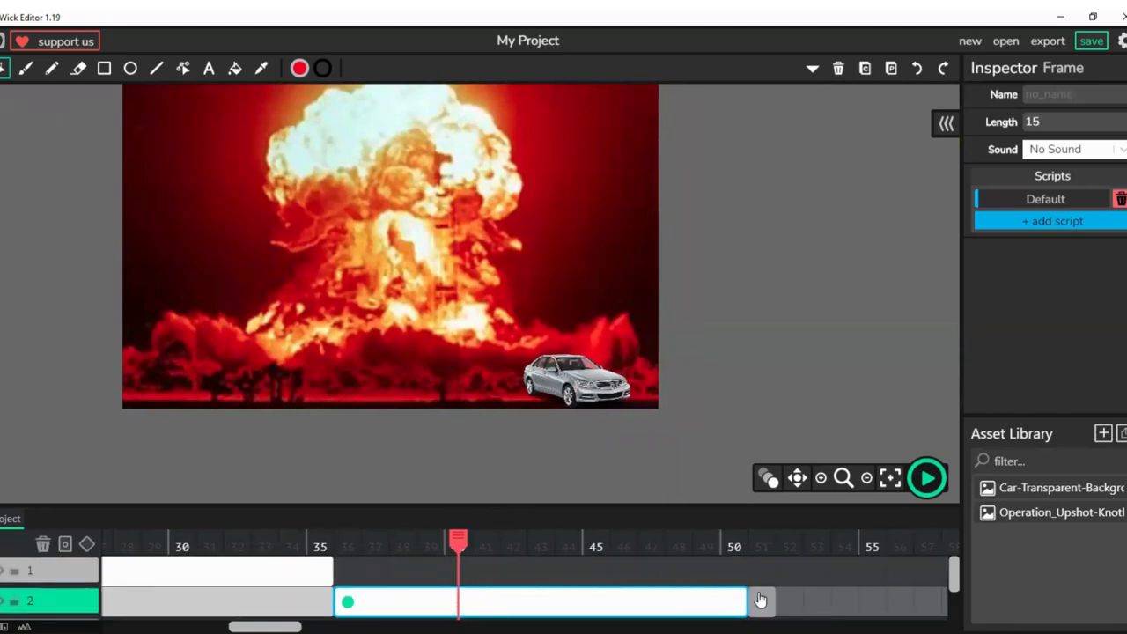
drag(458, 542, 348, 543)
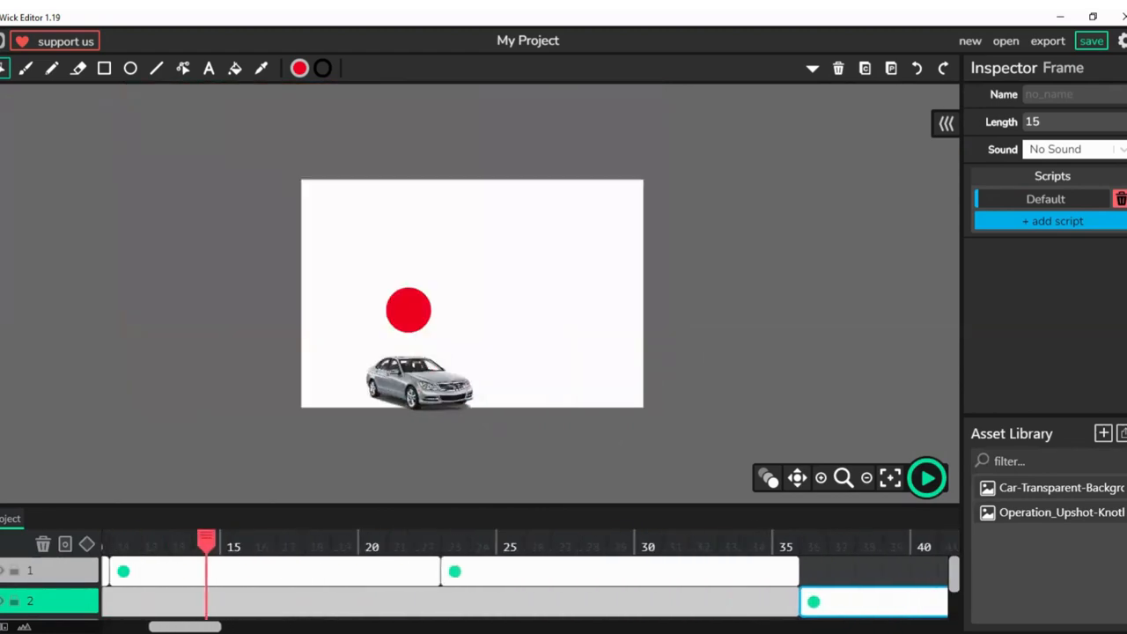
- Preview the animation, stop on the explosion scene and continue it in a following keyframe
click(926, 477)
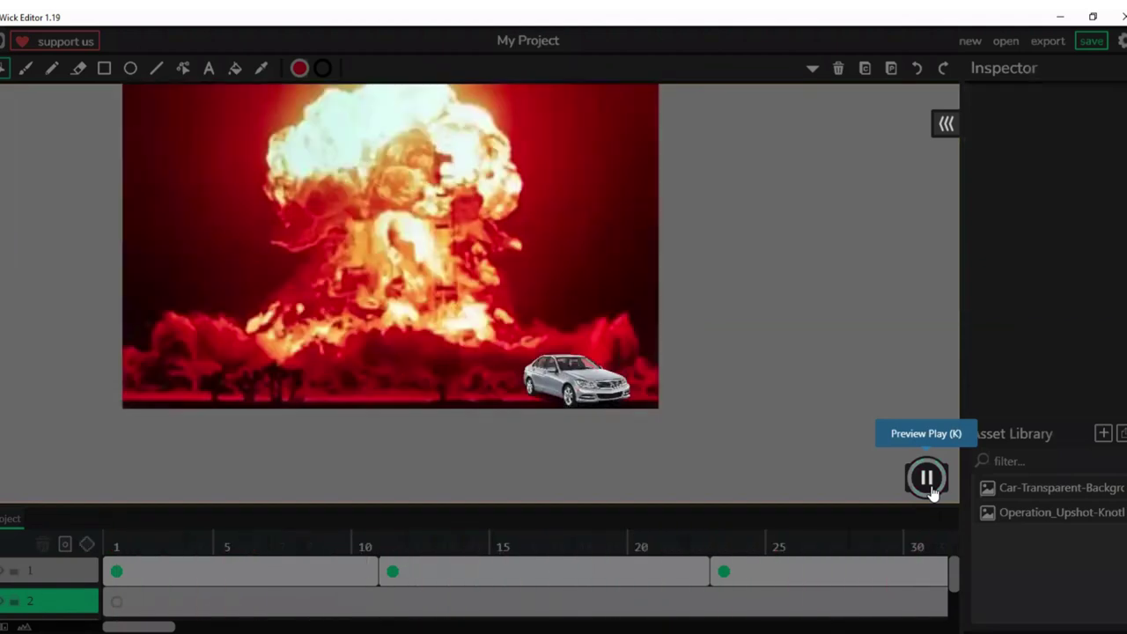
click(926, 477)
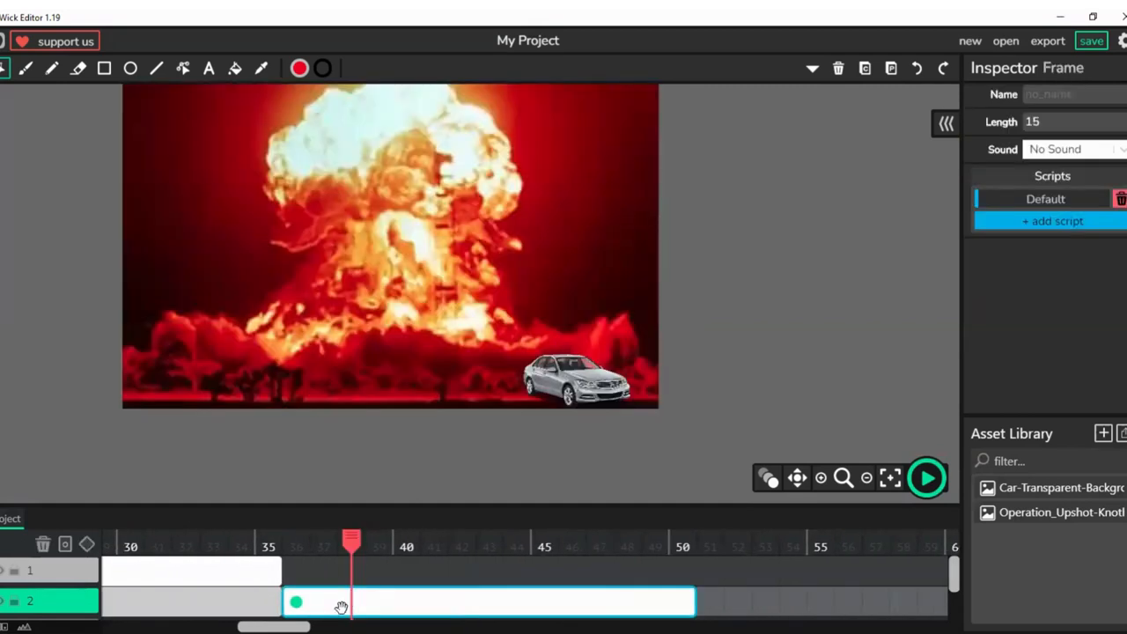
drag(351, 539, 709, 539)
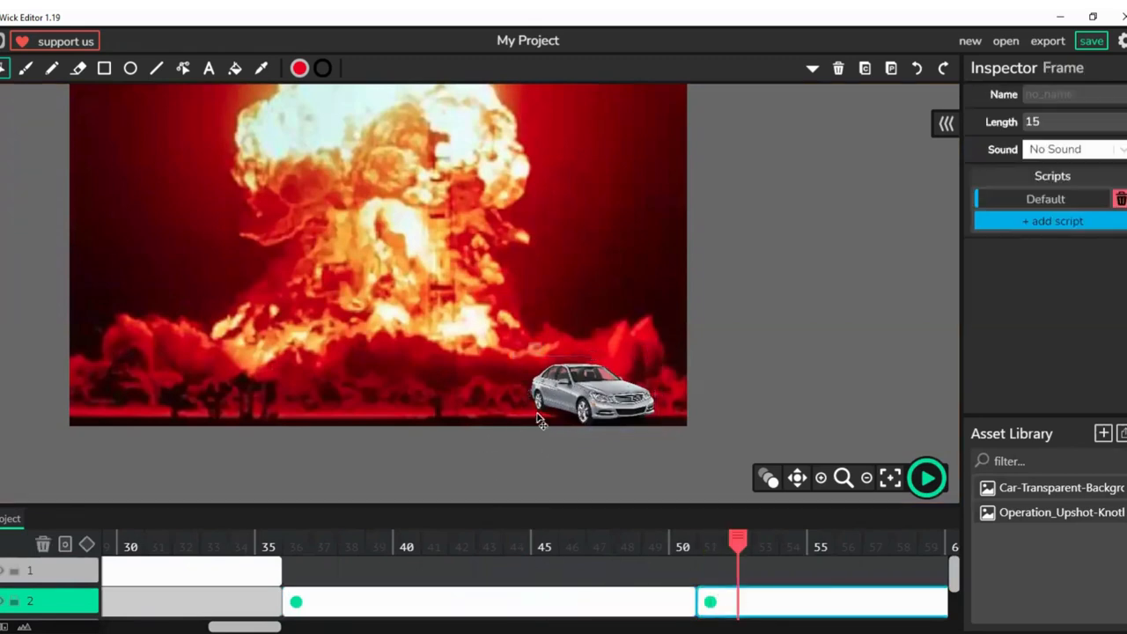
- Move the car further right in the follow-up explosion frame, preview the animation, and add a layer for the next scene
click(598, 396)
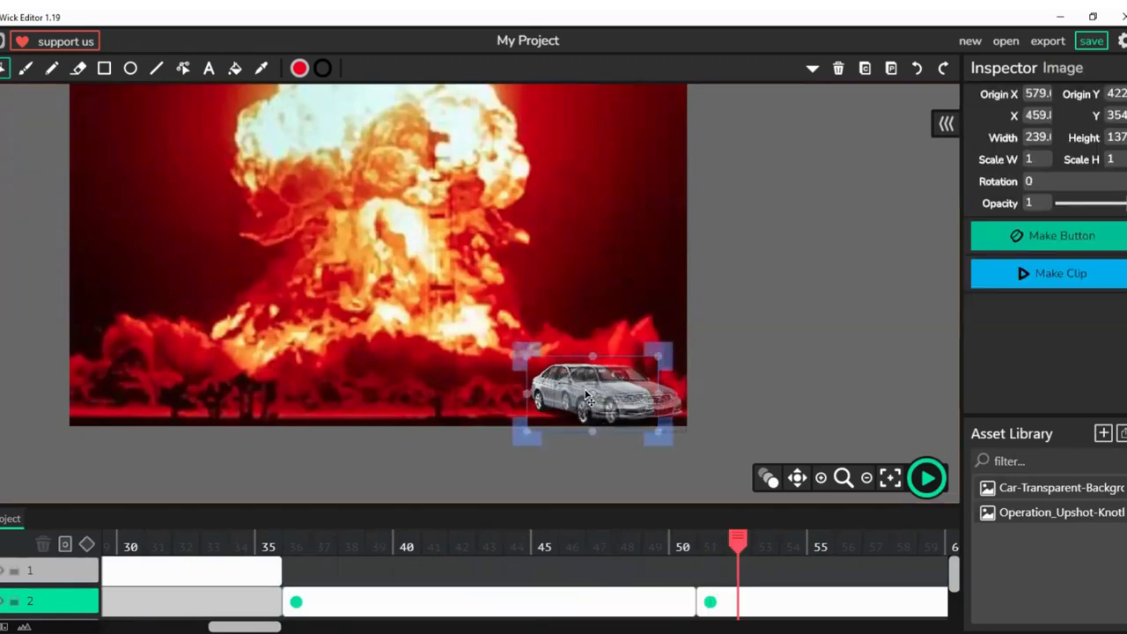
drag(590, 395, 620, 394)
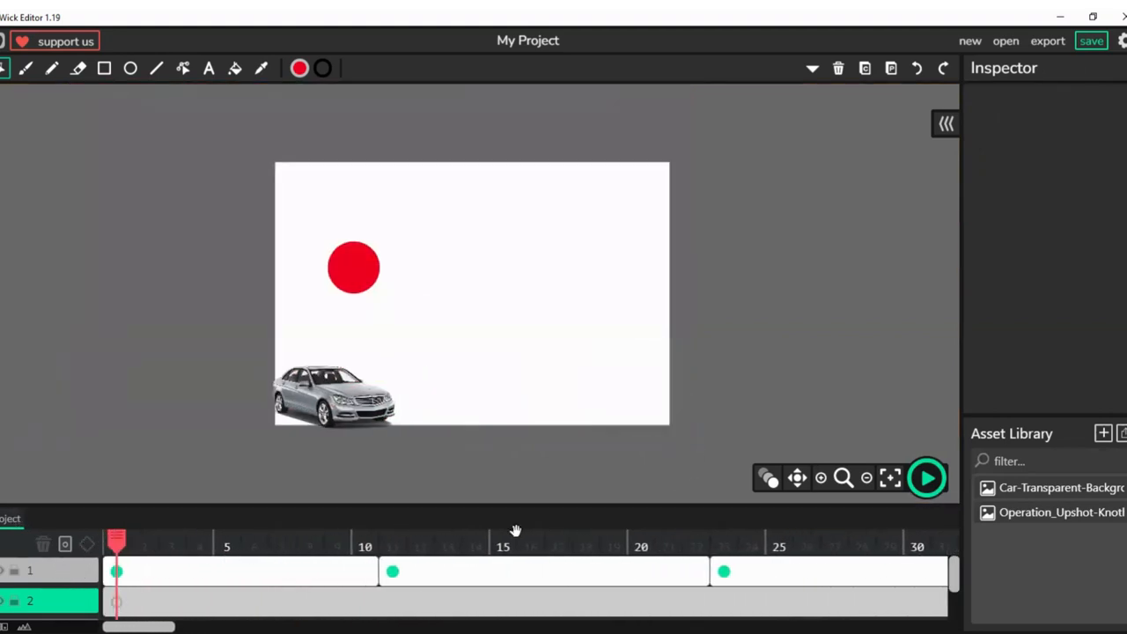
click(926, 477)
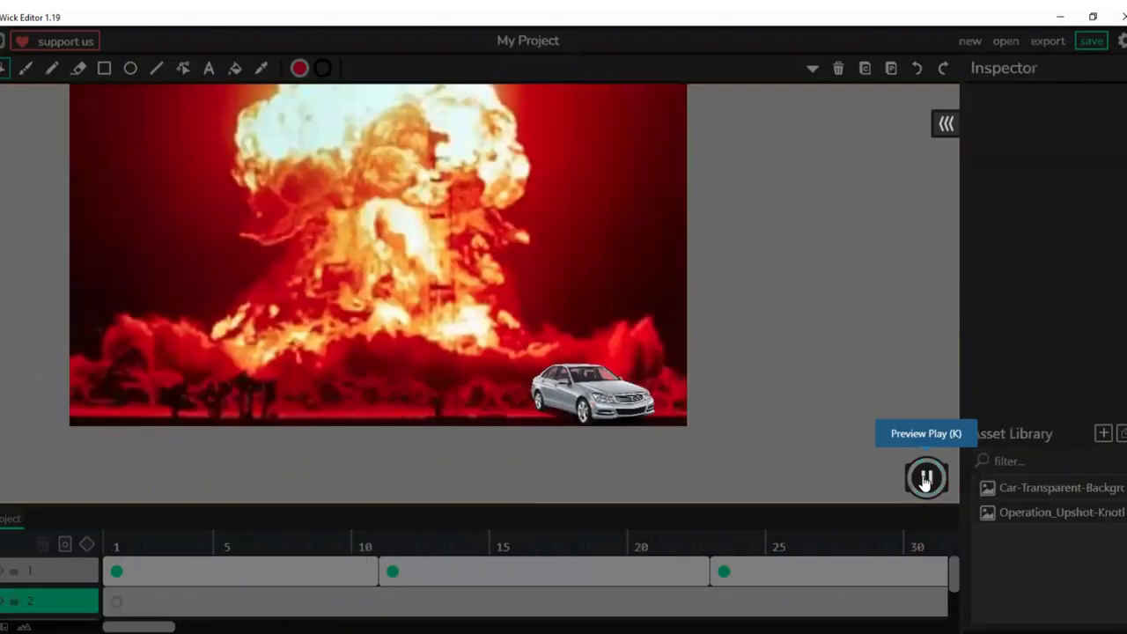
click(926, 479)
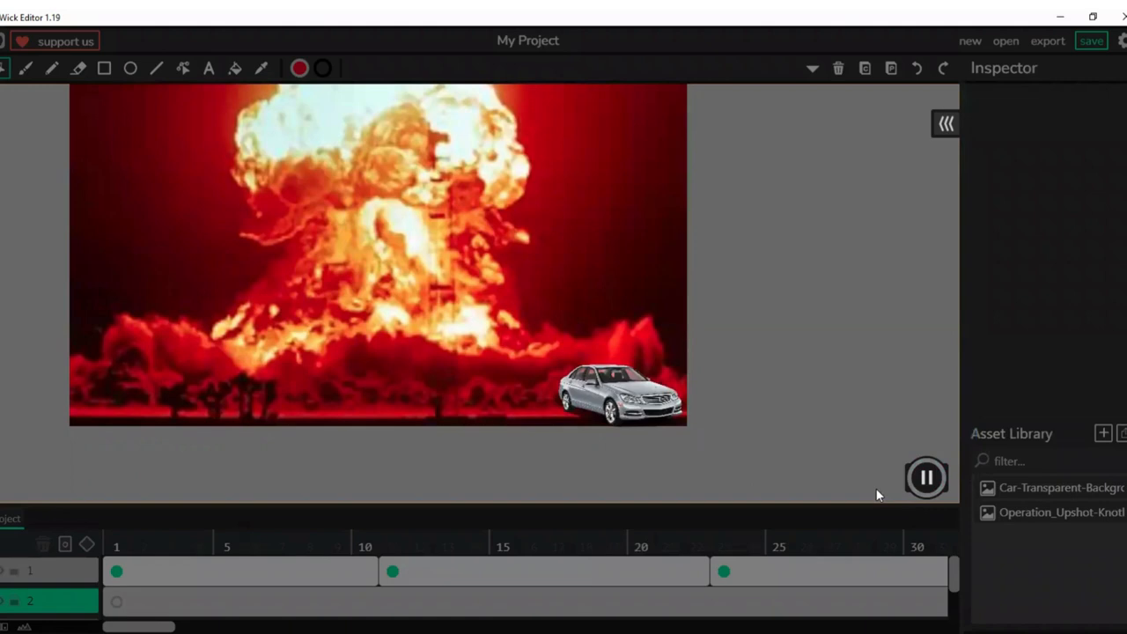
click(927, 477)
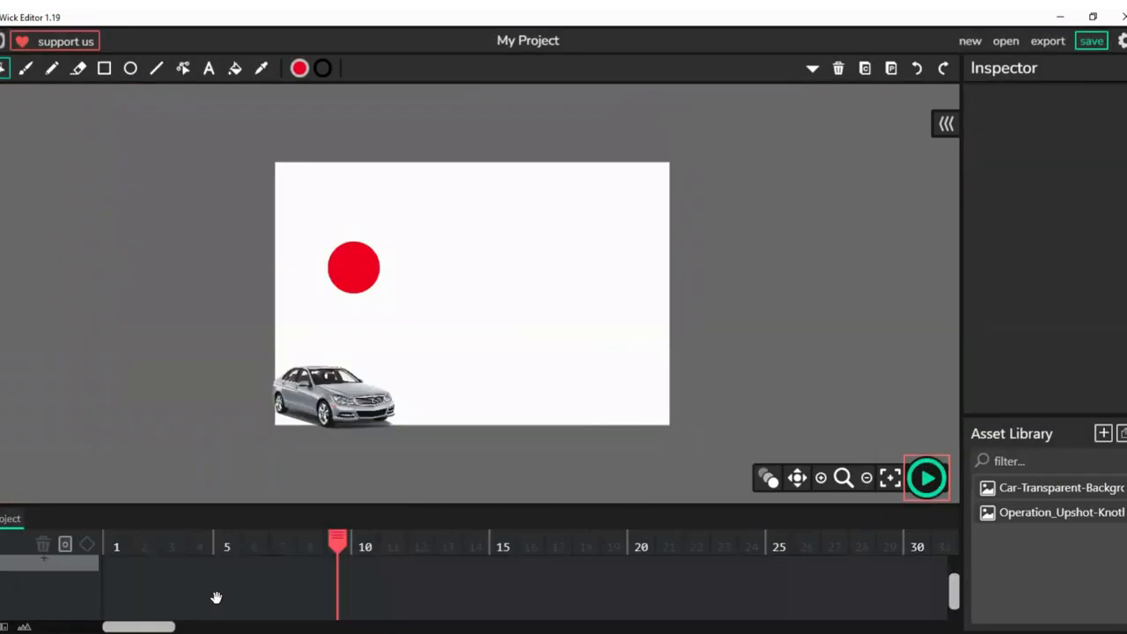
click(49, 596)
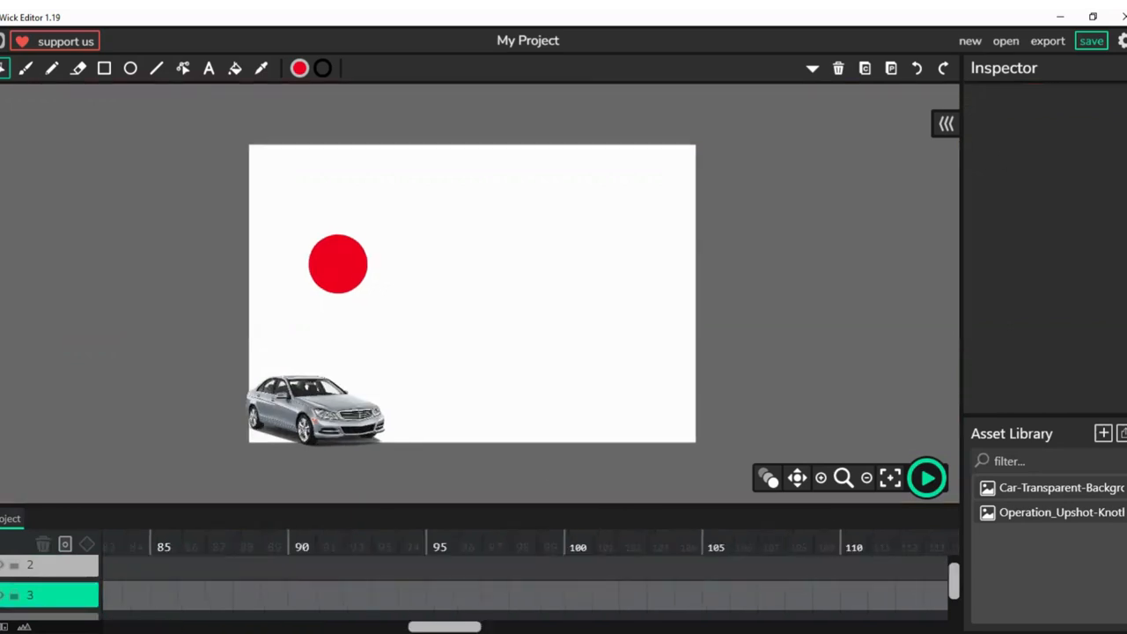
- Write the caption 'This Ad was sponsored by Mercedes' on the new blank frame
scroll(left, 3)
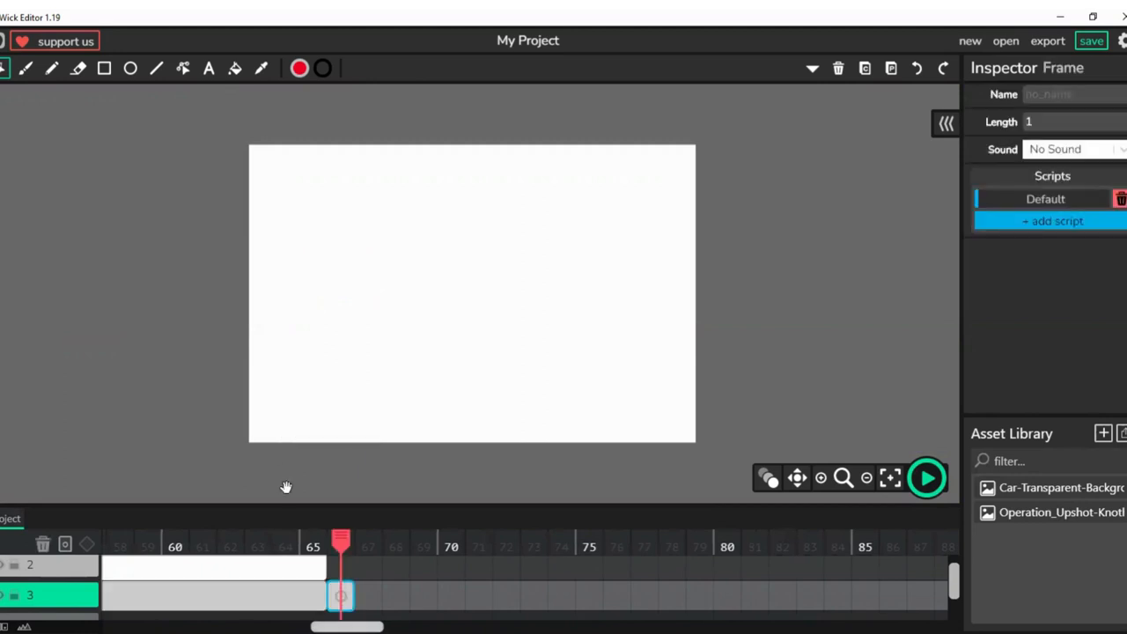
mouse_move(88, 246)
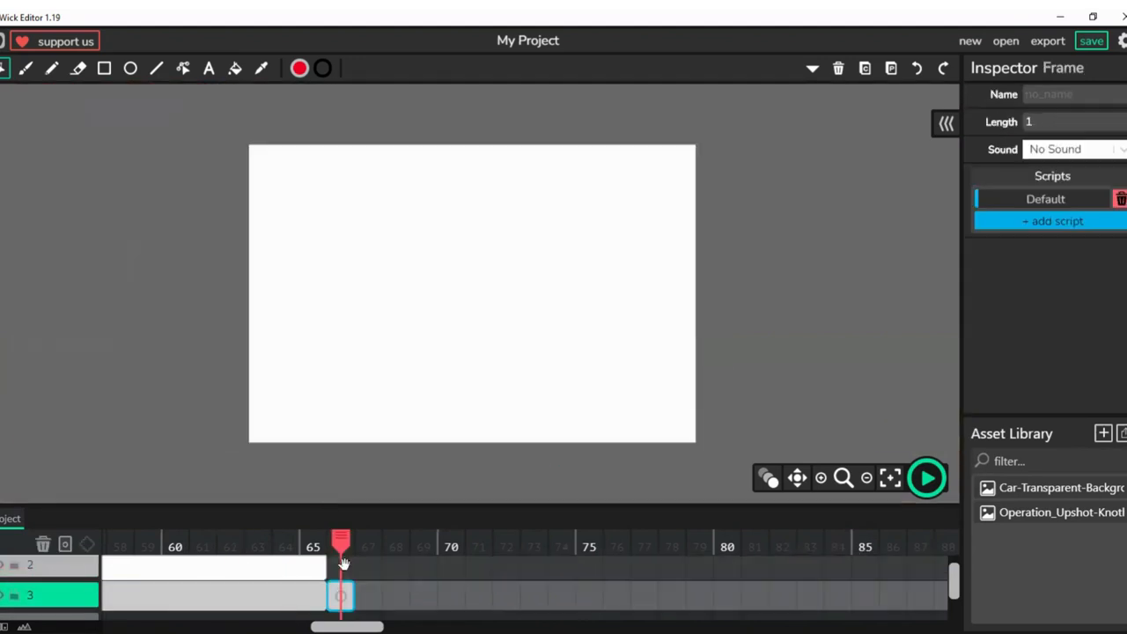
click(208, 67)
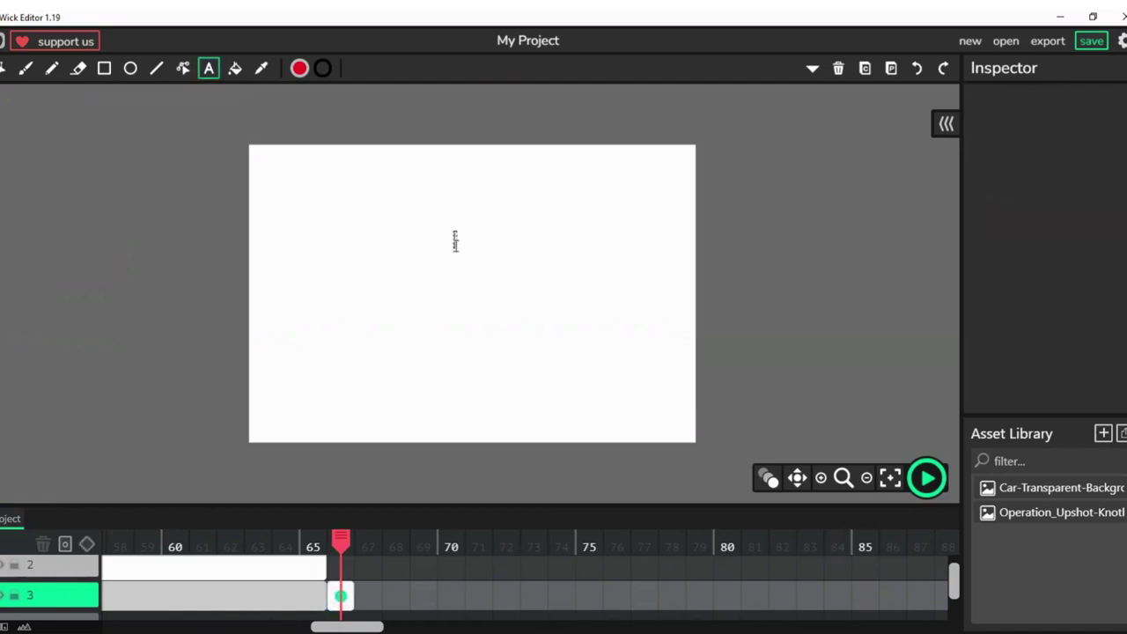
text(This Ad)
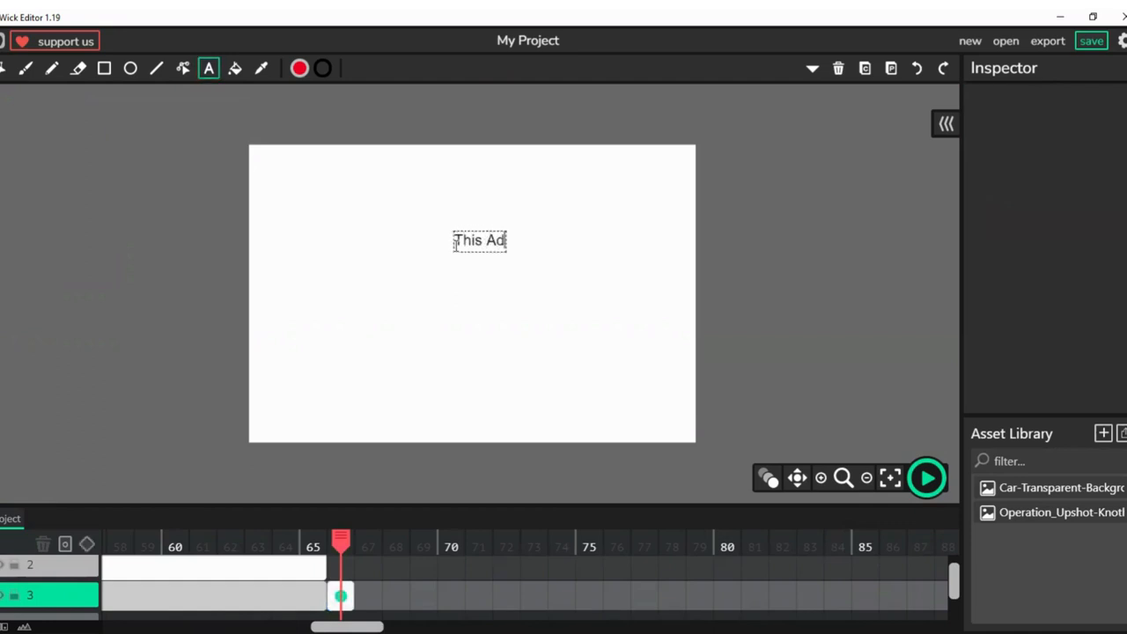
text(was spon)
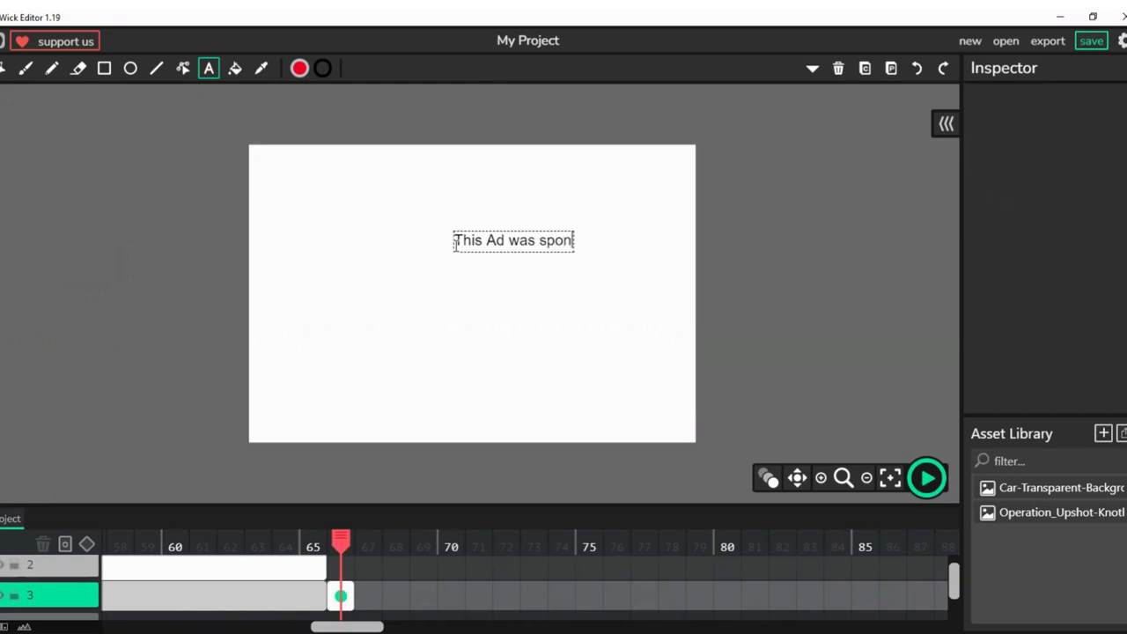
text(sored by Mercedes)
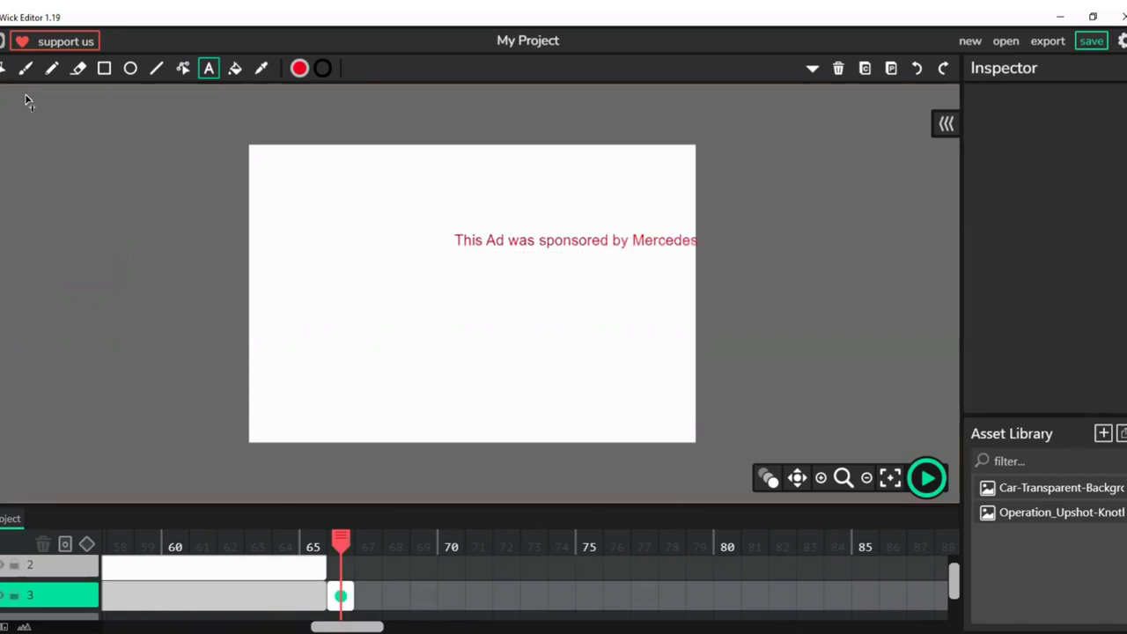
click(574, 239)
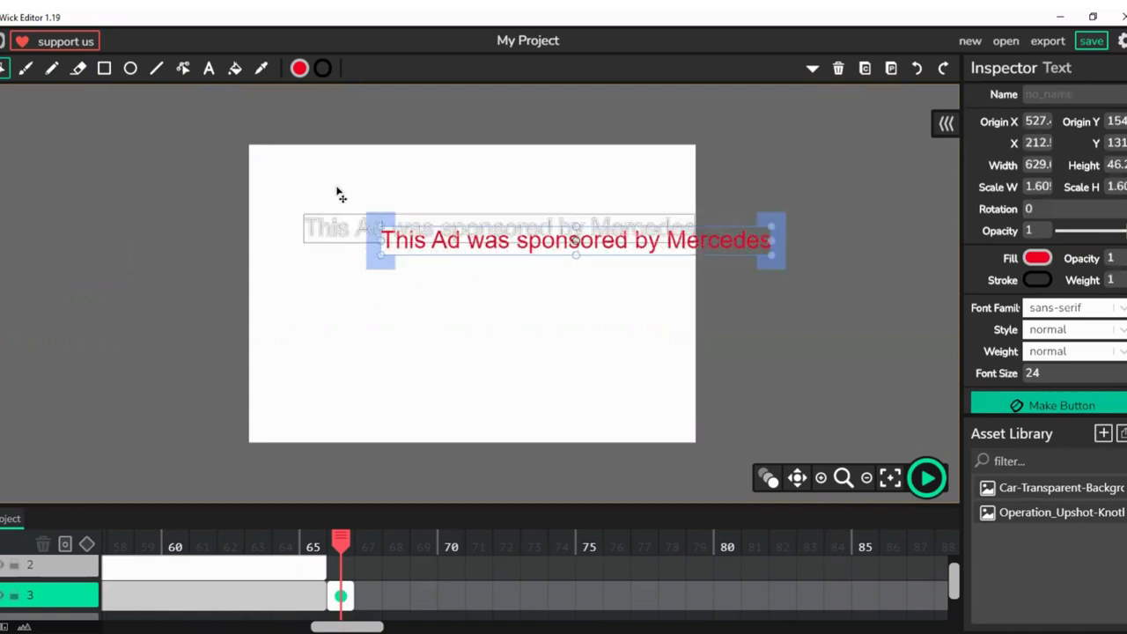
- Centre the caption near the top and add the car picture to the frame
click(333, 329)
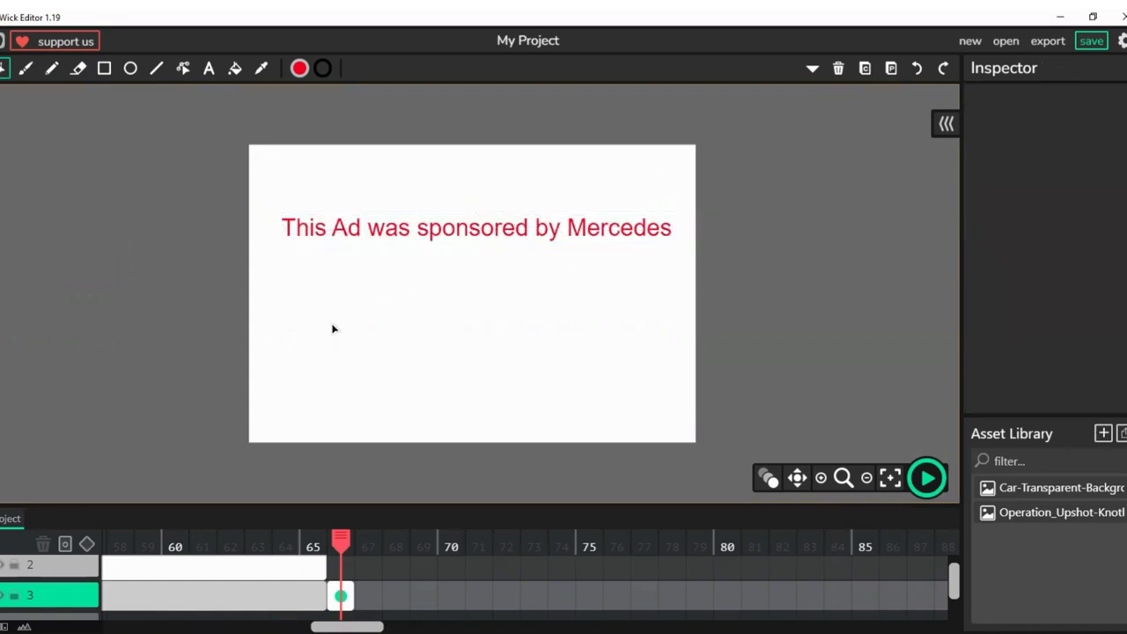
click(1060, 486)
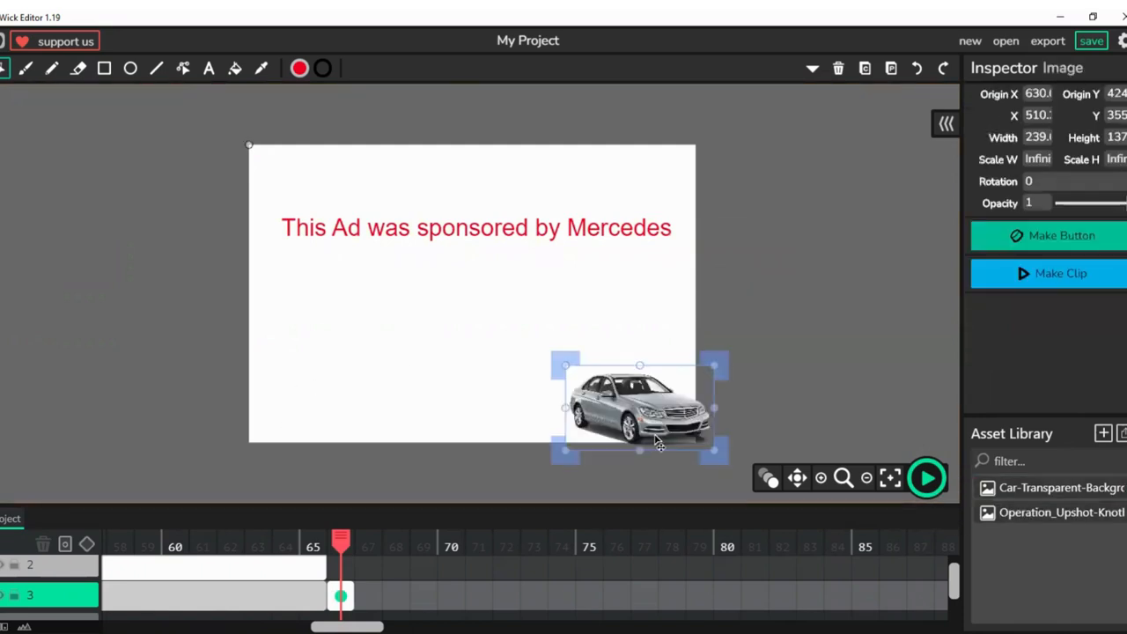
- Move and resize the car picture so it sits centred beneath the caption
drag(641, 408, 532, 408)
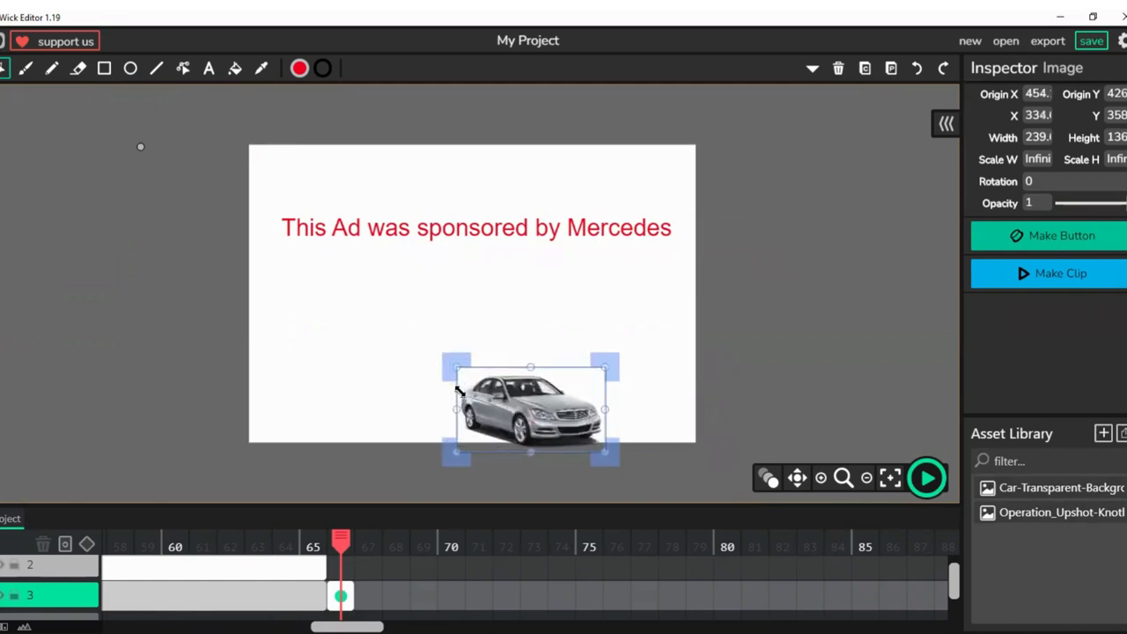
drag(531, 408, 509, 428)
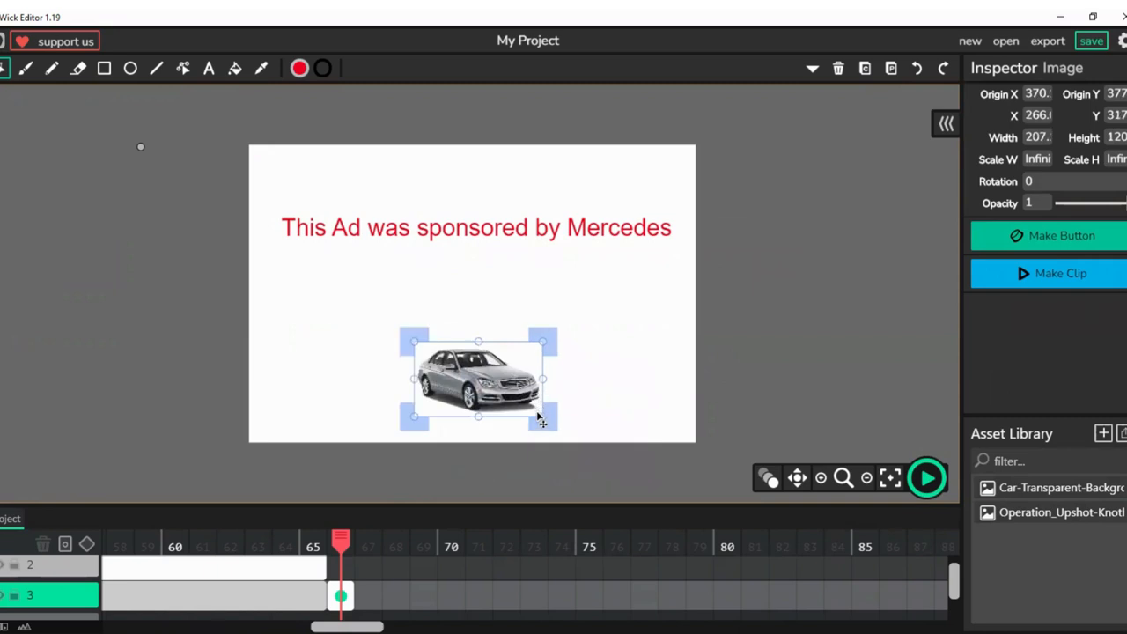
drag(479, 378, 486, 368)
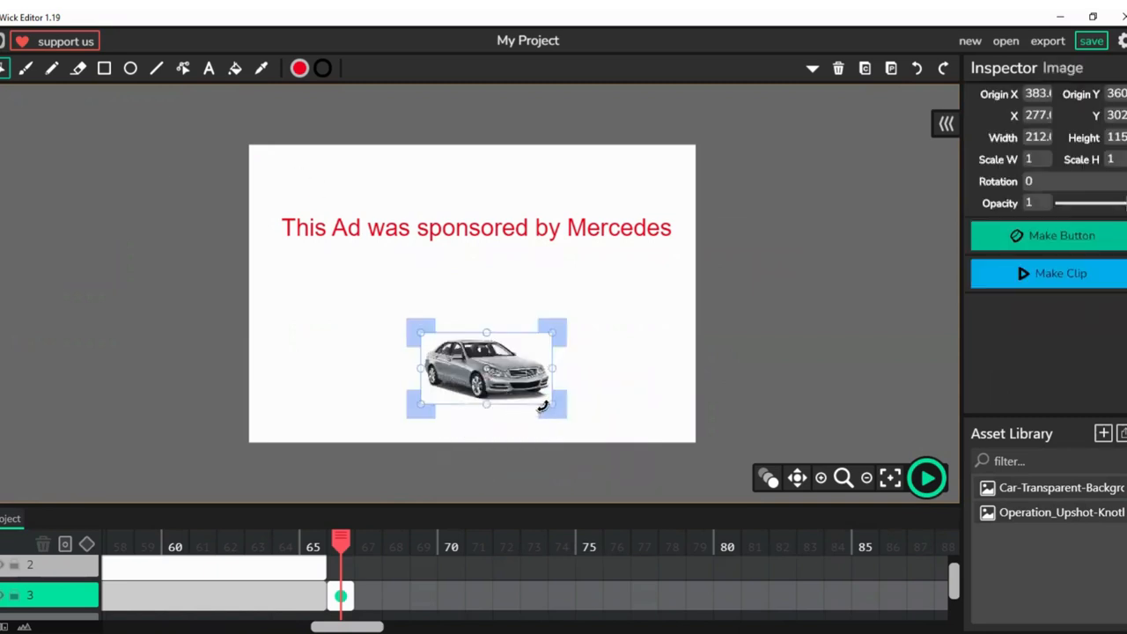
drag(553, 405, 585, 443)
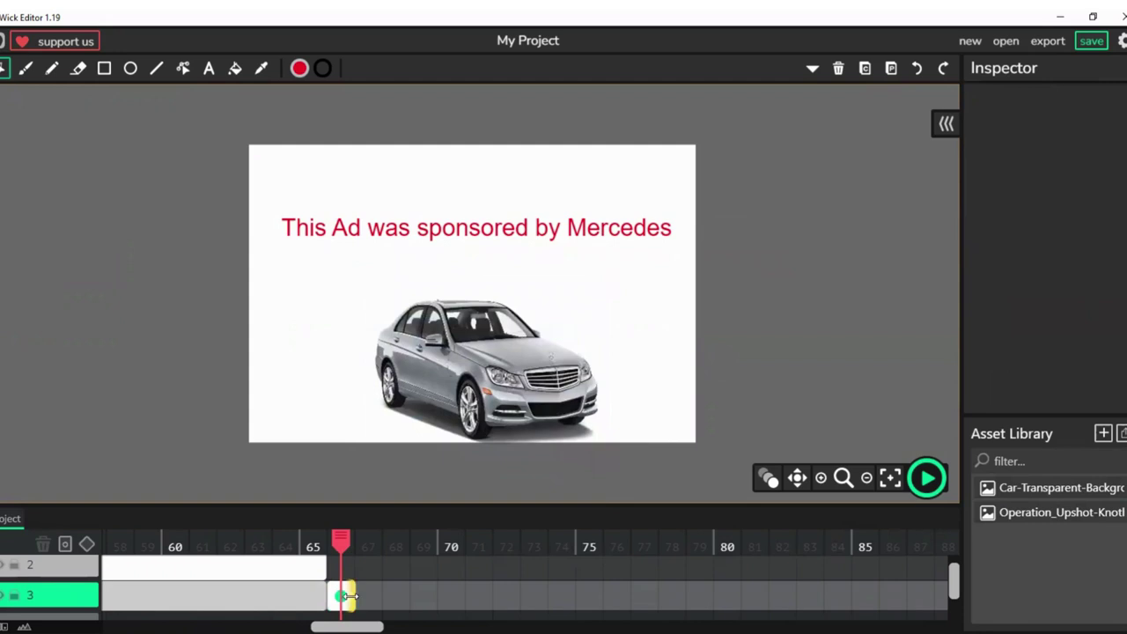
- Lengthen the sponsorship frame to about fifteen frames and move to the next frame
click(342, 595)
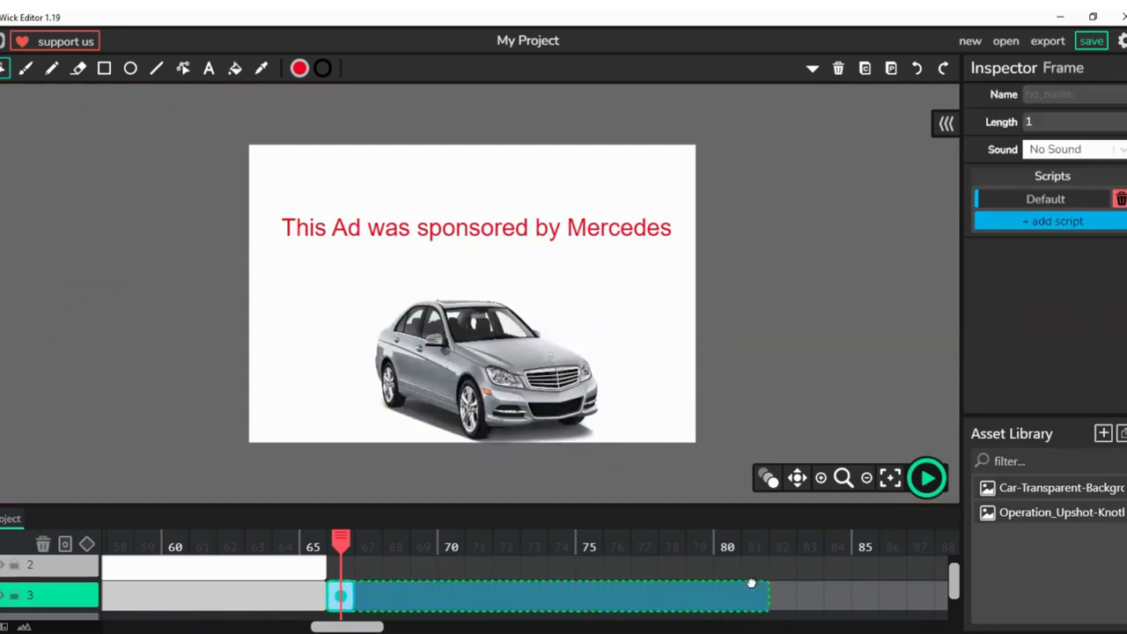
drag(766, 584, 750, 588)
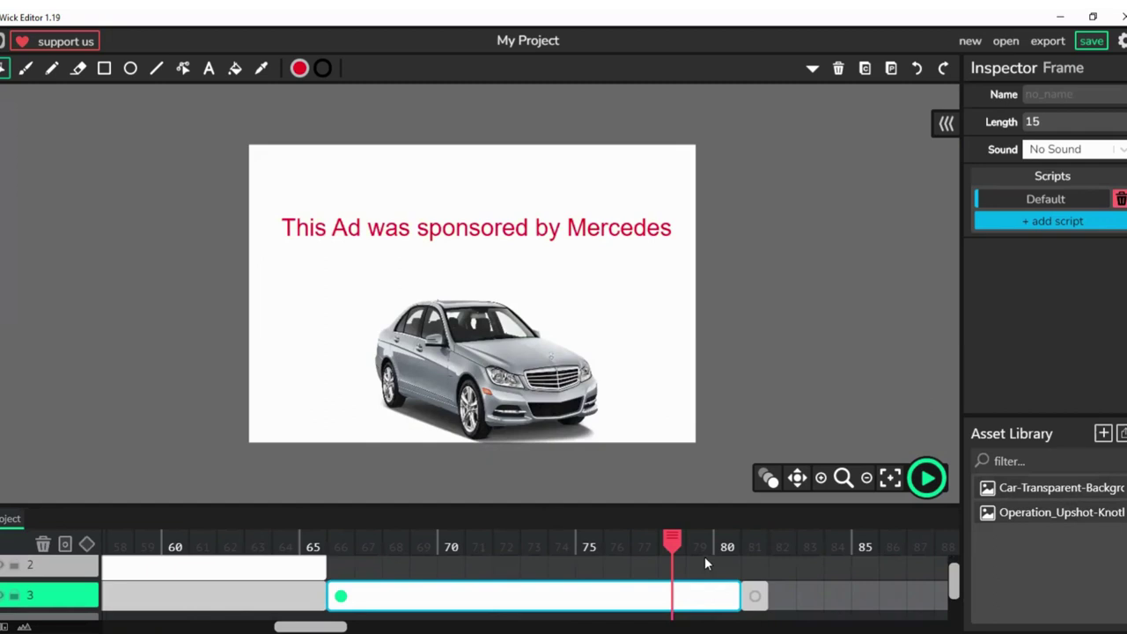
click(475, 227)
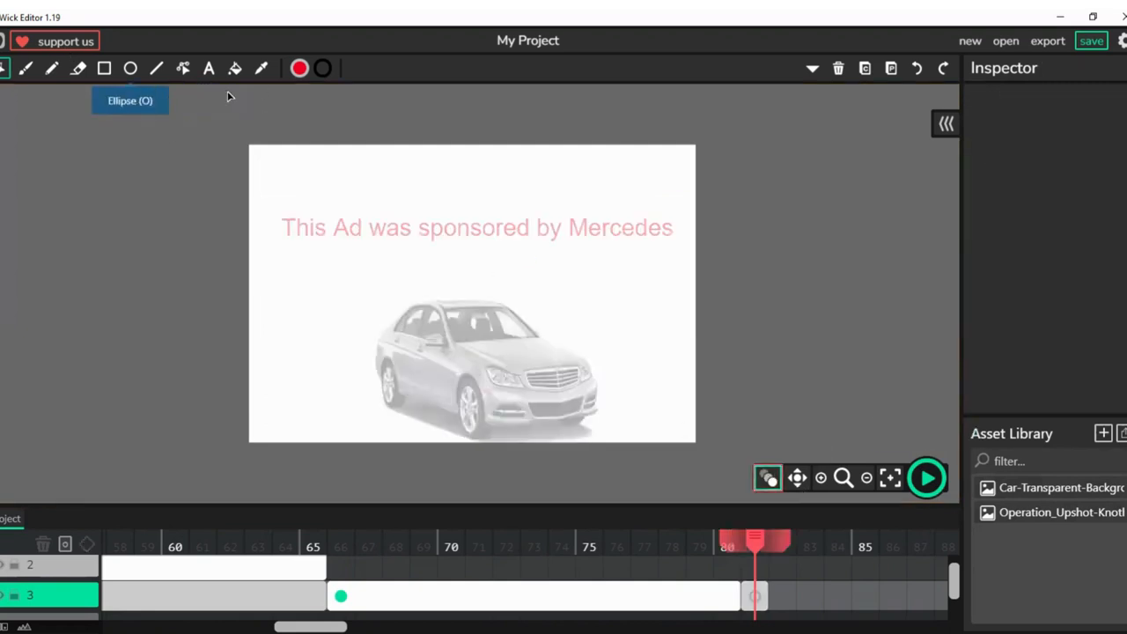
- Write the red caption 'According to Fraud Checker our cars can survive nuclear bombs'
click(208, 67)
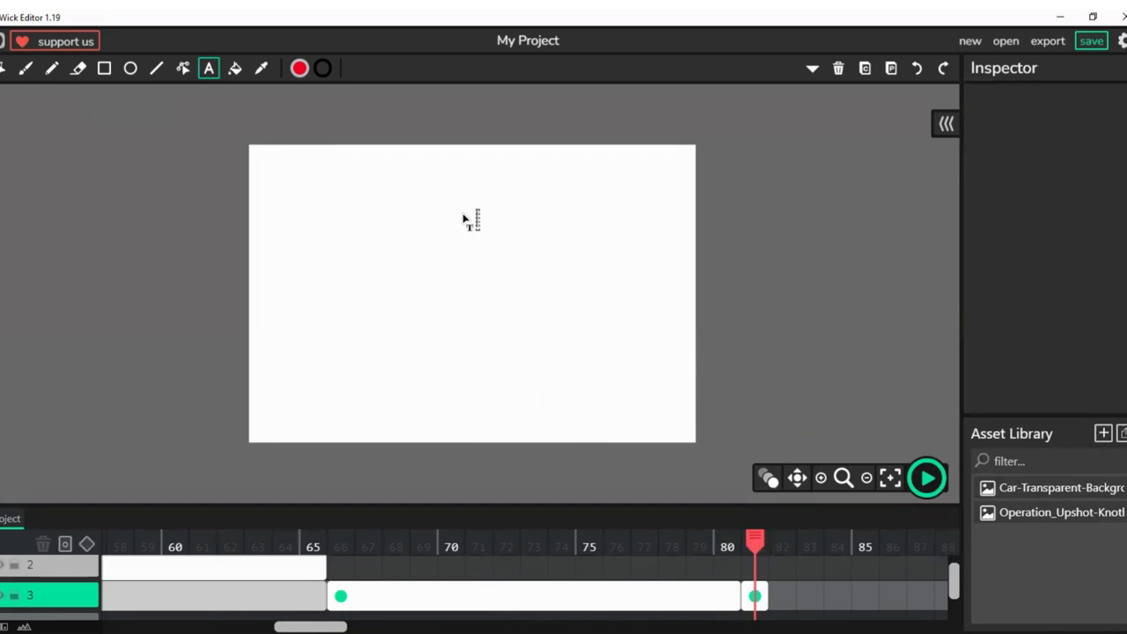
text(Accoridng)
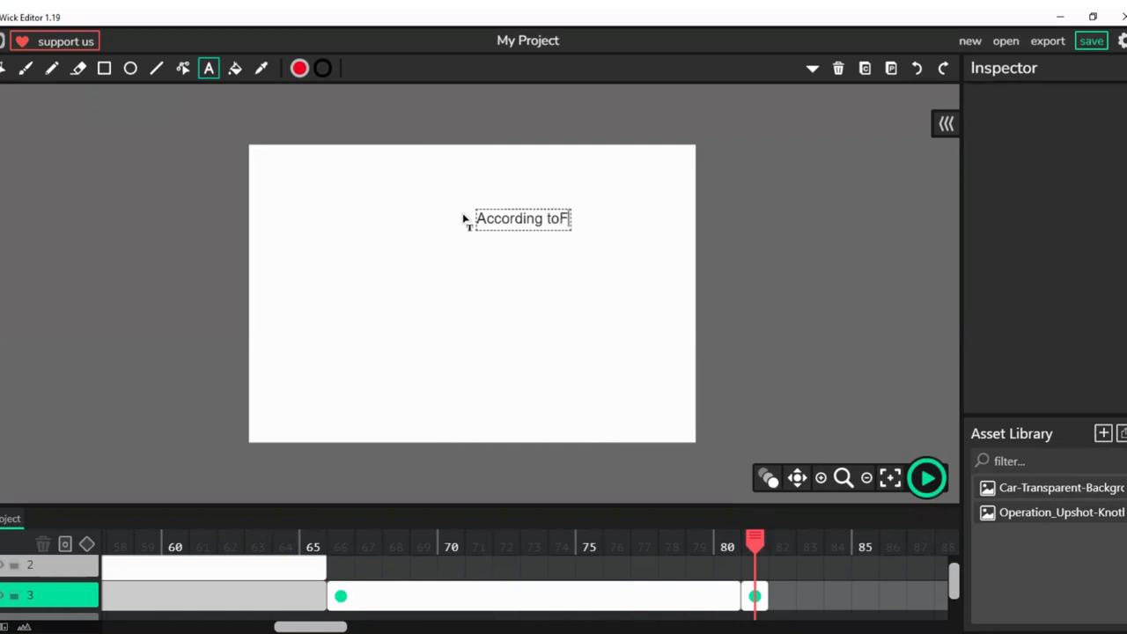
key(Backspace)
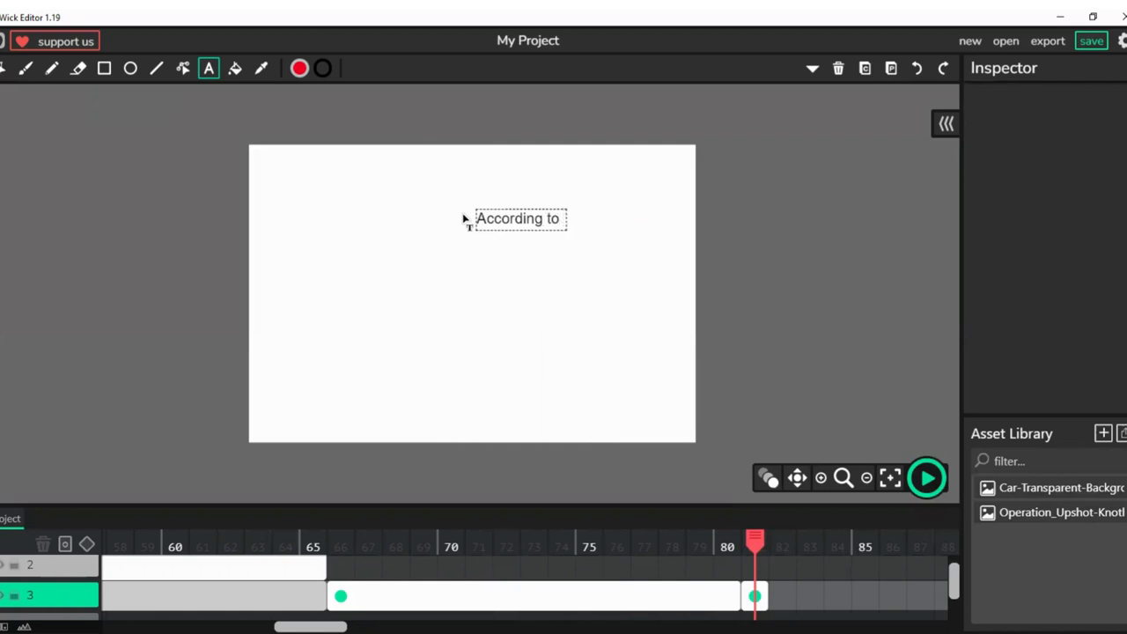
text(Fraud Checker our)
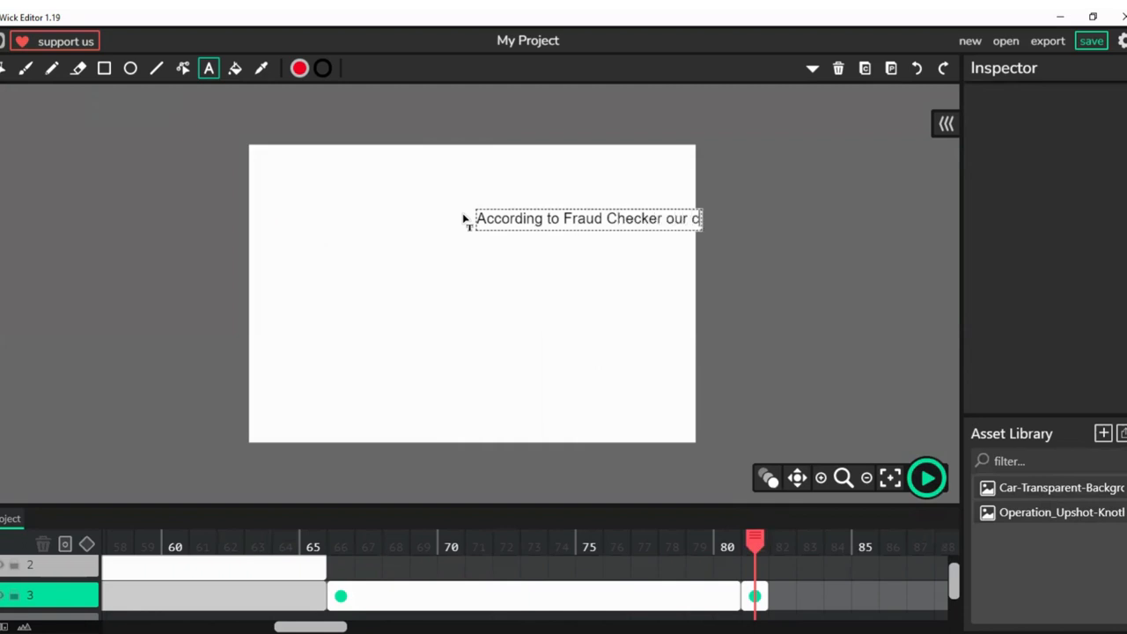
text(cars)
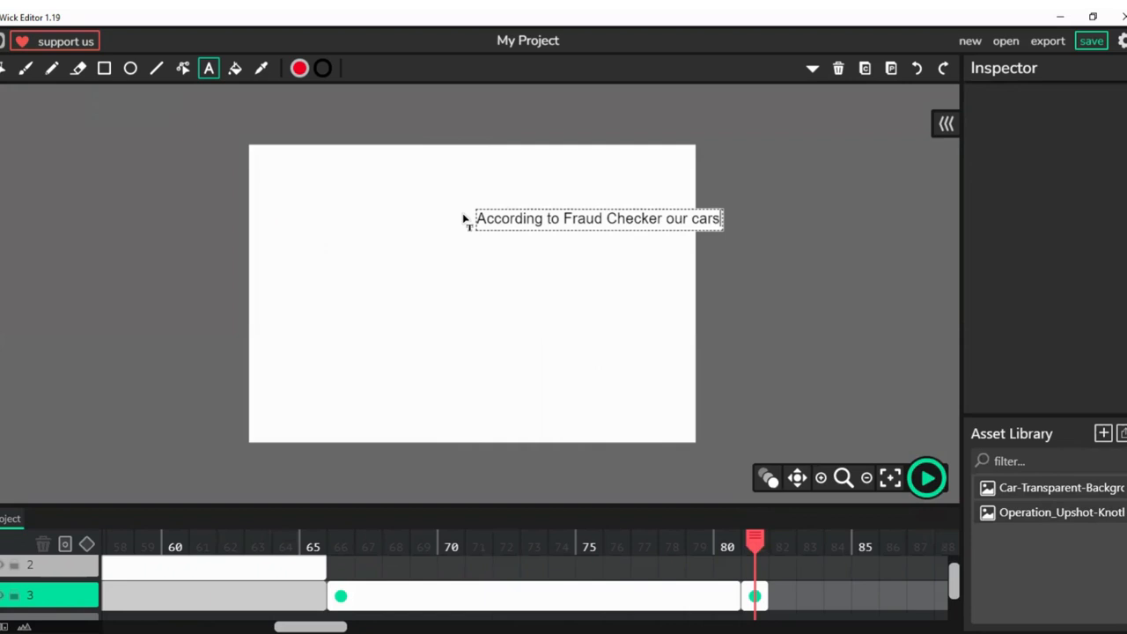
text(can survive nu)
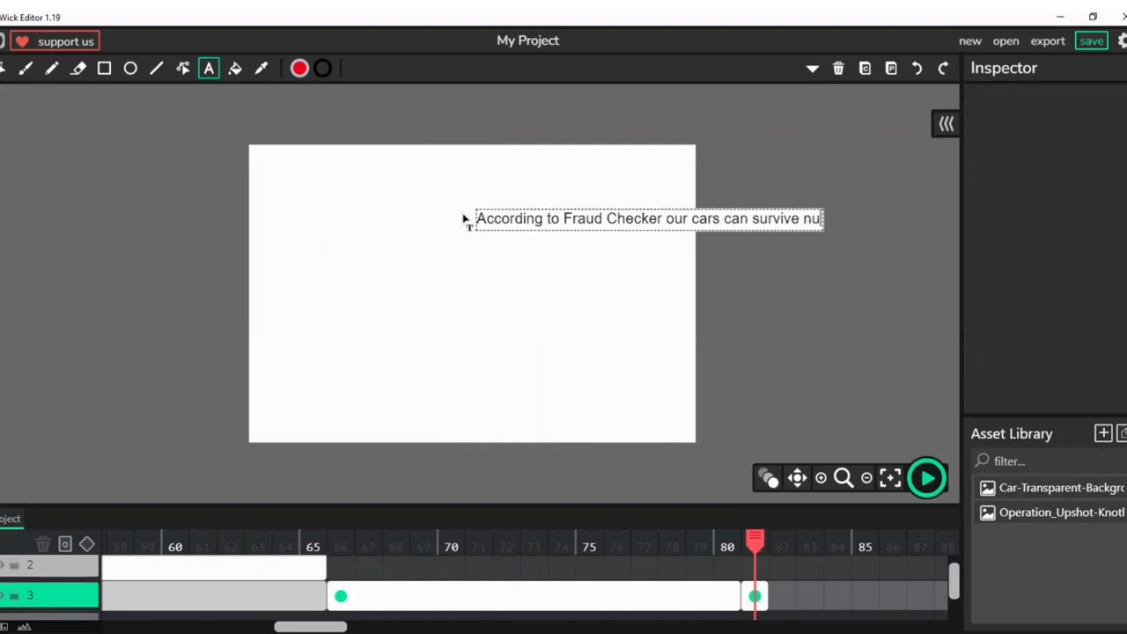
text(clear b)
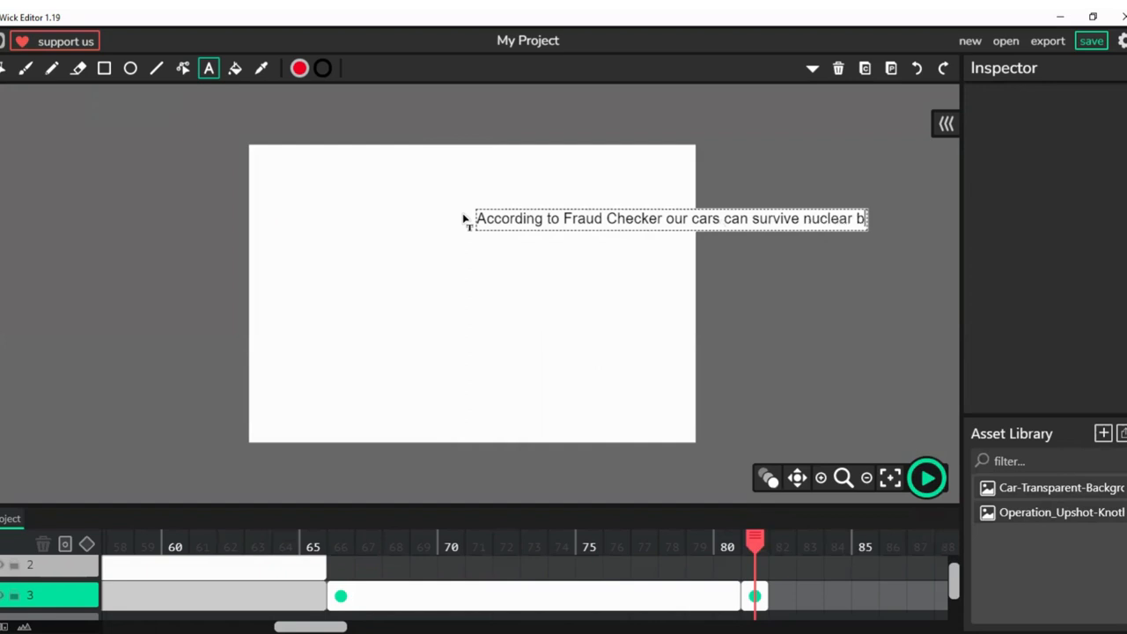
text(ombs)
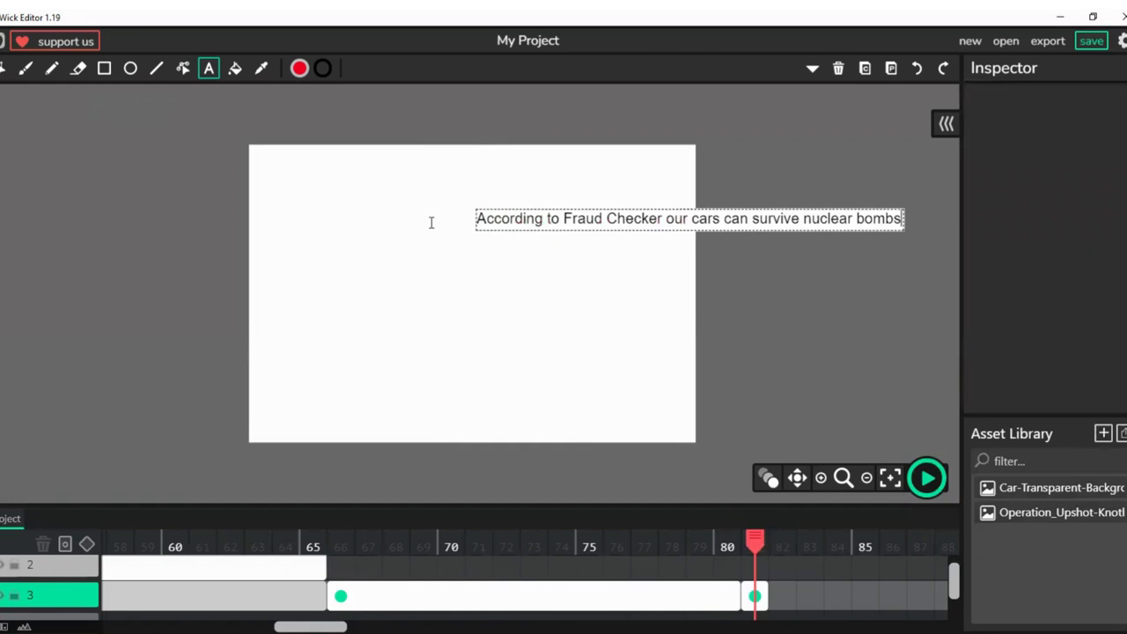
mouse_move(489, 215)
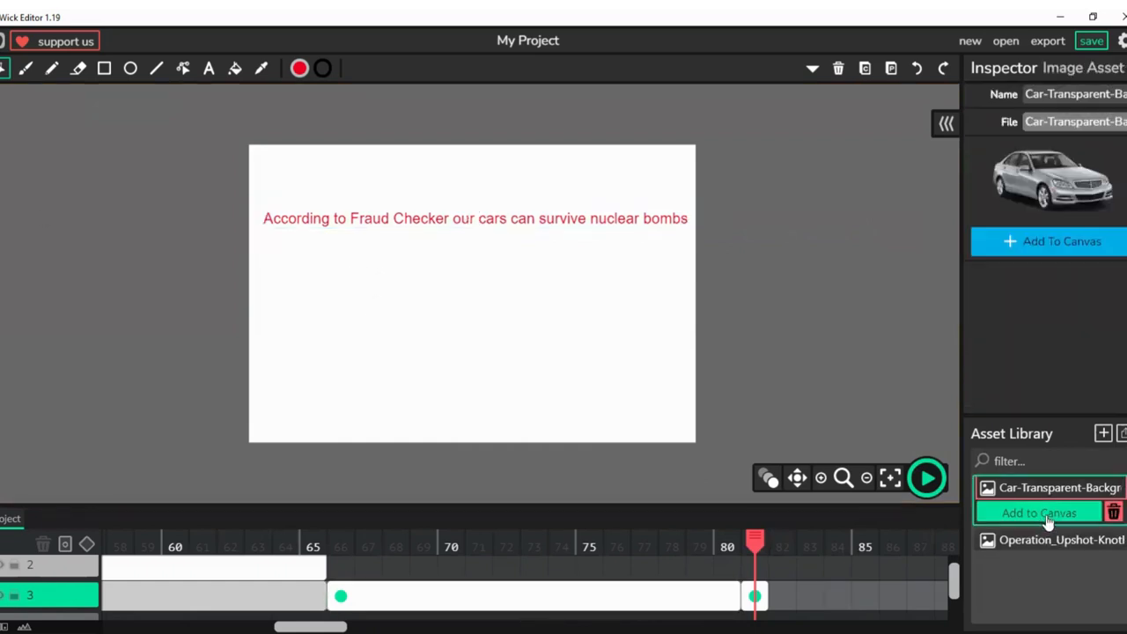
- Bring up the car picture in the asset list and select the disclaimer frame
click(1039, 512)
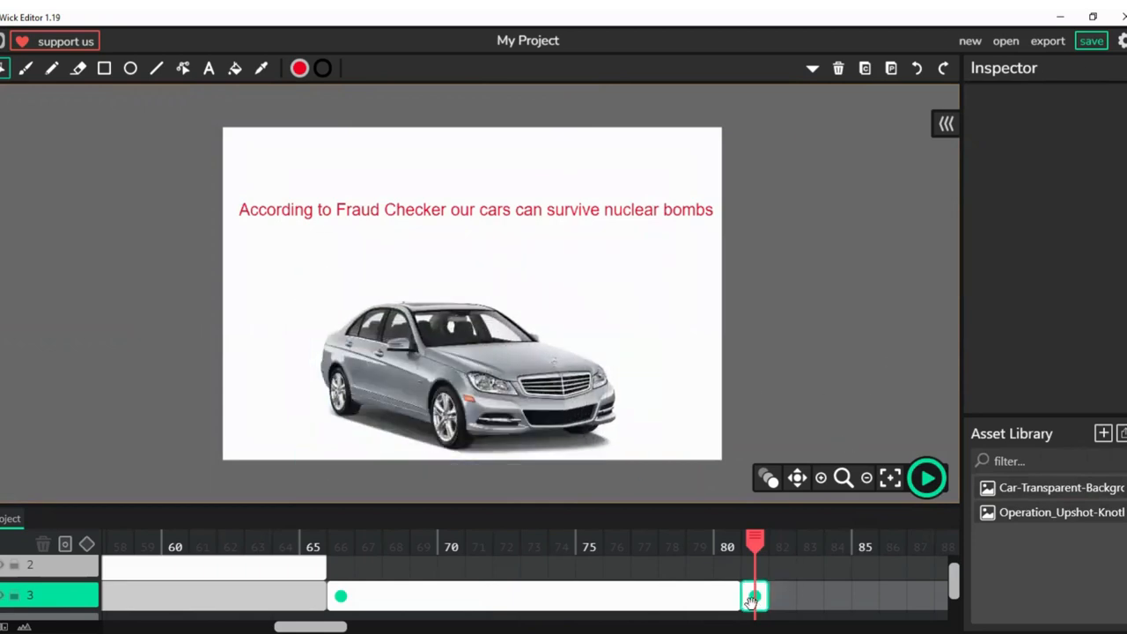
click(731, 595)
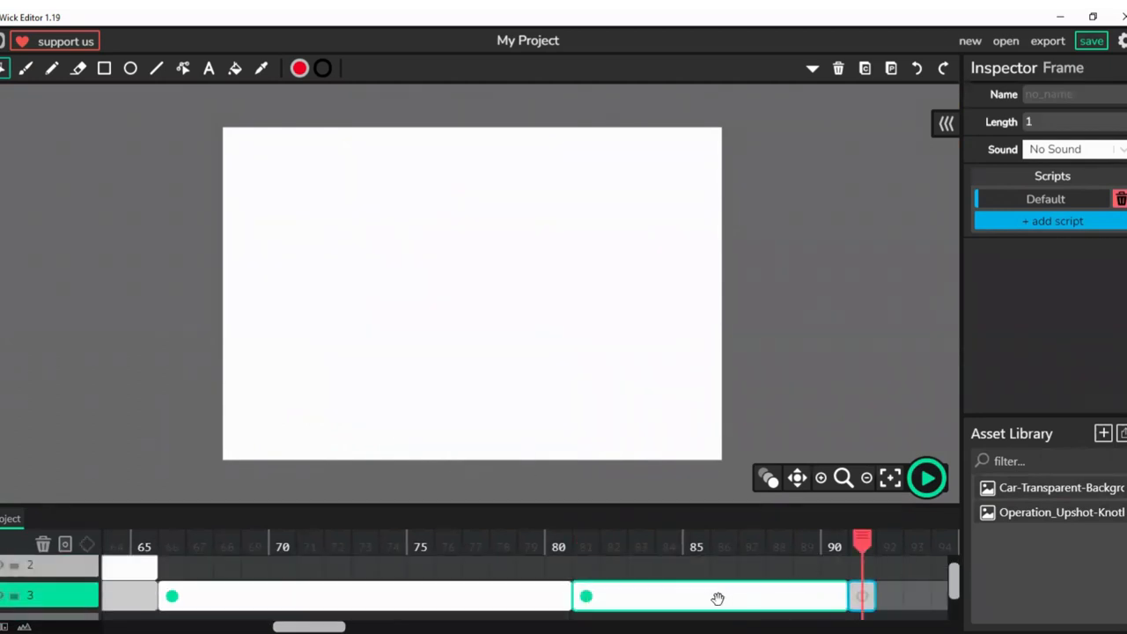
- Add the car picture to the new frame and move it into the middle
click(1057, 486)
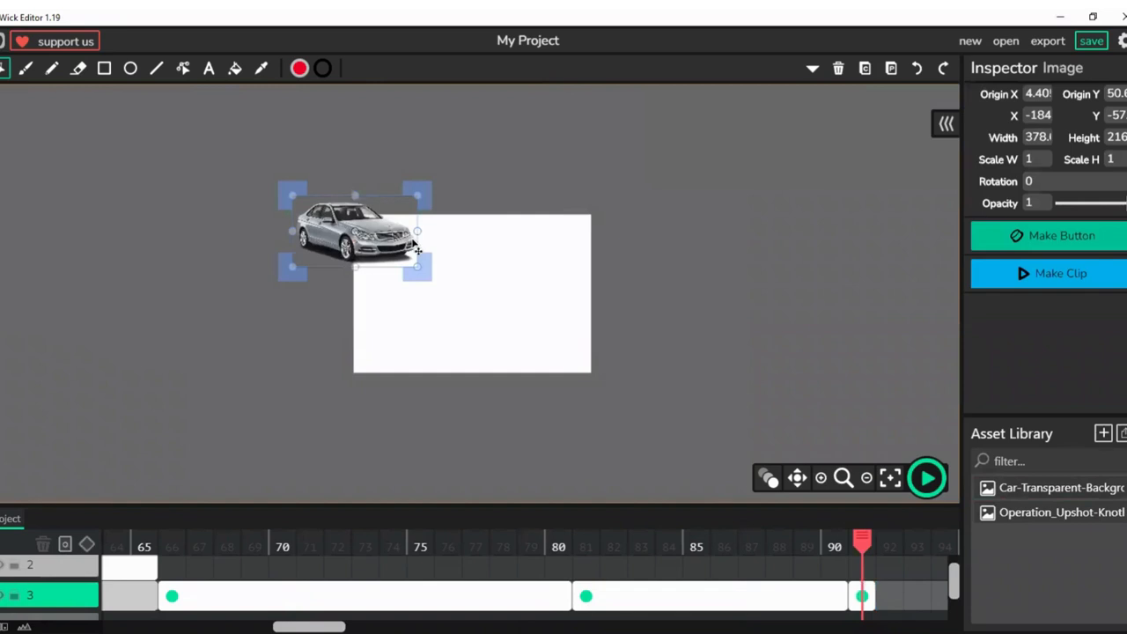
drag(355, 231, 461, 292)
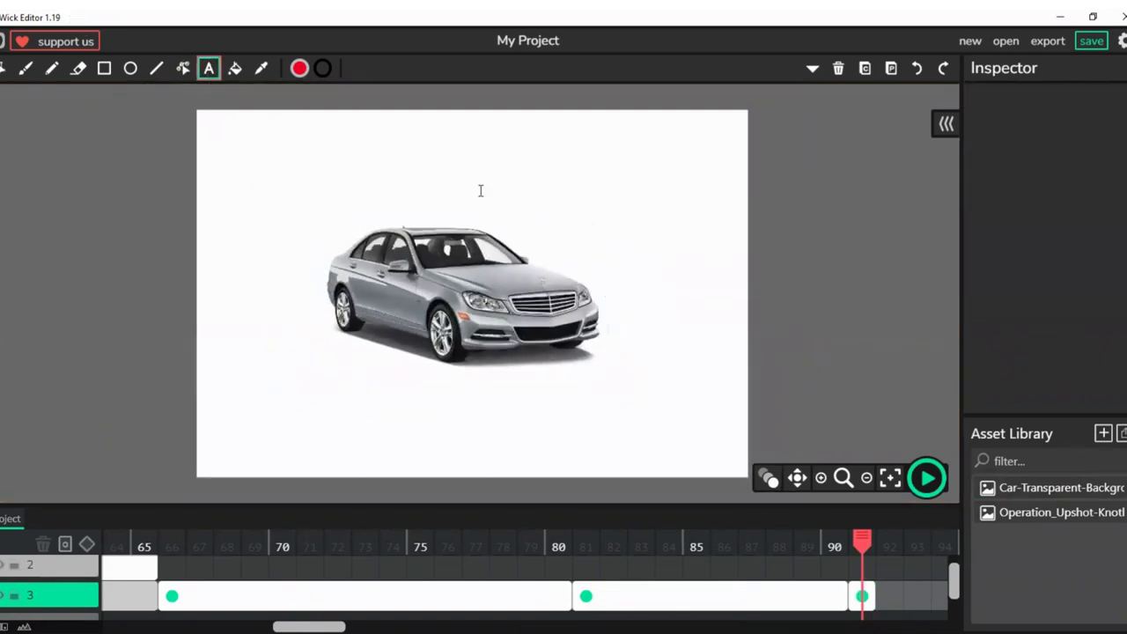
- Write the caption 'Buy our car for $9999 on Amazon' above the car
text(Bu)
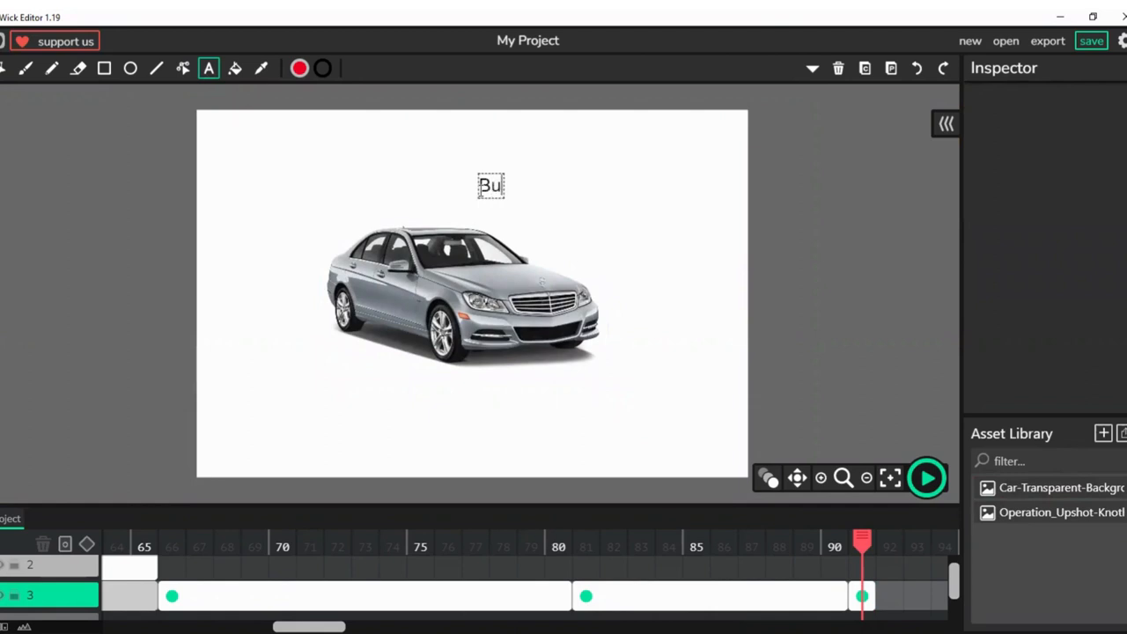
text(y our car)
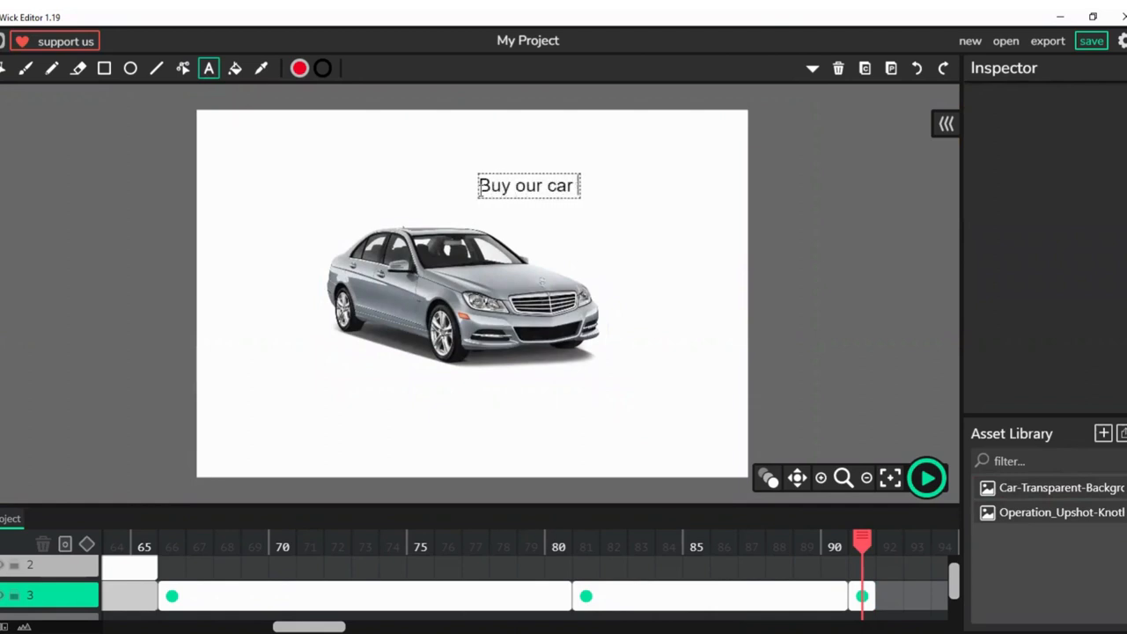
text(f)
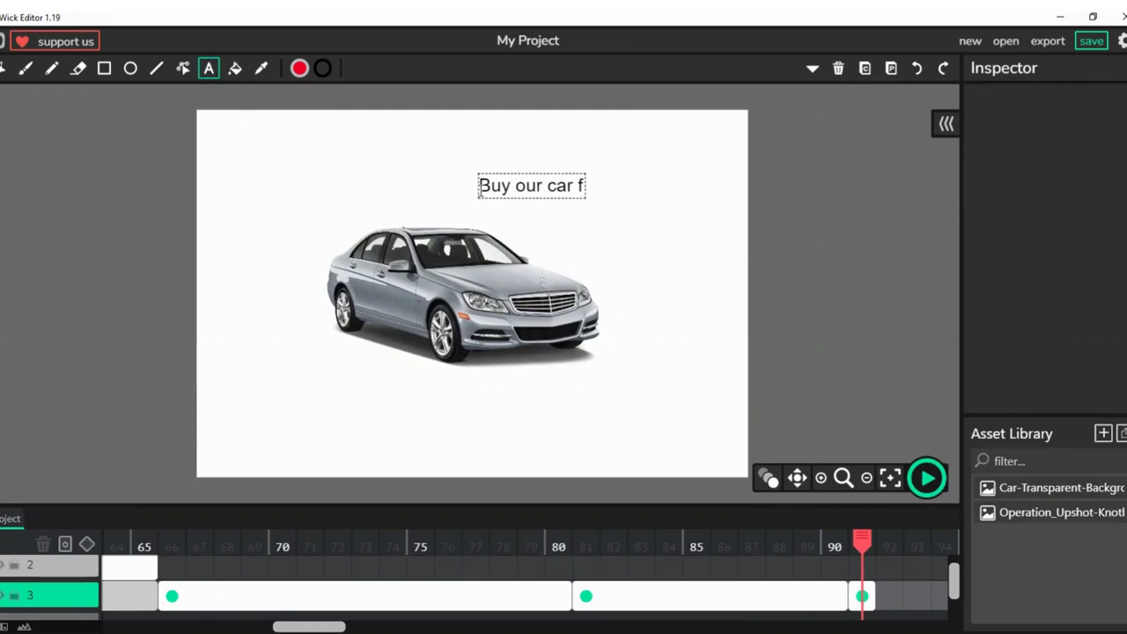
text(or $9999)
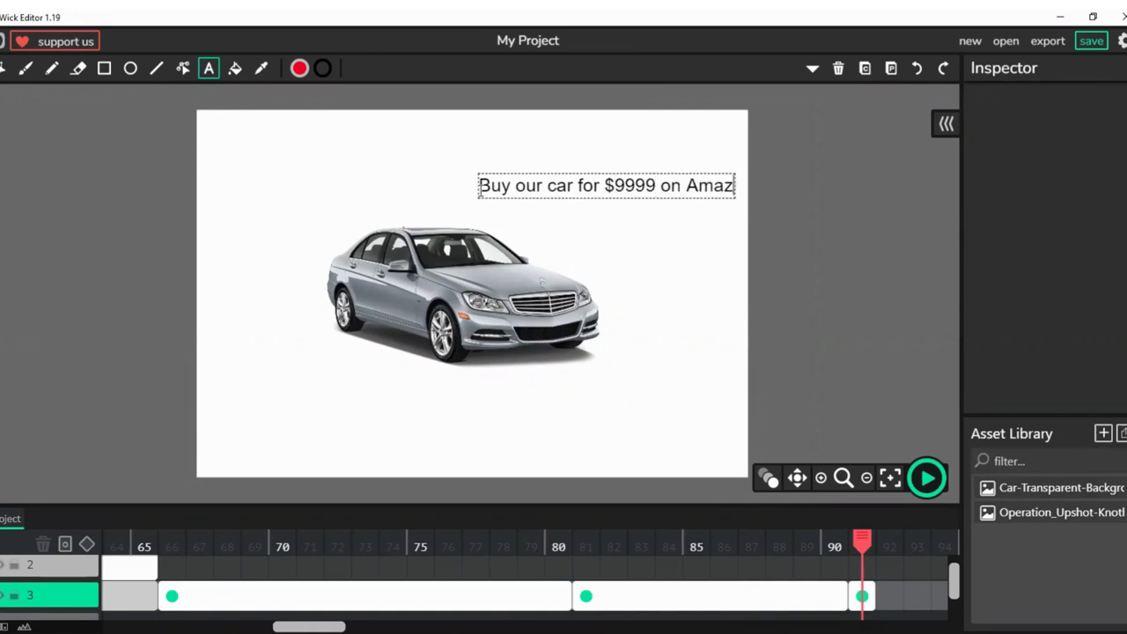
text(on)
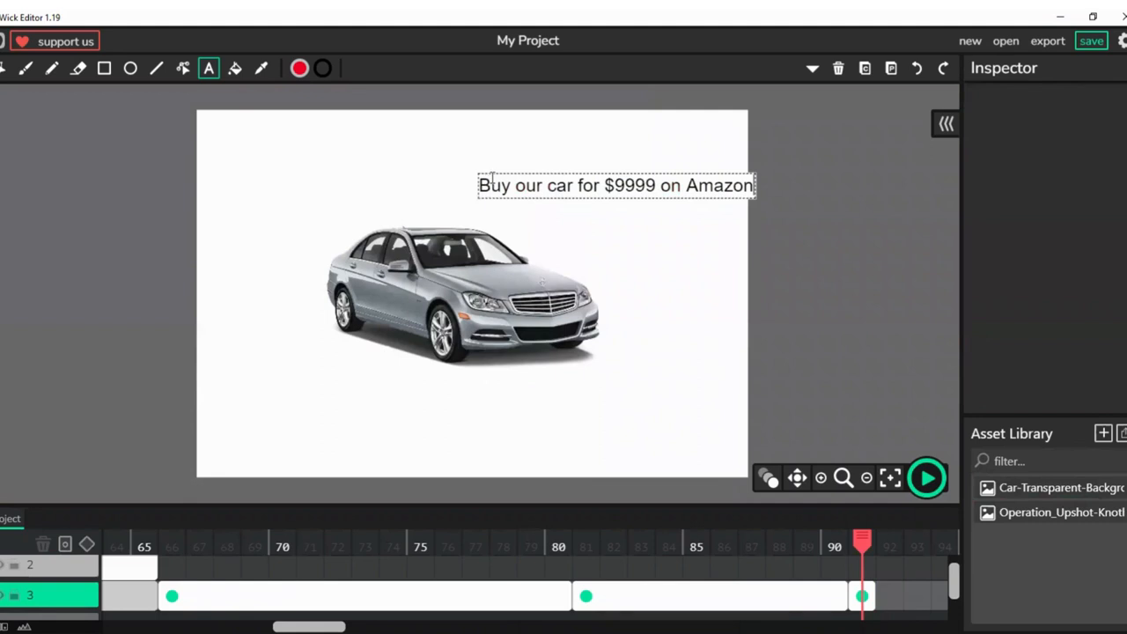
click(617, 185)
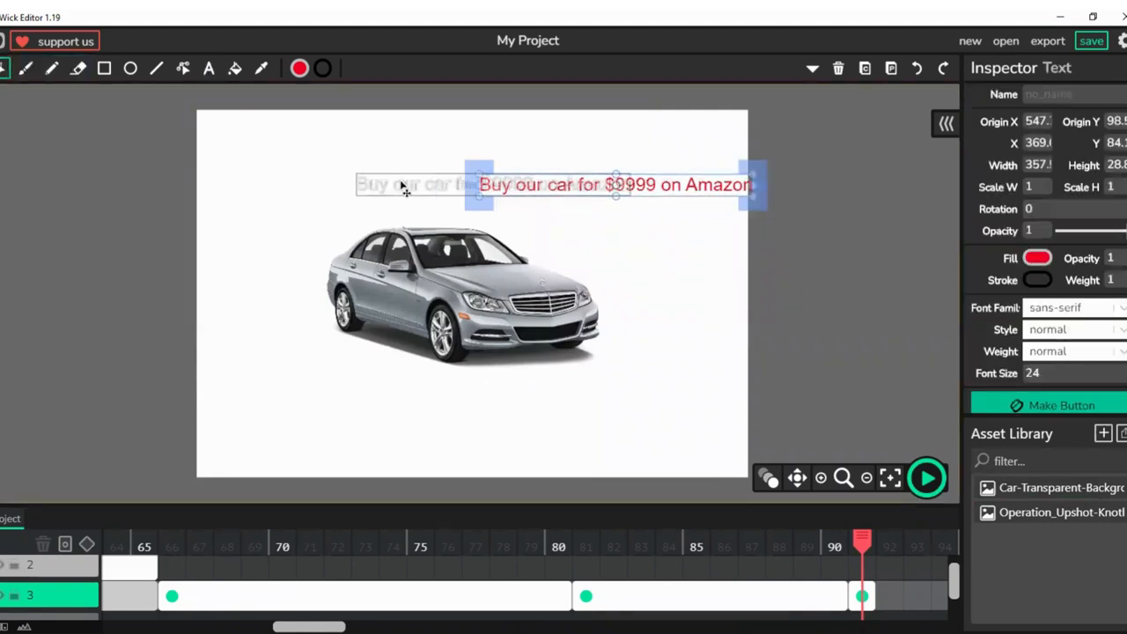
- Slide the Amazon price caption into place along the top of the stage
drag(613, 185, 454, 179)
text(Te)
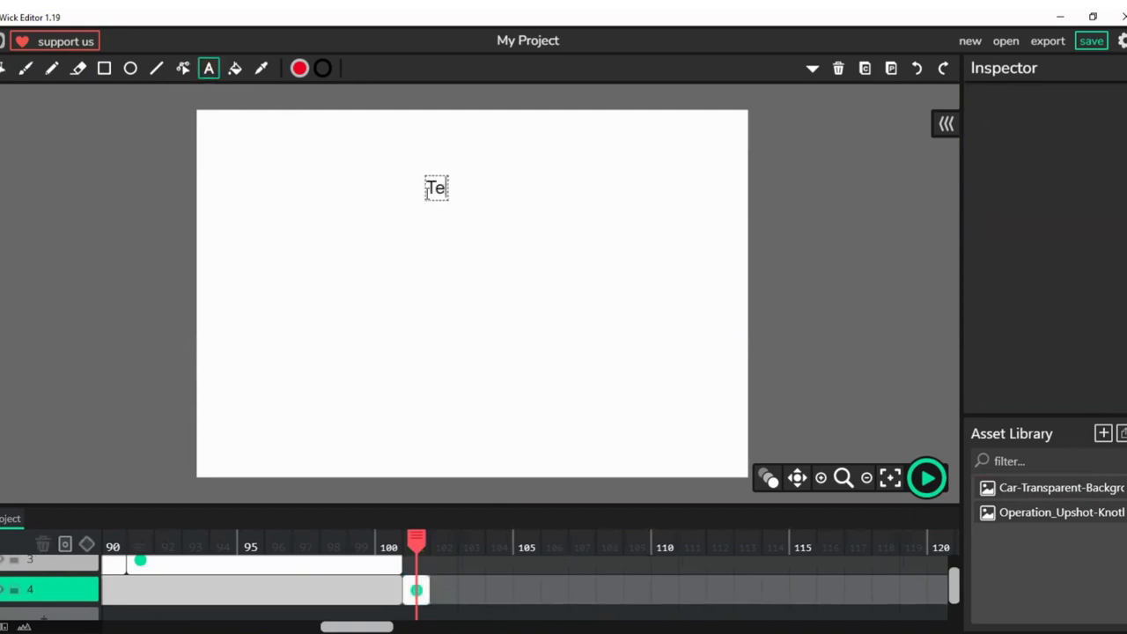
- Add a red 'Credits' title and start a text block below it
text(Cre)
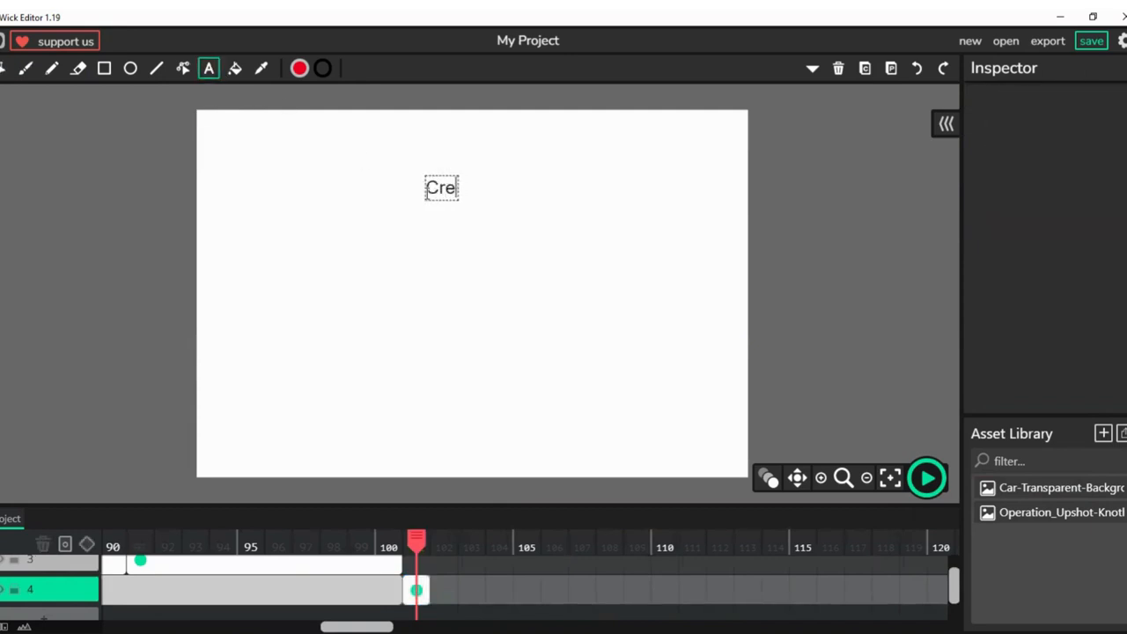
text(dits)
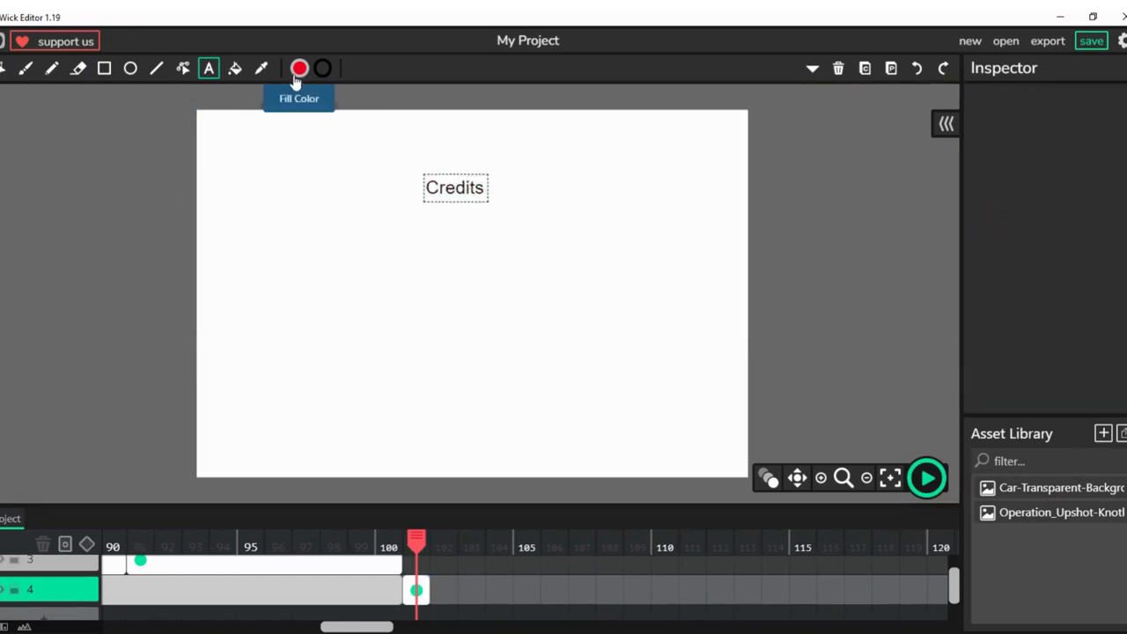
click(300, 67)
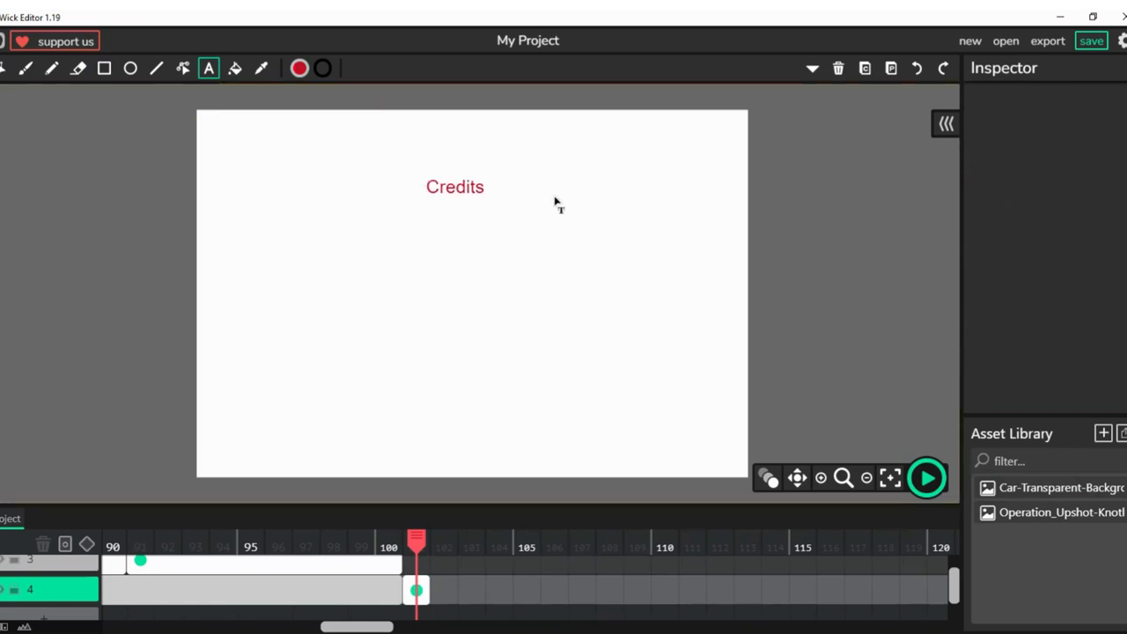
click(294, 236)
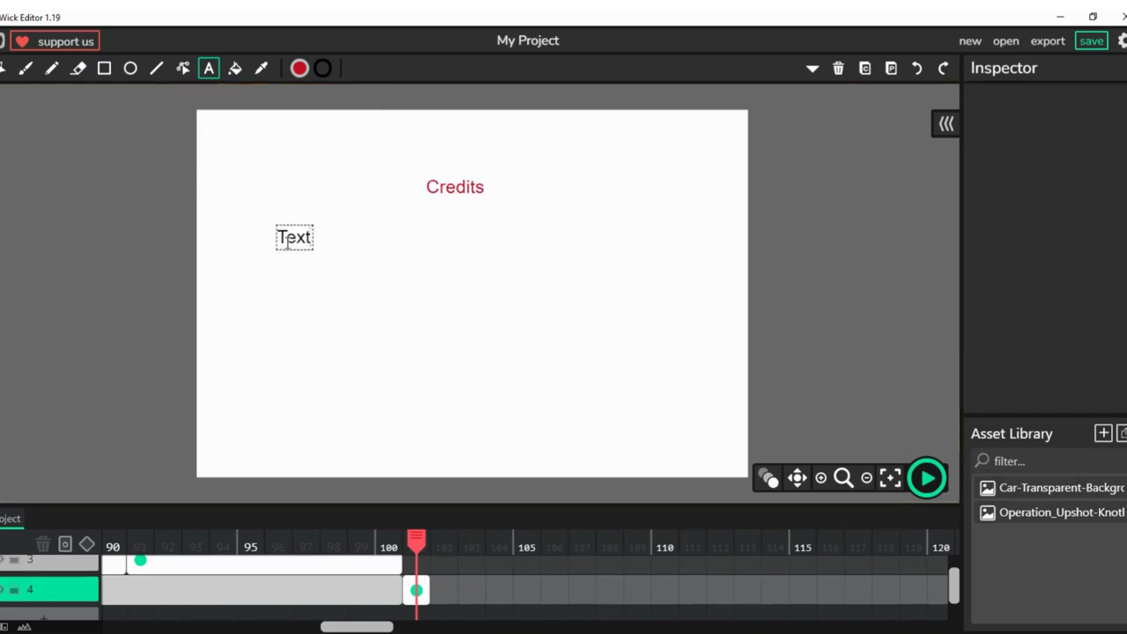
- List 'Made by:', 'Written by:', 'Sponsored by: Mercedes,Audi' and 'Produced by:' lines
text(M)
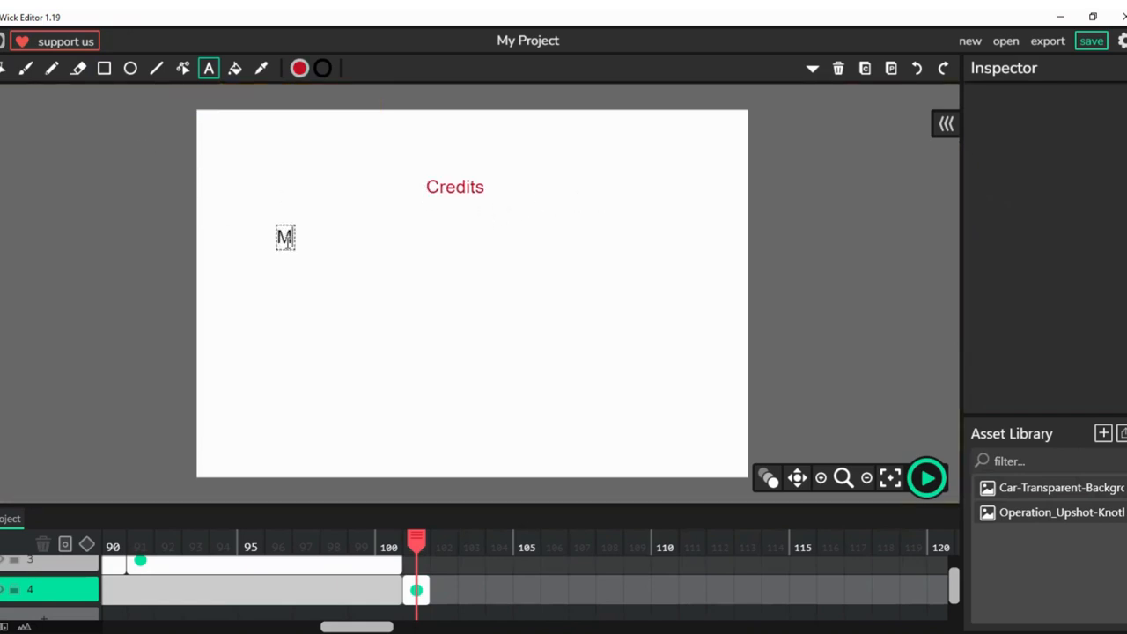
text(ade by)
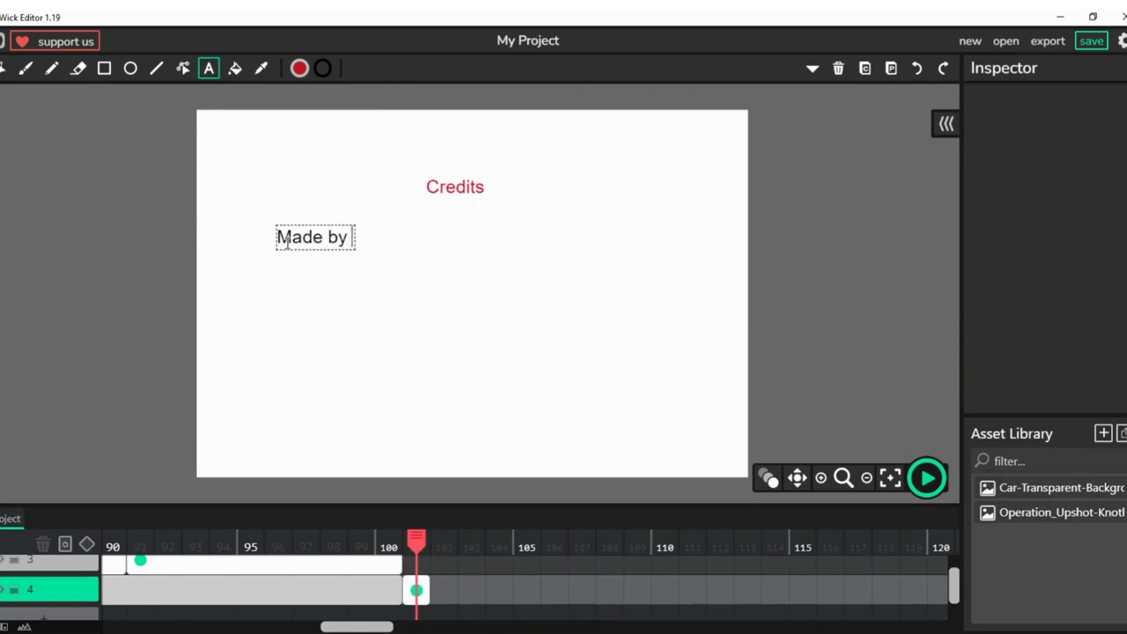
text(: ______)
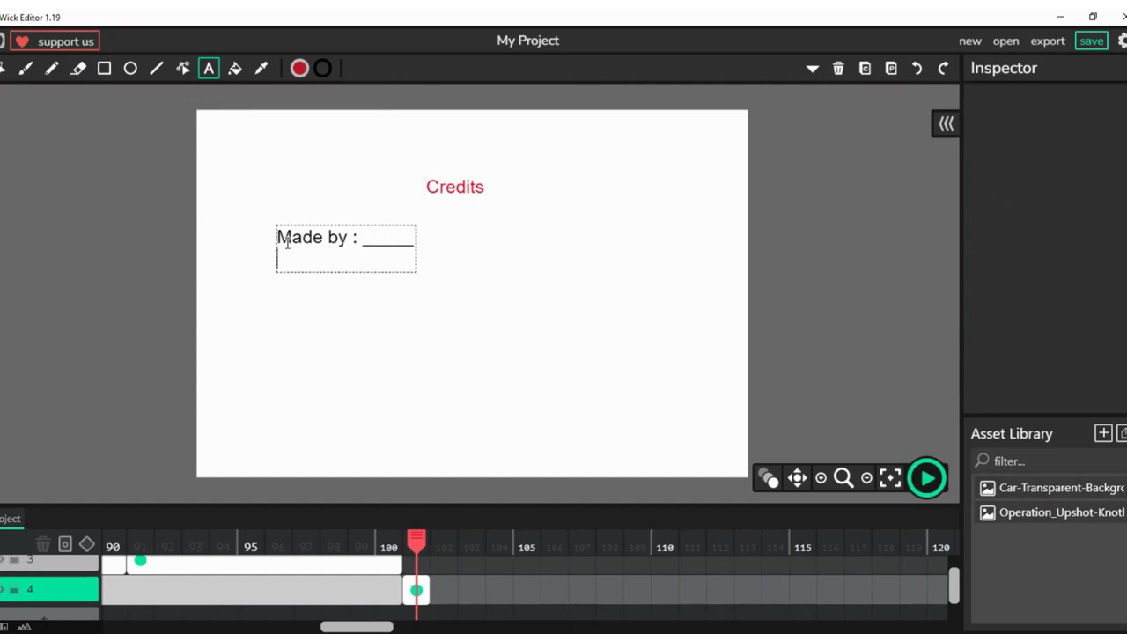
text(Wr)
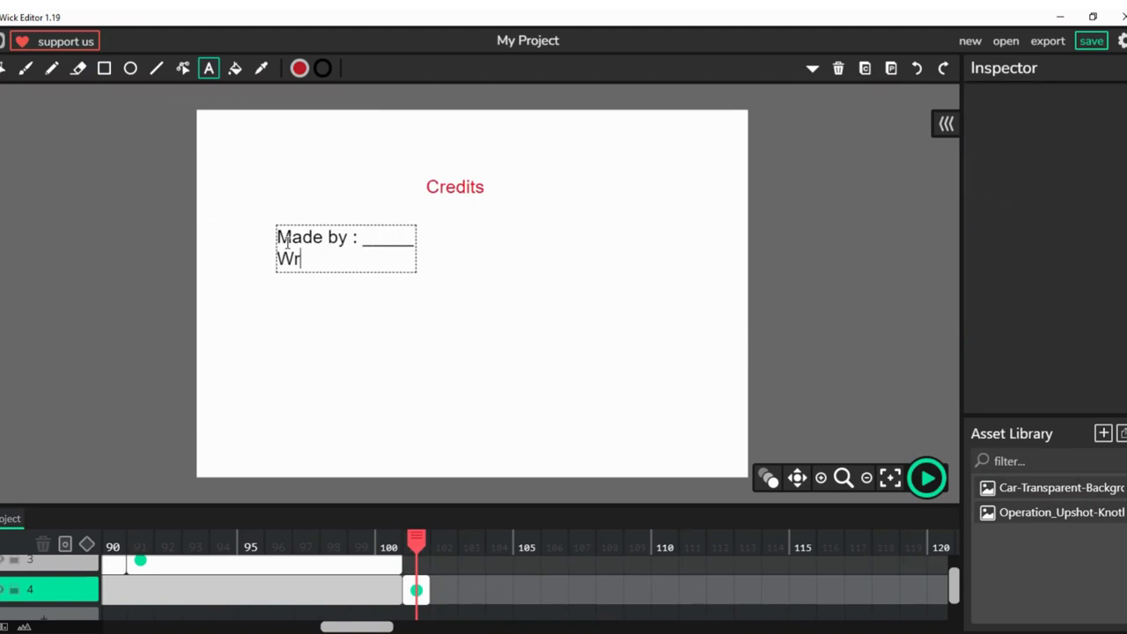
text(itten by:___)
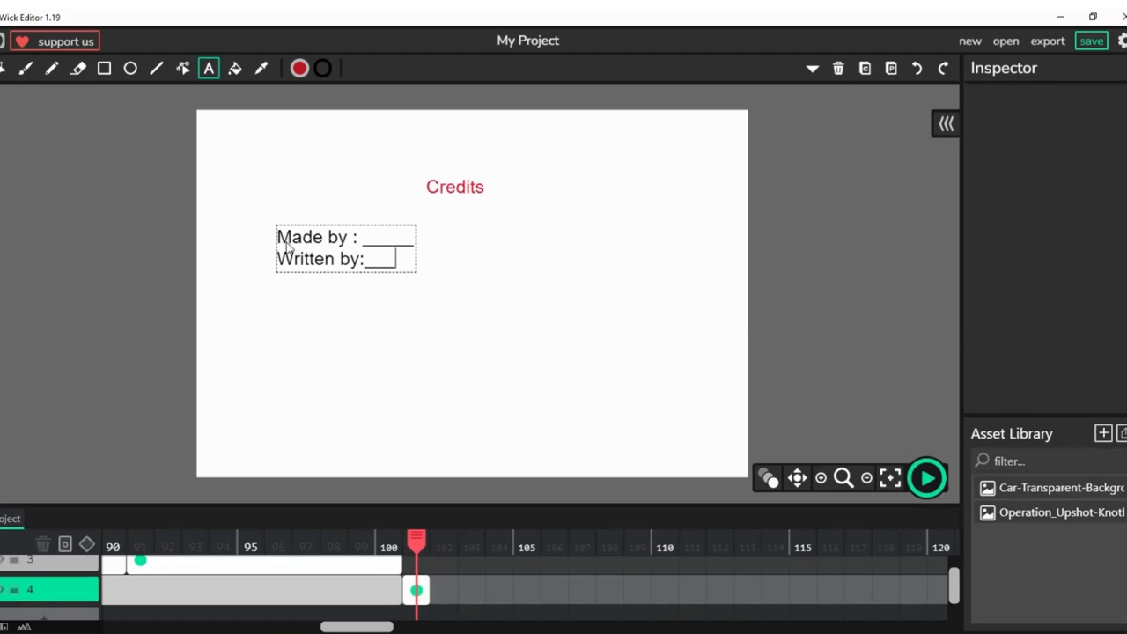
text(Sponsored by: Me)
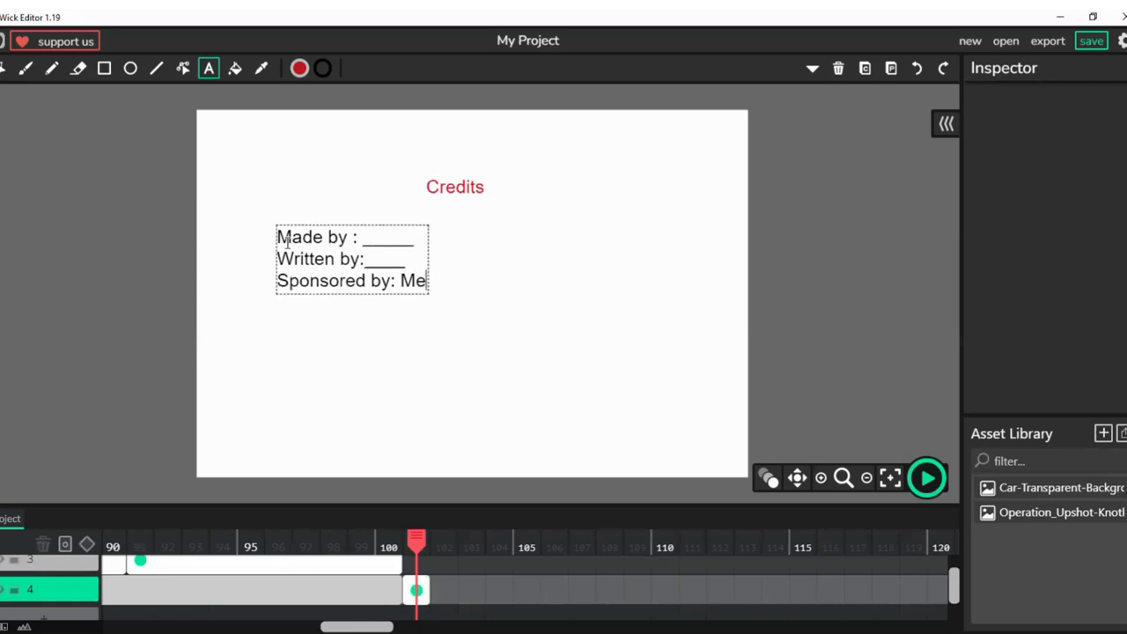
text(rced)
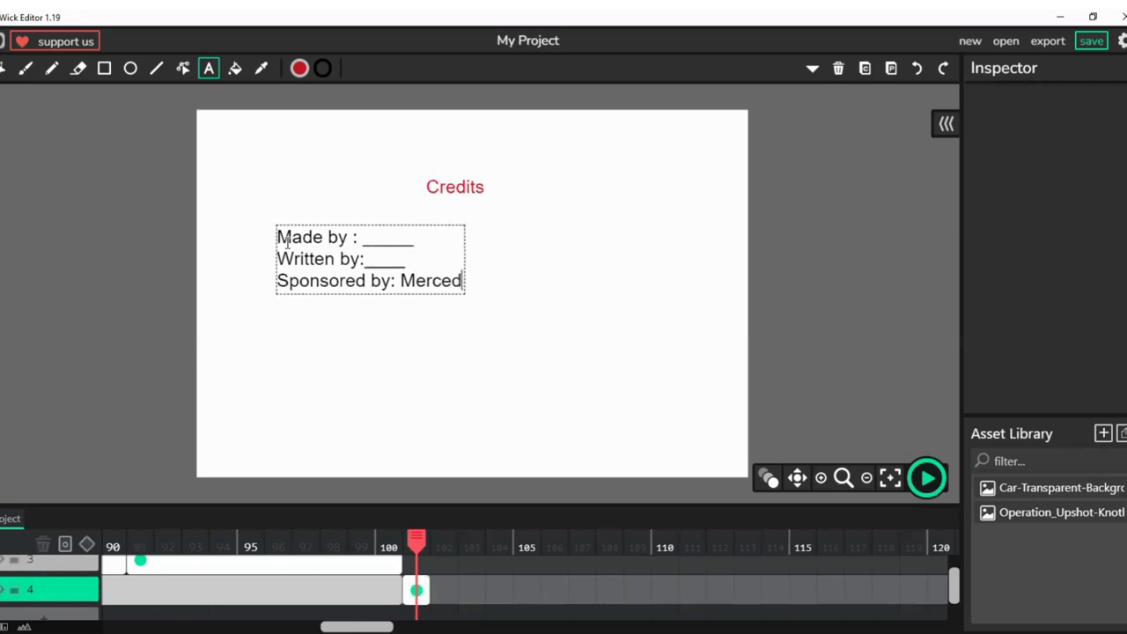
text(es,Audi)
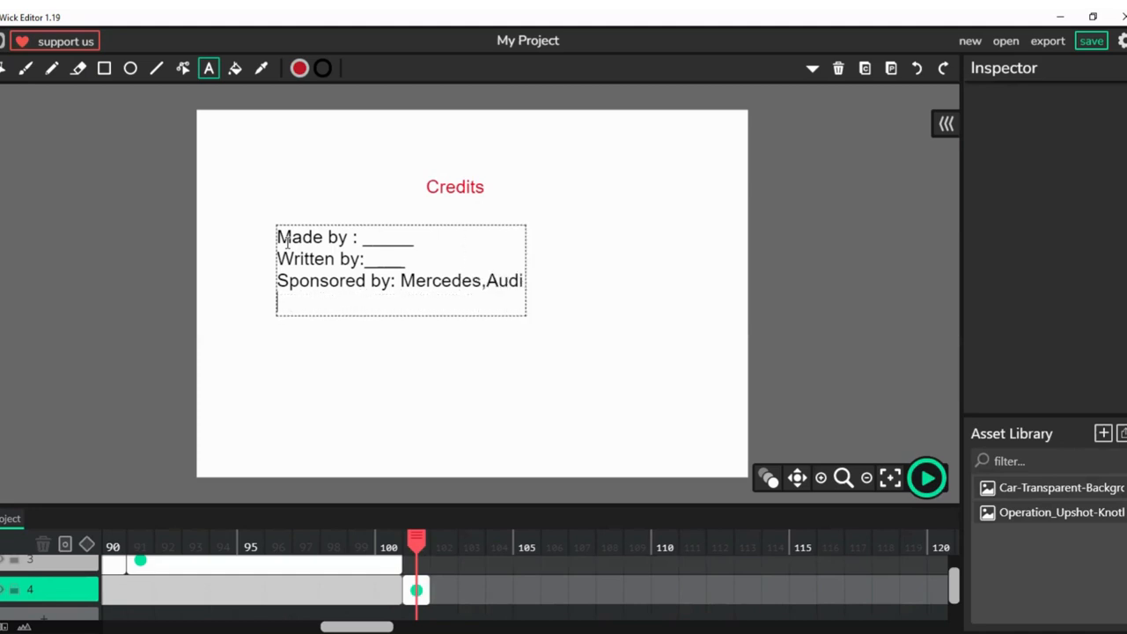
text(Produced)
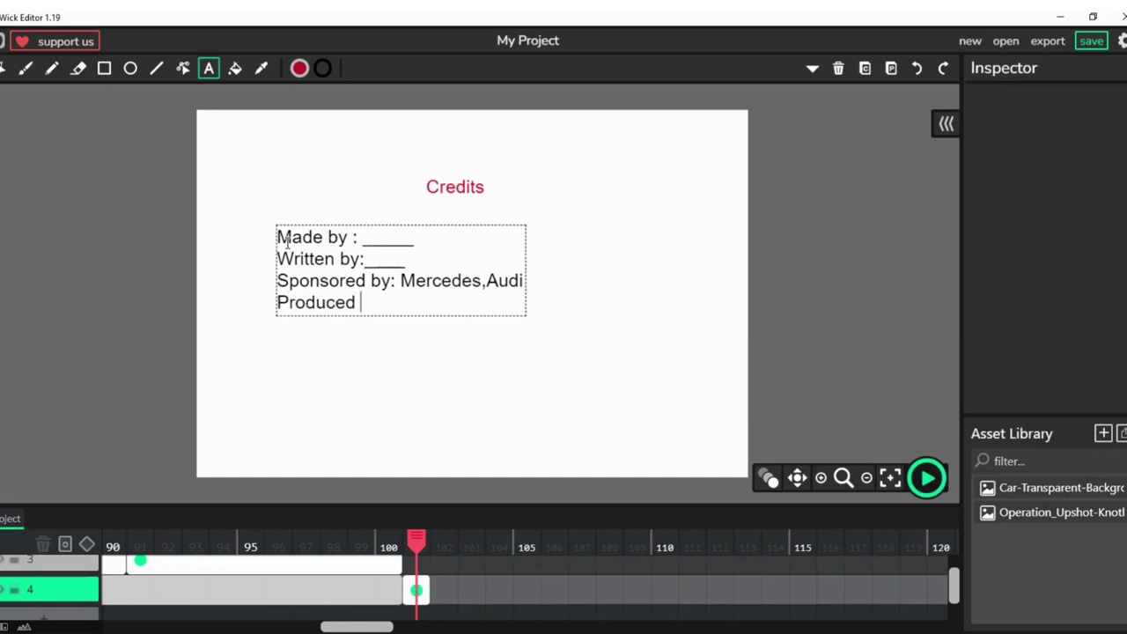
text(by)
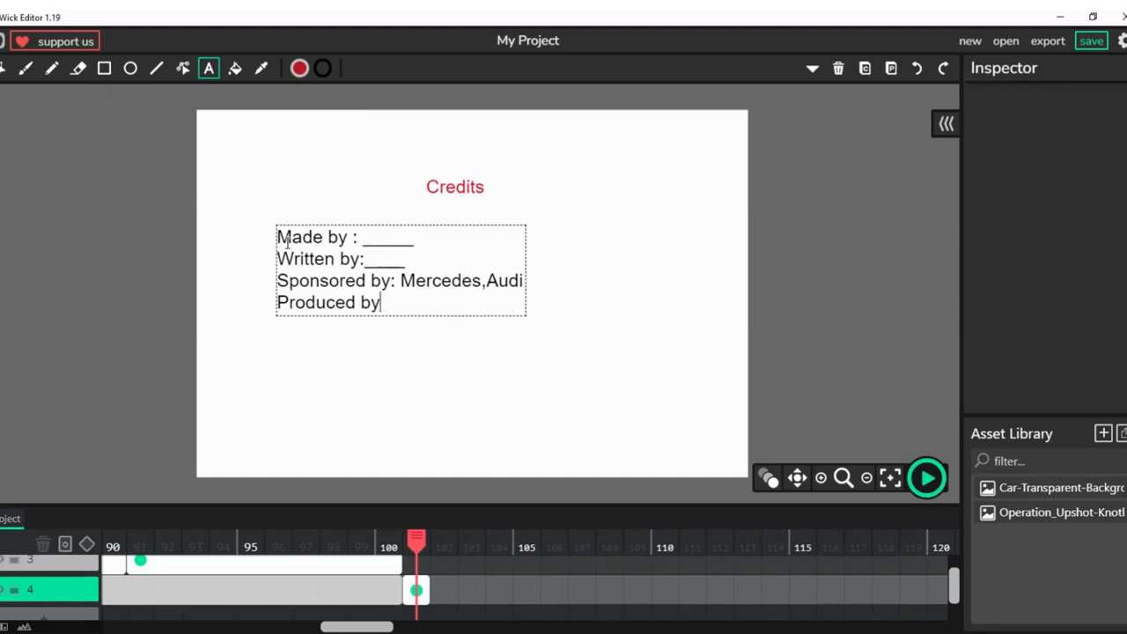
text(:)
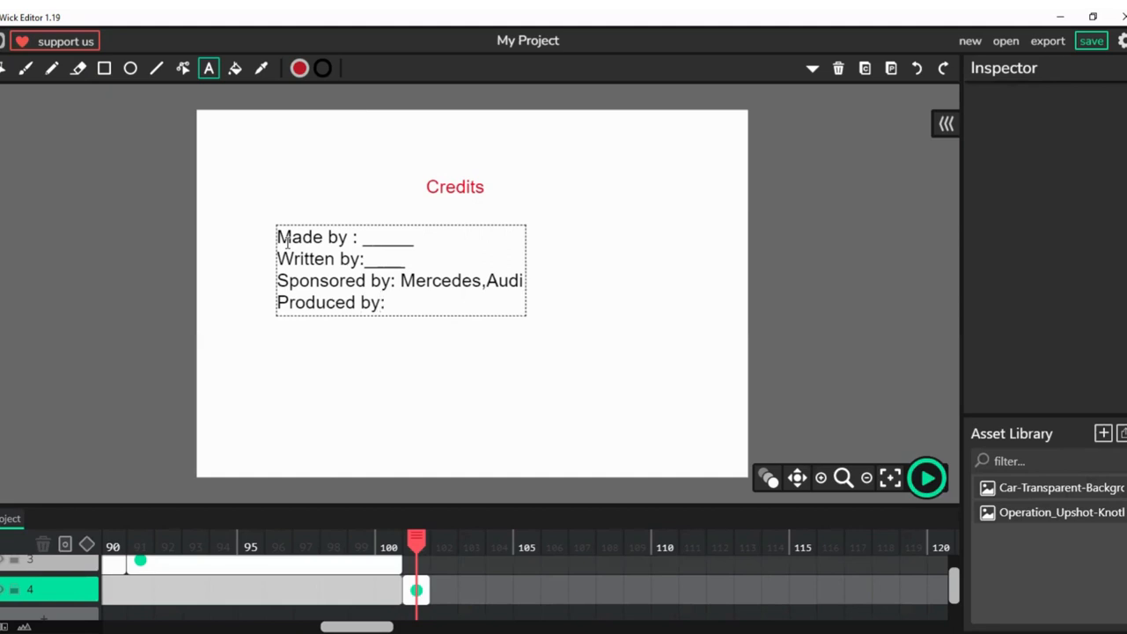
- Name the producers 'Micheal Jackson, Tom Cruise' after the Produced by line
click(391, 302)
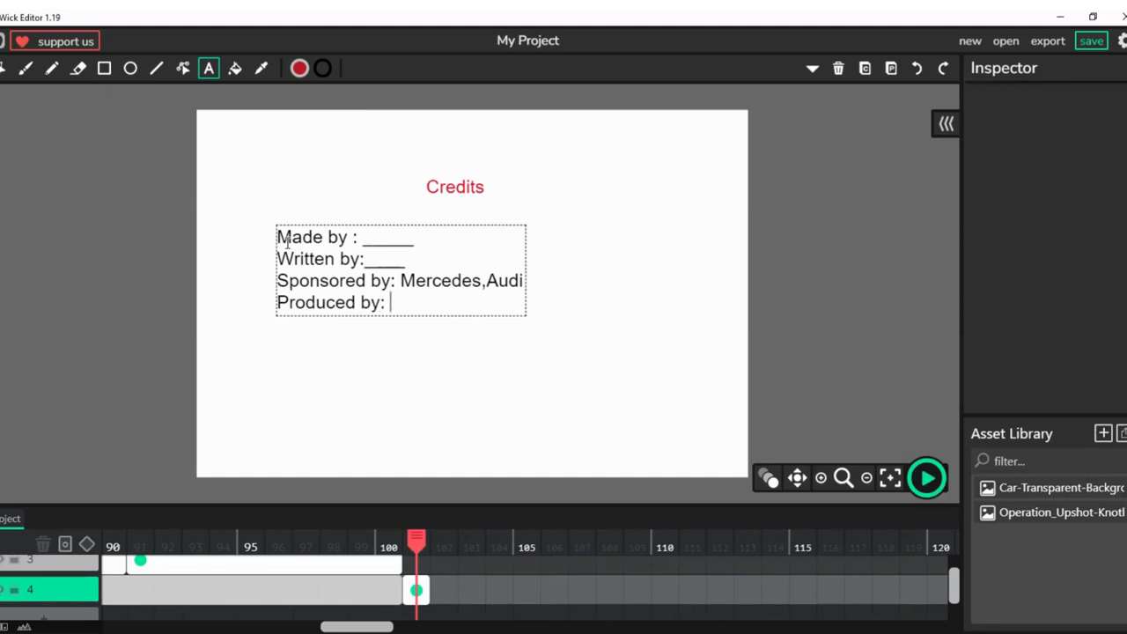
text(Micheal Ja)
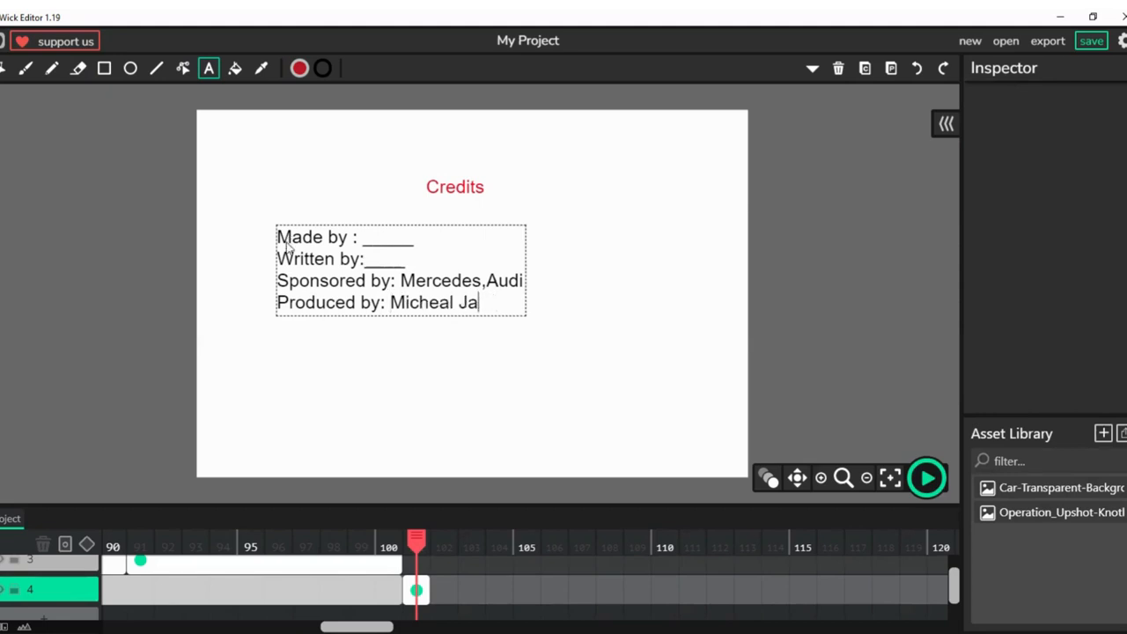
text(ckson)
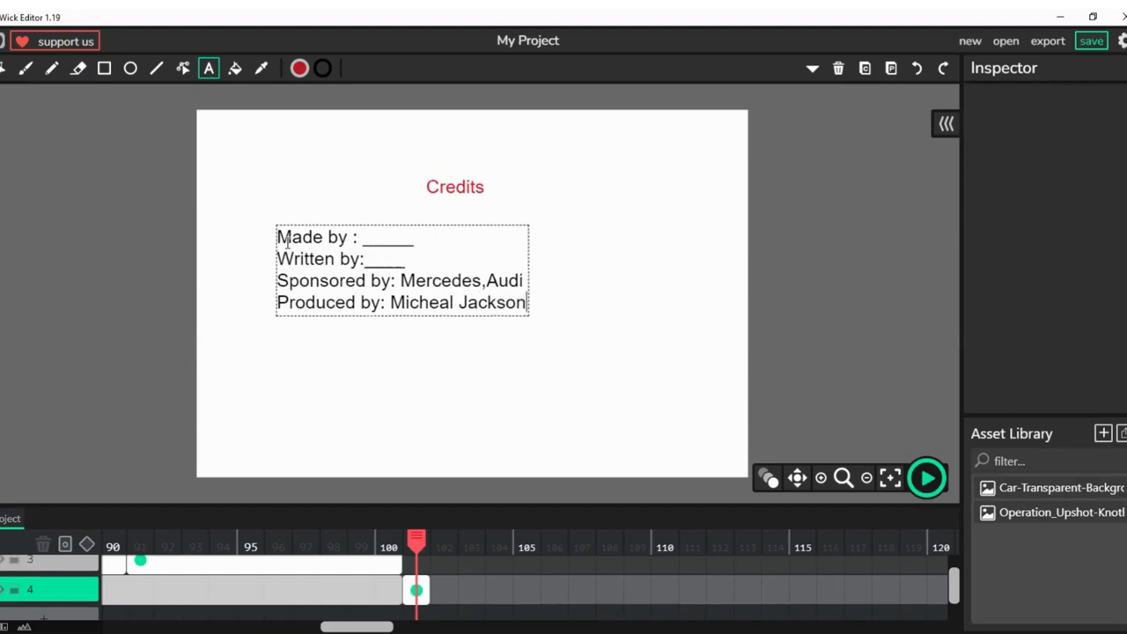
text(,)
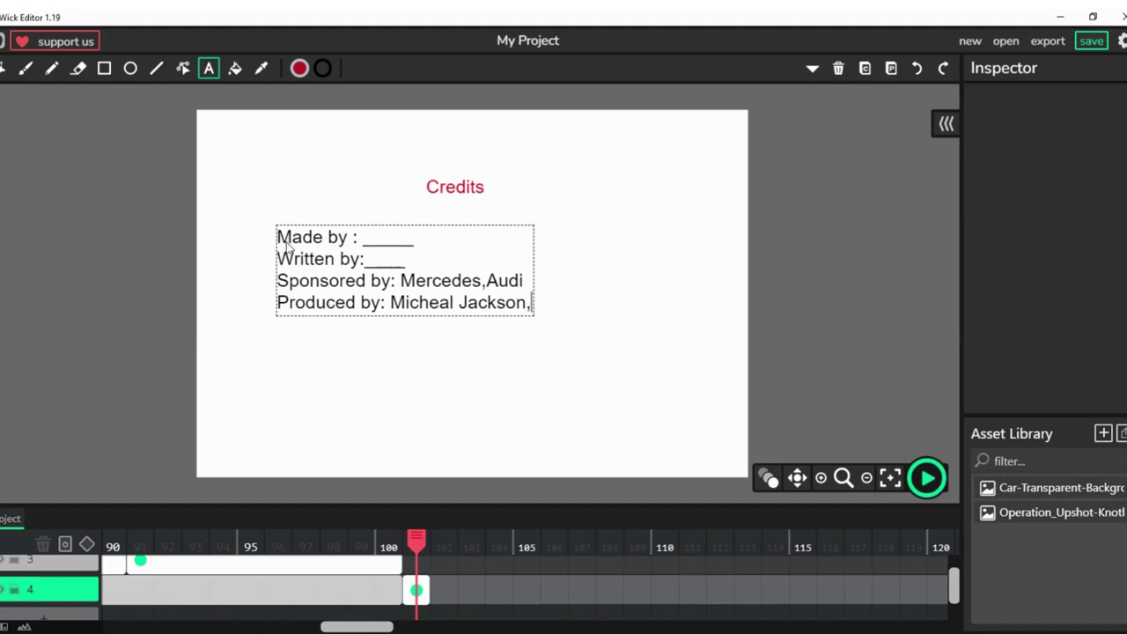
text(Tom Cru)
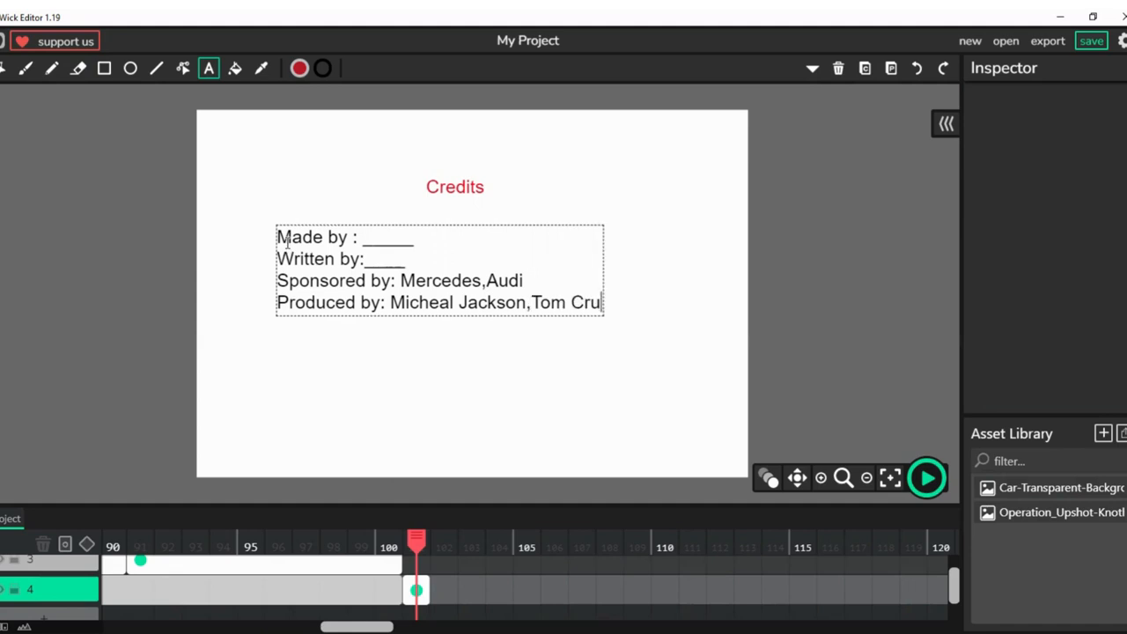
text(ise)
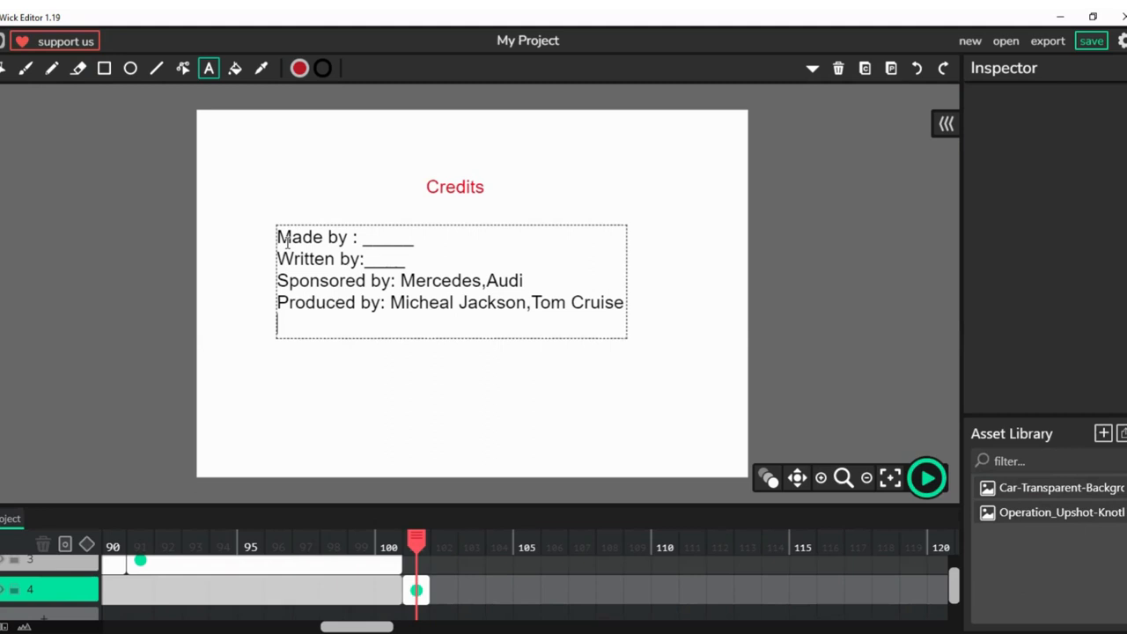
text(e)
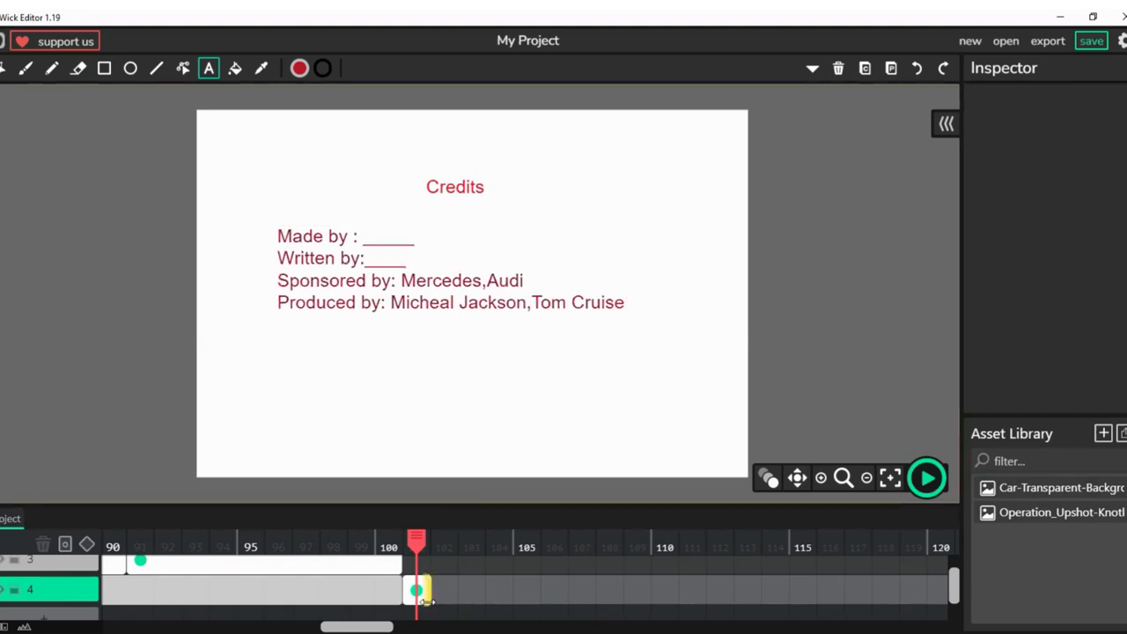
- Finish the credits list and select the credits frame in the timeline
click(416, 588)
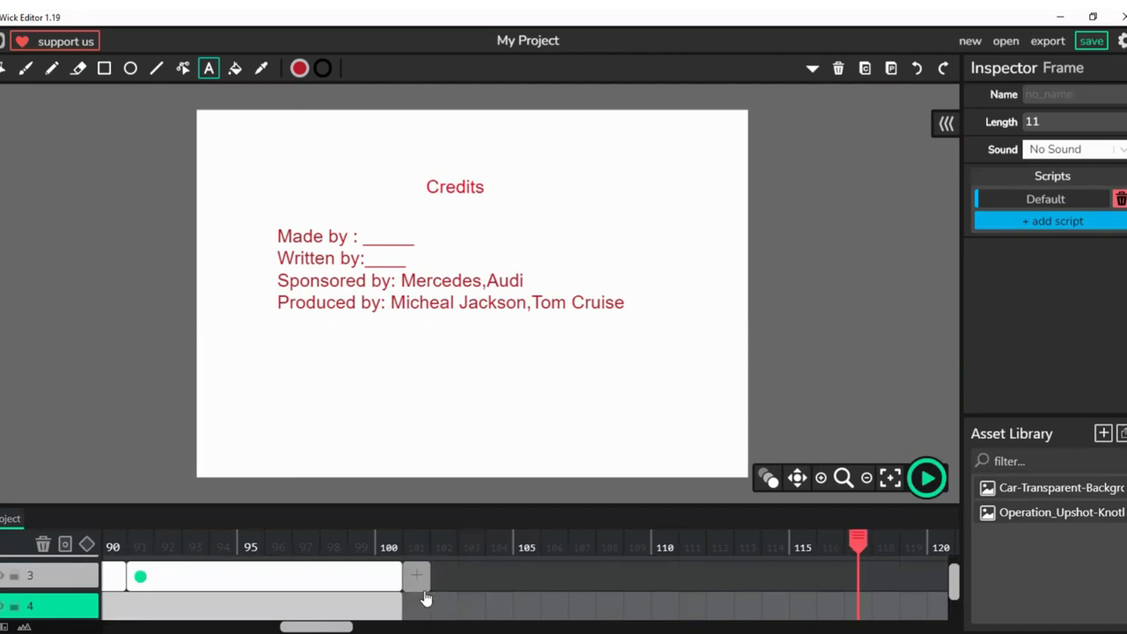
click(415, 543)
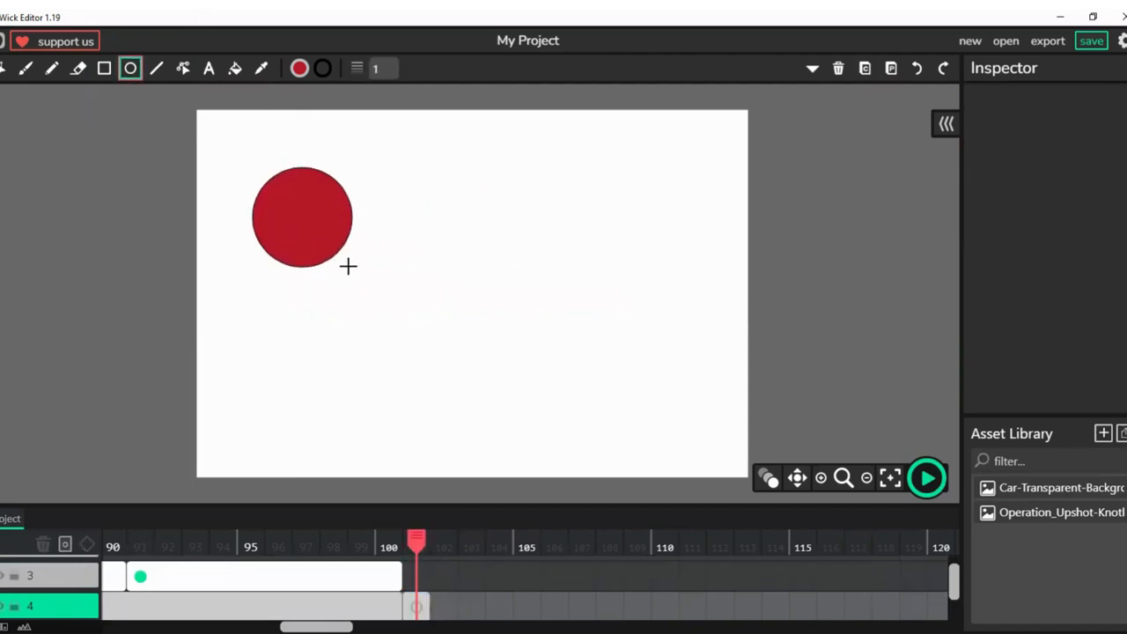
- Draw the stick figure's body line below the red circle
click(155, 68)
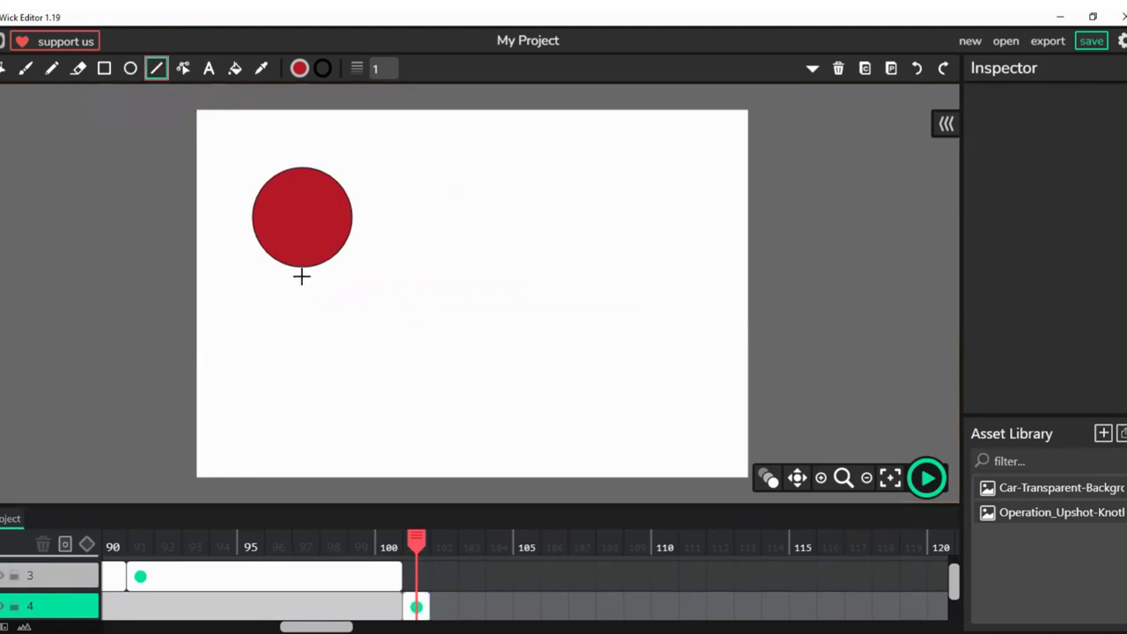
drag(303, 275, 314, 404)
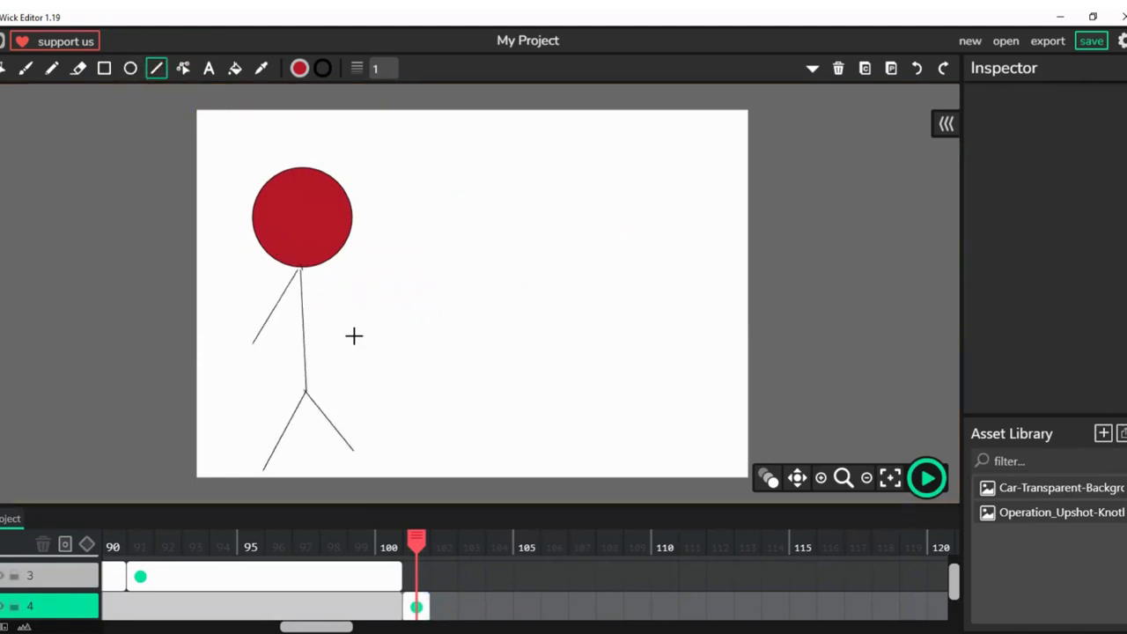
- Write 'NO ANIMALS WERE HARMED DURING THE SHOOTING OF THIS AD' beside the figure
click(208, 67)
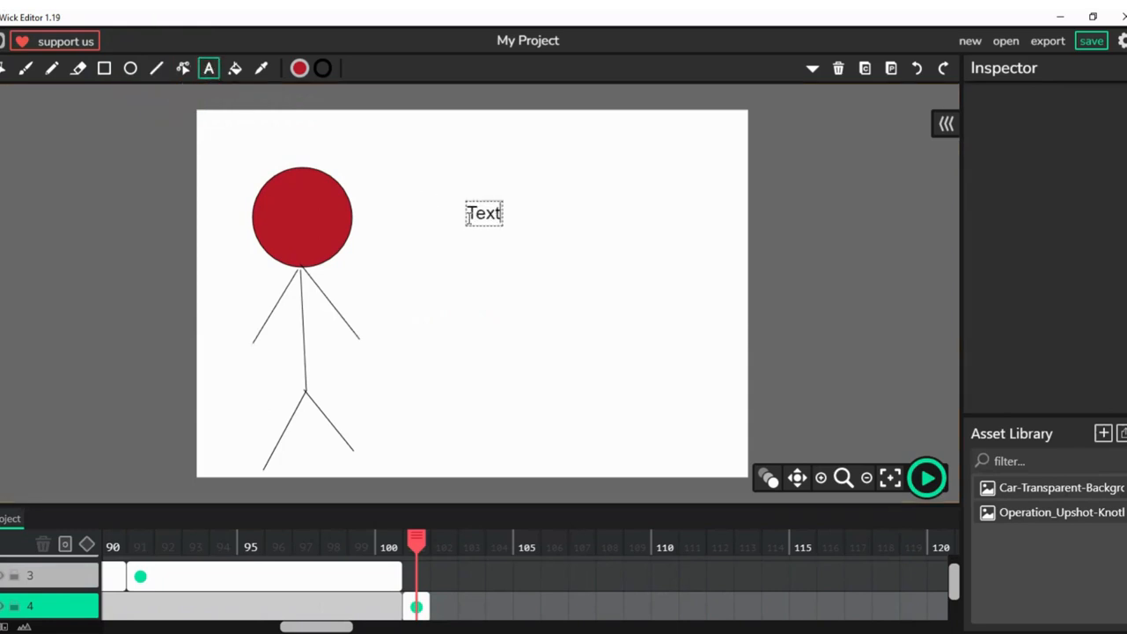
text(NO AN)
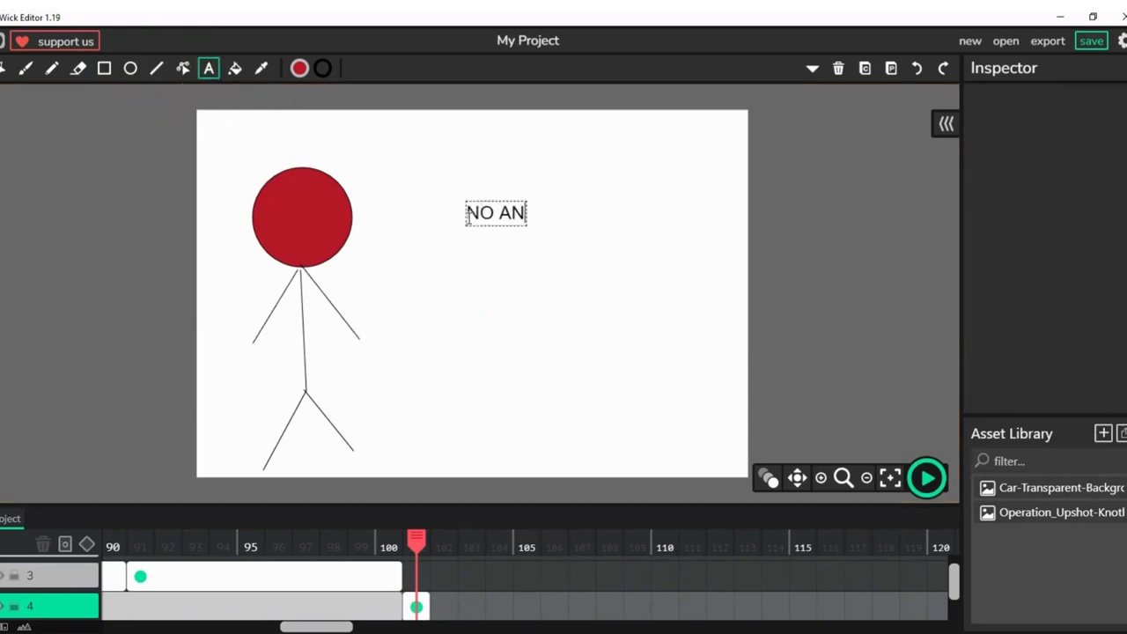
text(IMAL)
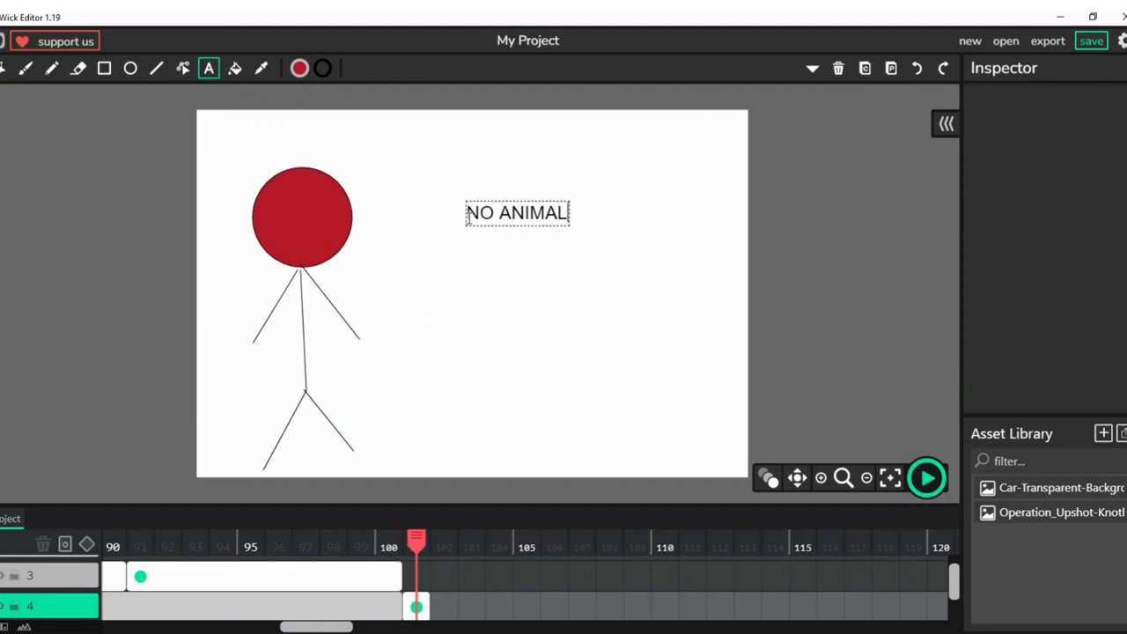
text(S WERE)
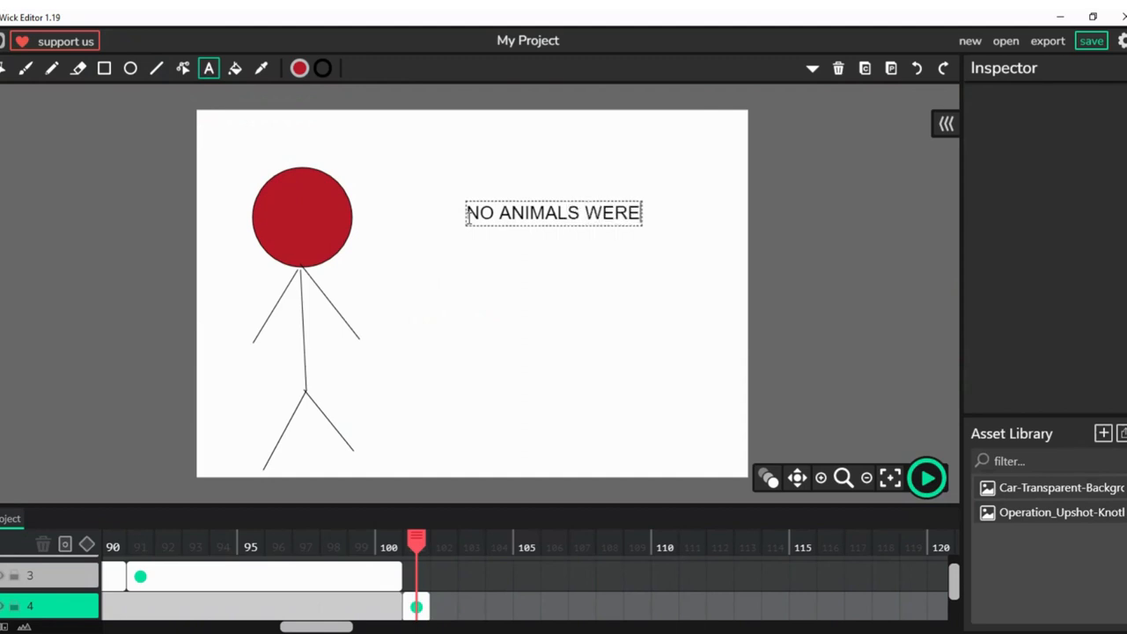
text(HARMED DURING THE)
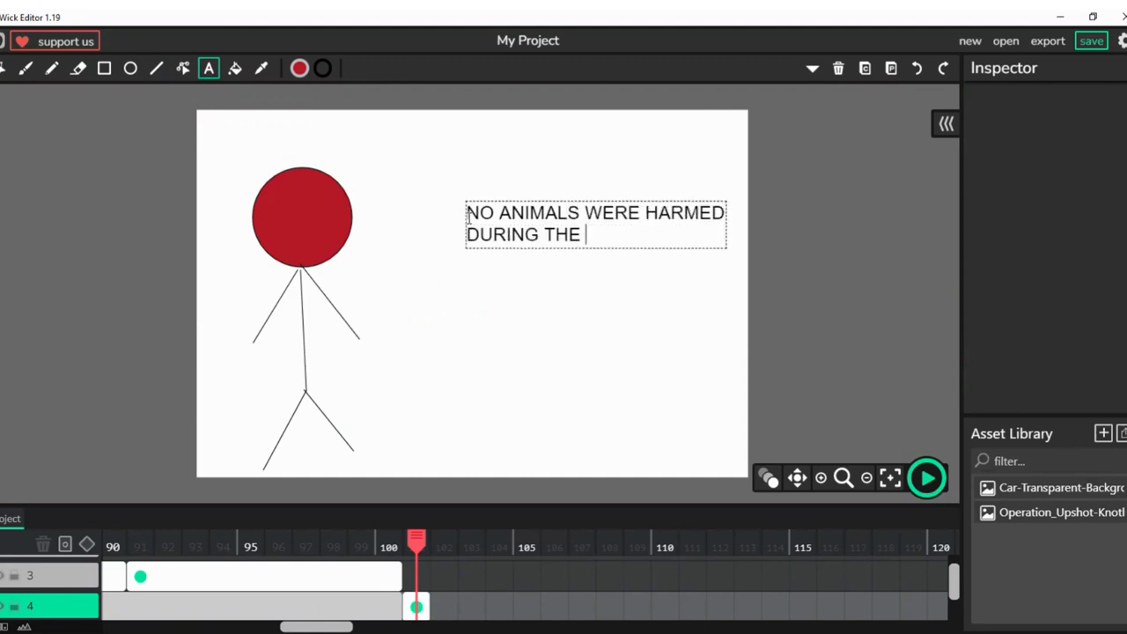
text(SHOOTING O)
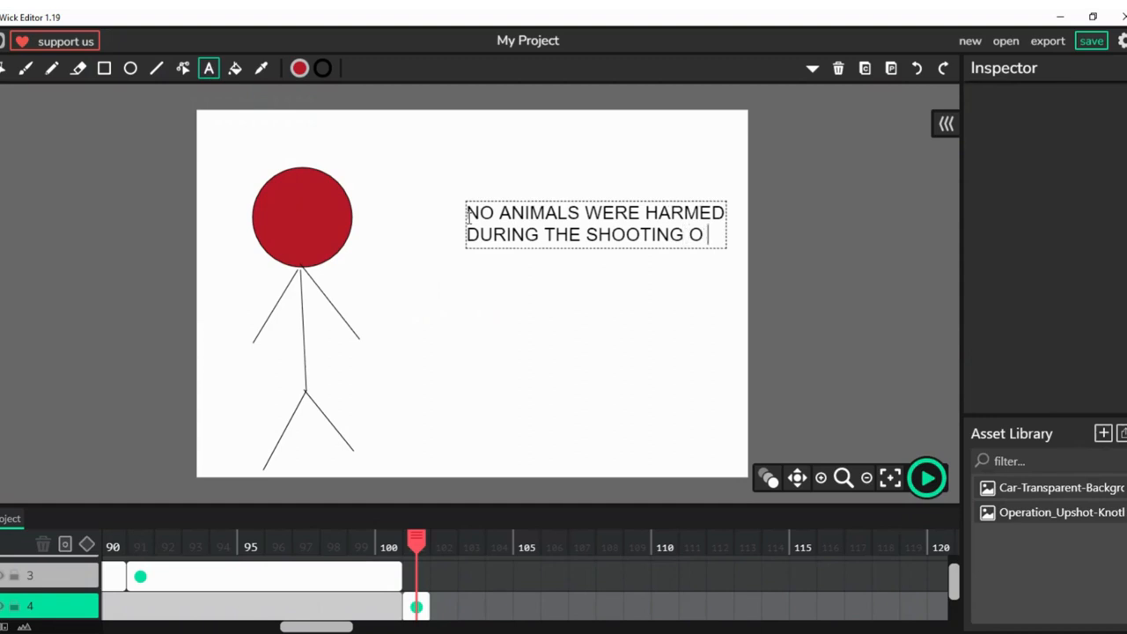
text(F)
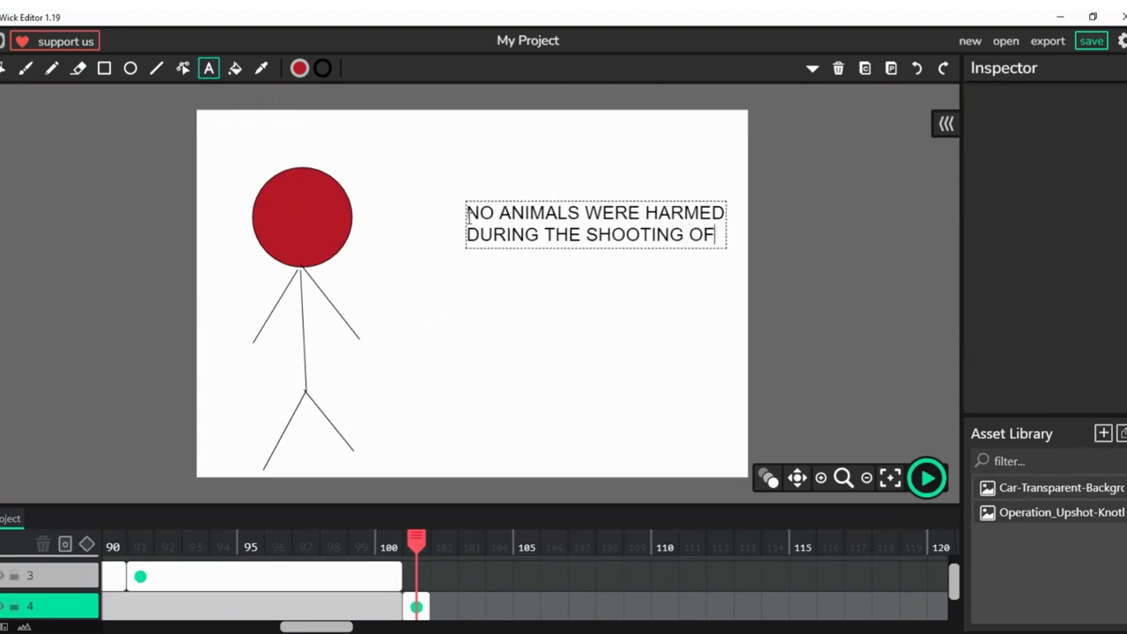
text(THIS AD)
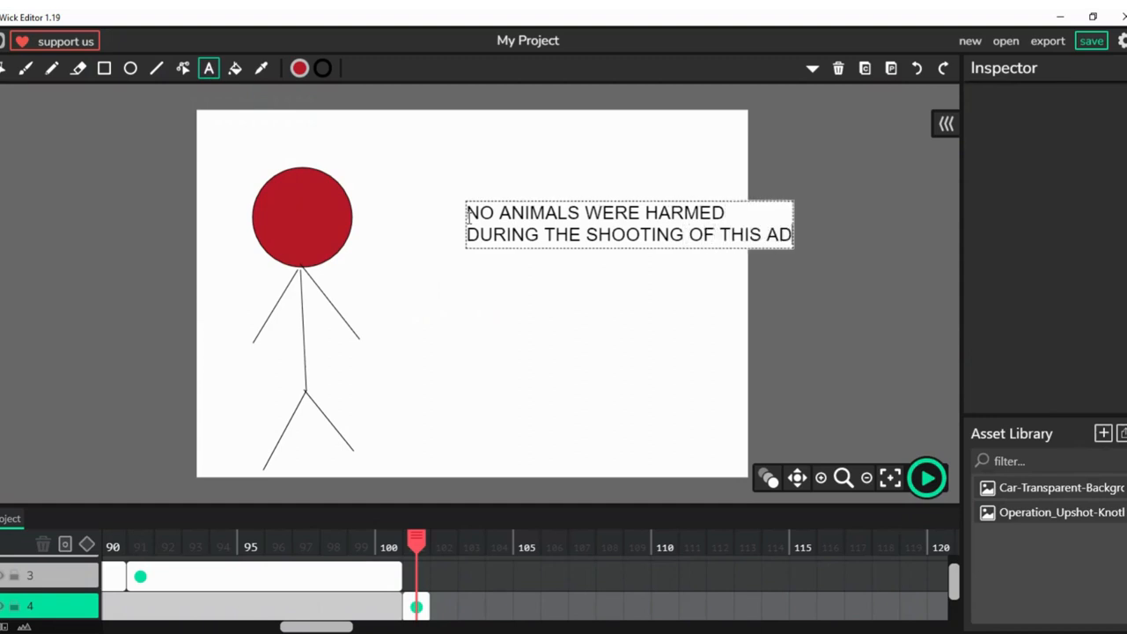
text(ONL)
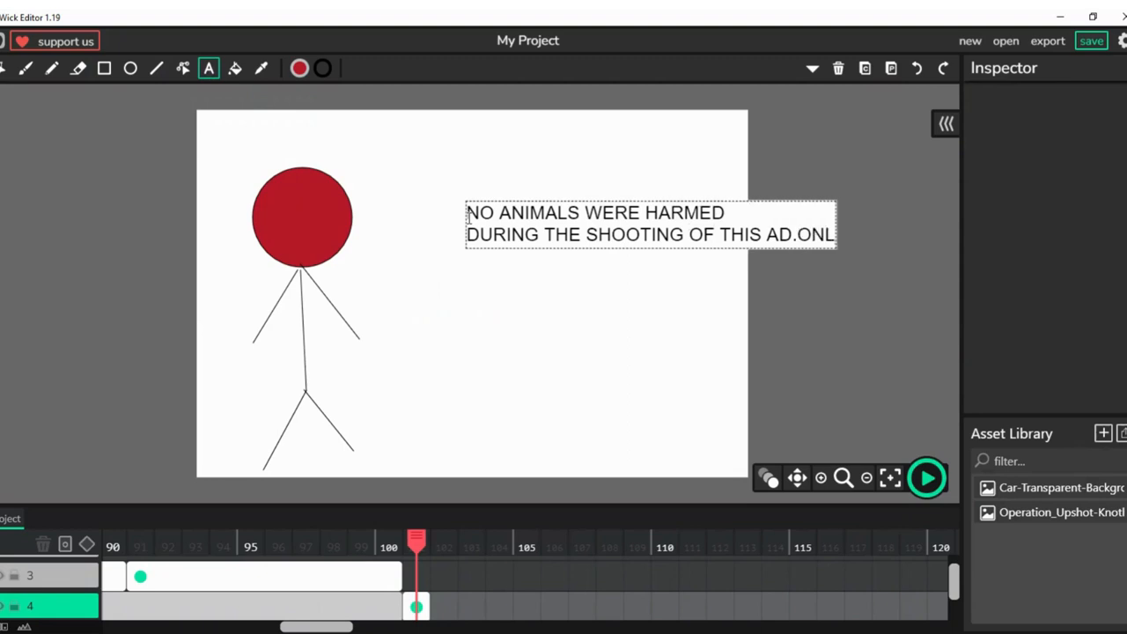
key(Backspace)
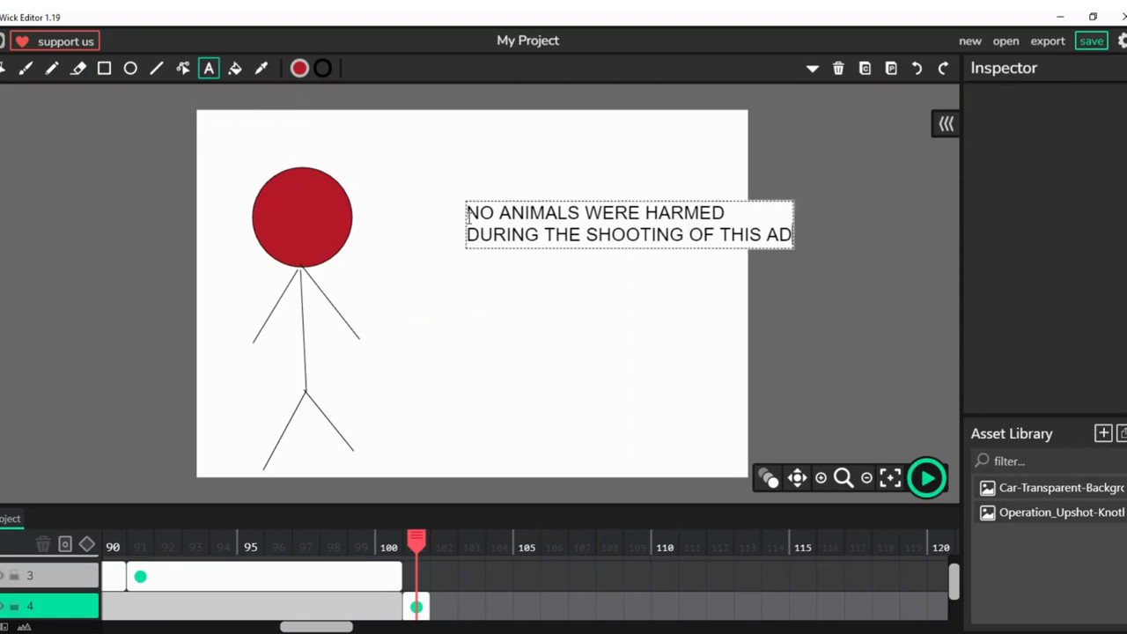
mouse_move(391, 303)
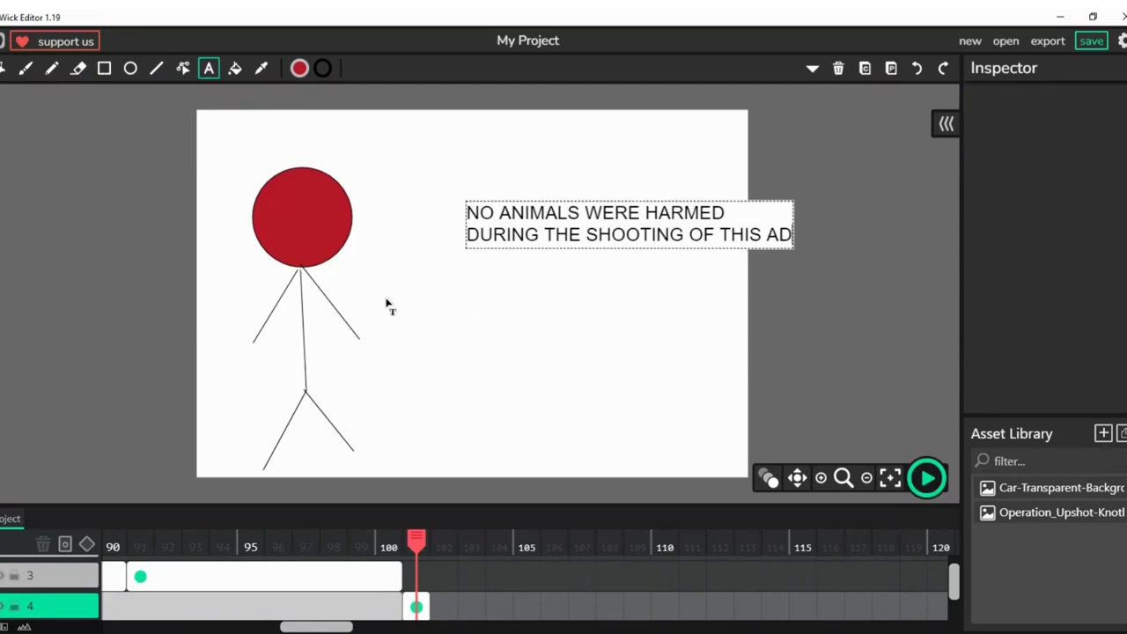
mouse_move(496, 208)
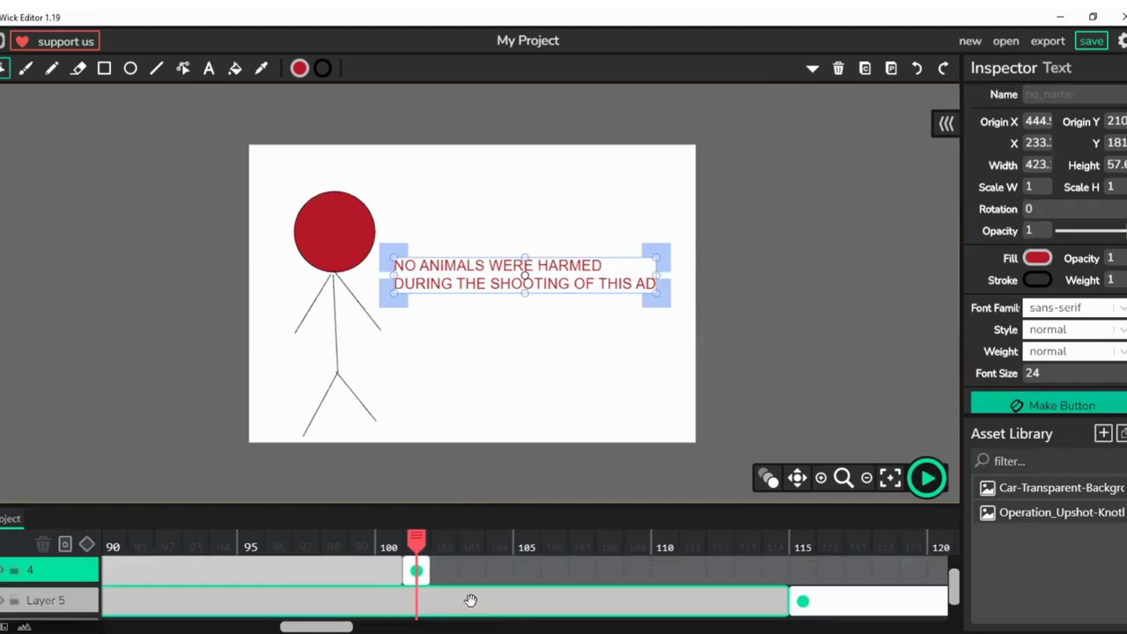
- Select the disclaimer frame and extend it to about frame 110
click(415, 571)
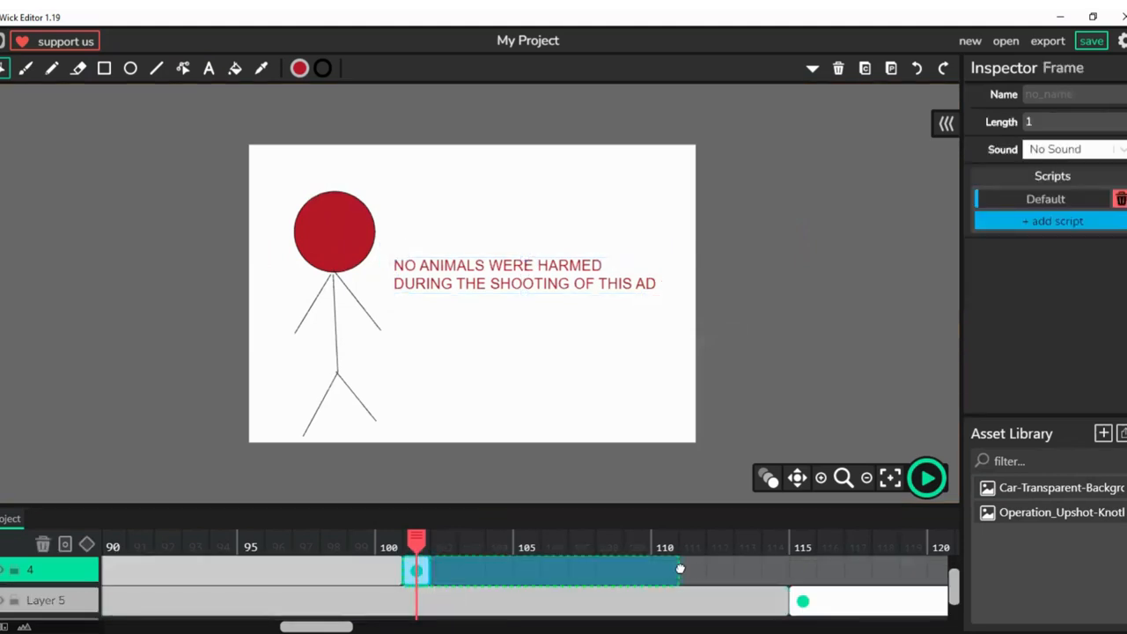
click(800, 539)
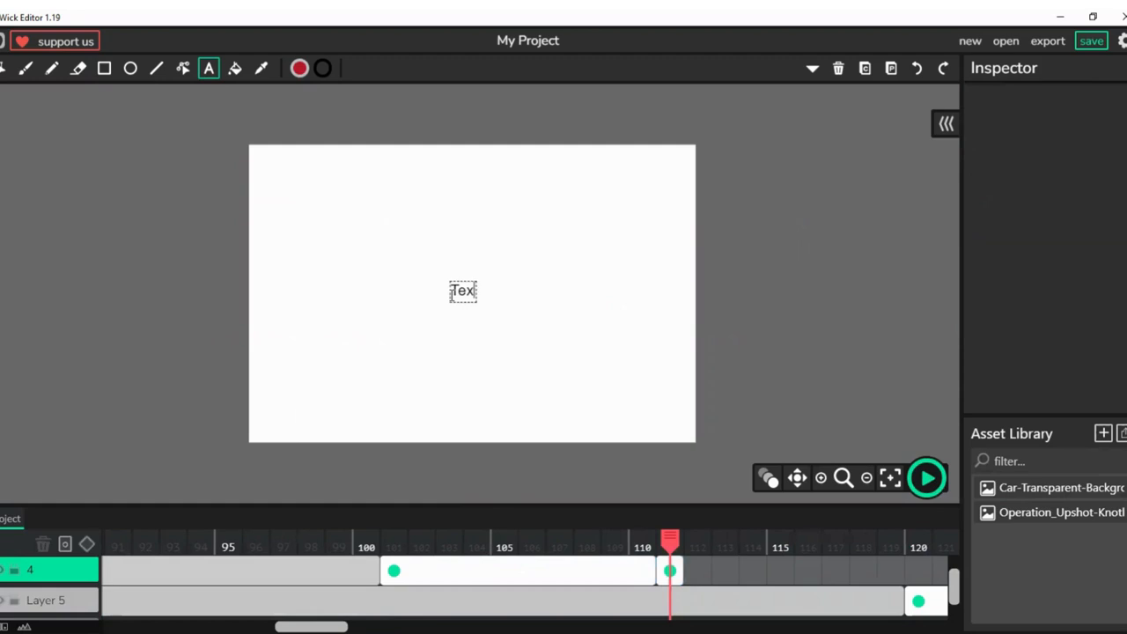
- Write 'Mercedes did not pay me yet' and make the joke frame last nine frames
text(Mer)
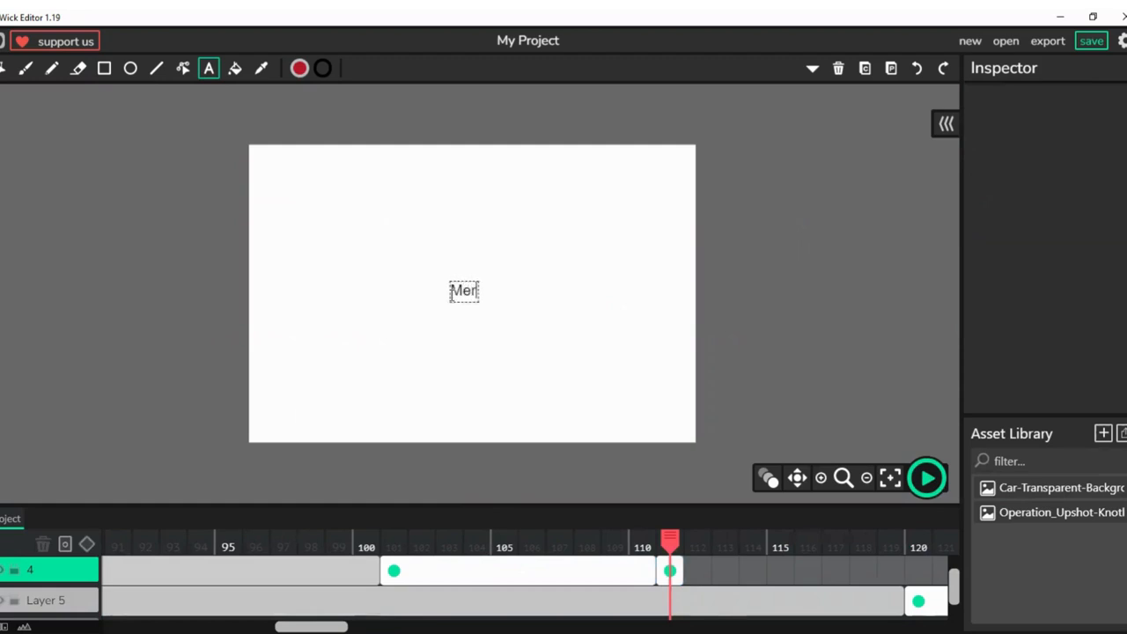
text(cedes)
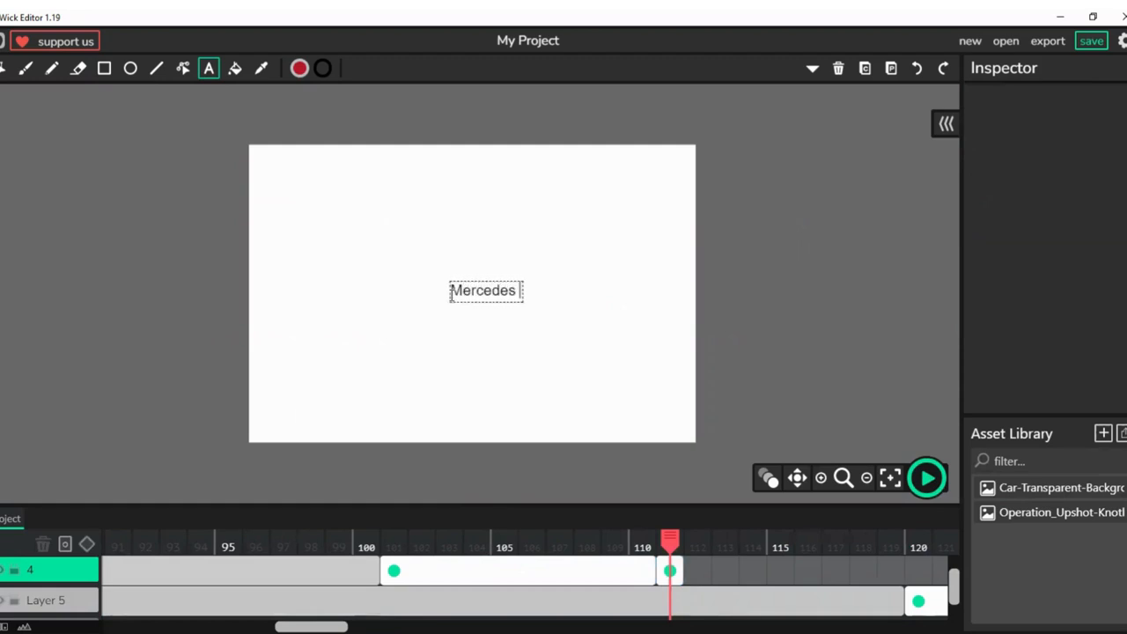
text(did not)
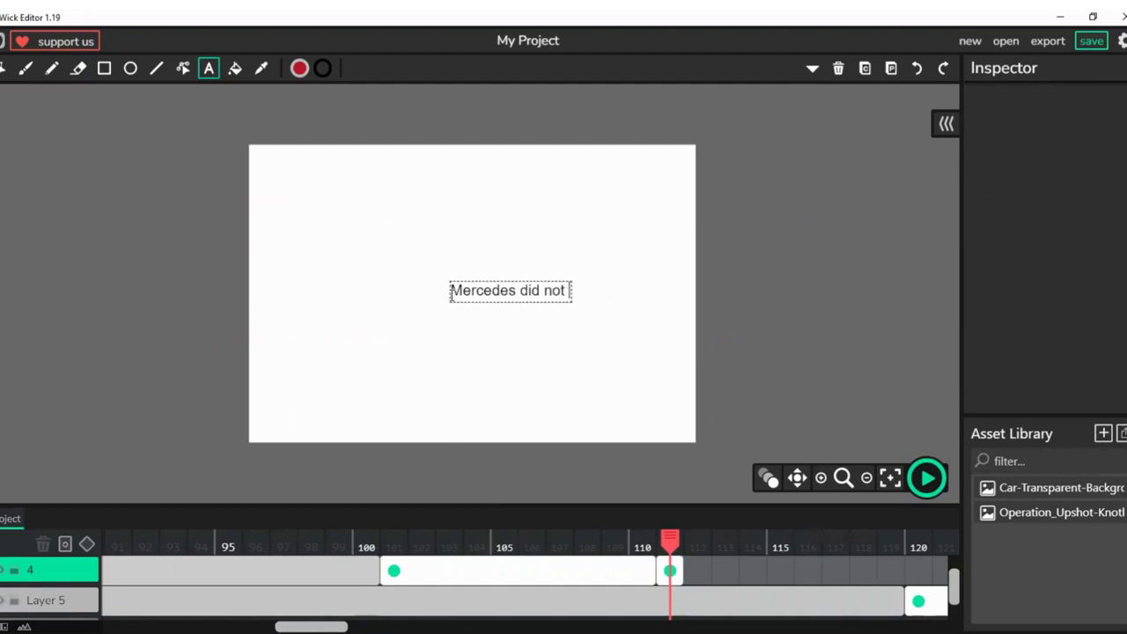
text(pay me yet)
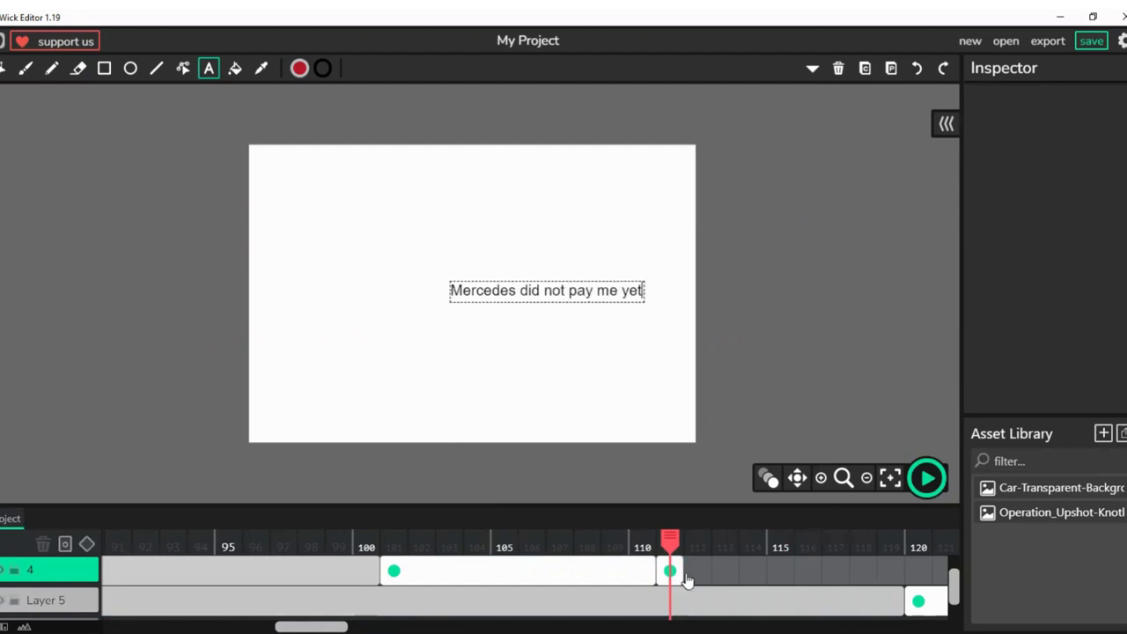
click(670, 571)
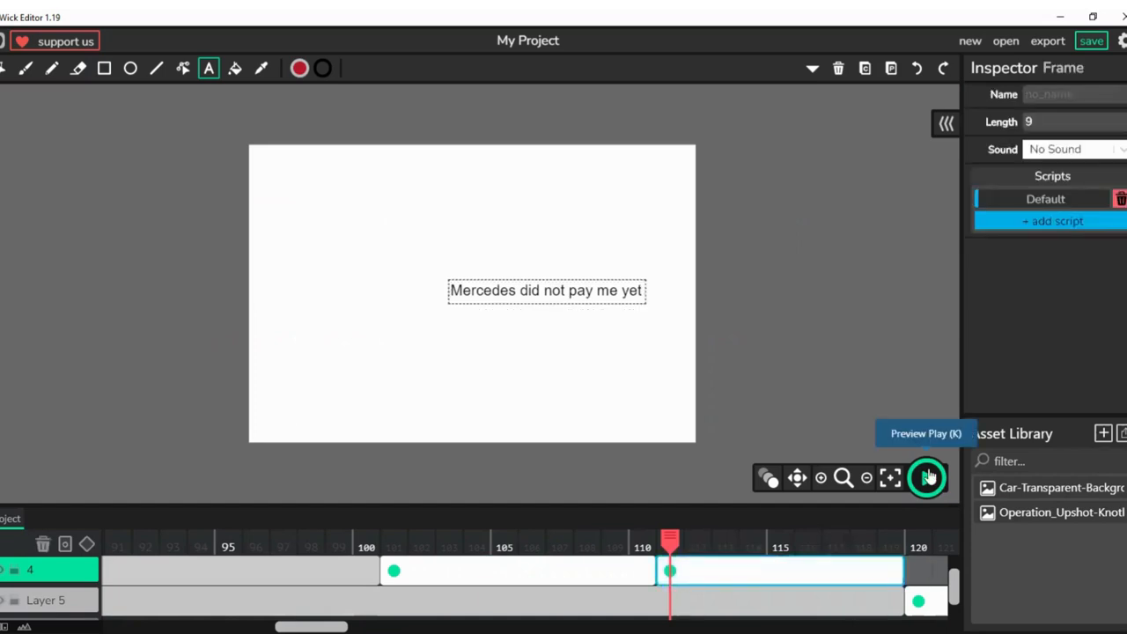
- Preview the full ad animation from the start, then stop playback on the opening scene
click(927, 477)
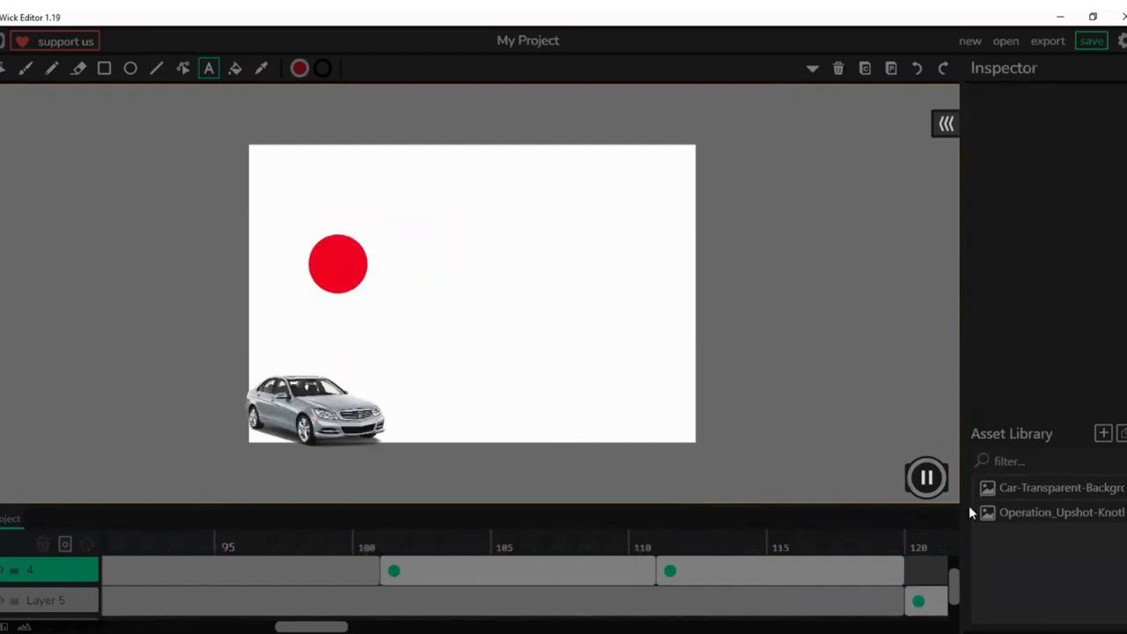
click(926, 477)
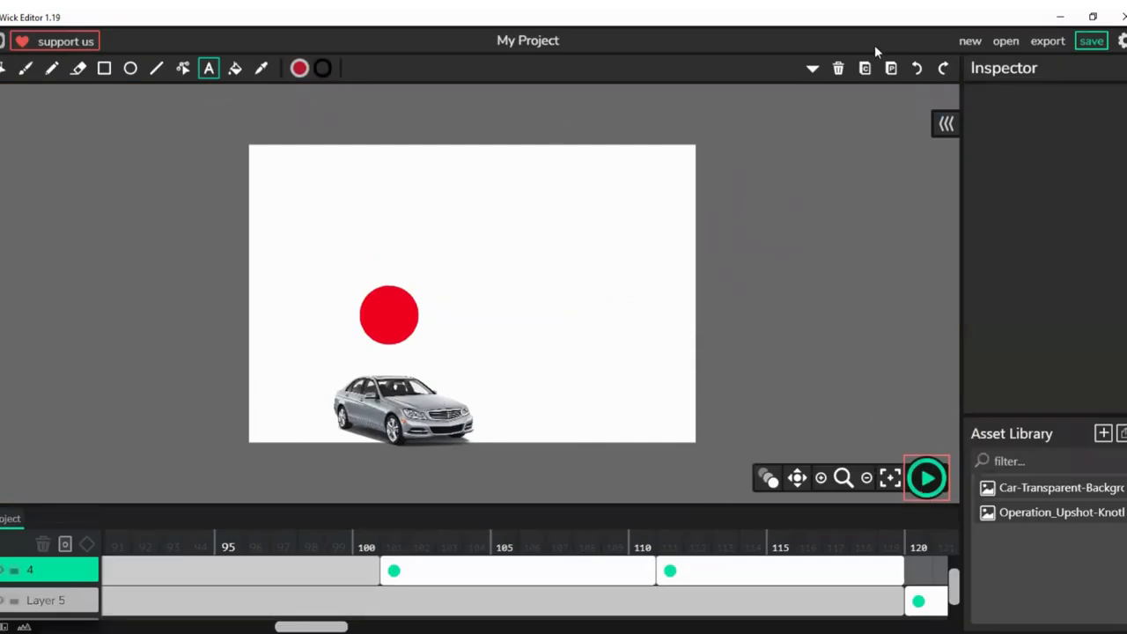
mouse_move(857, 314)
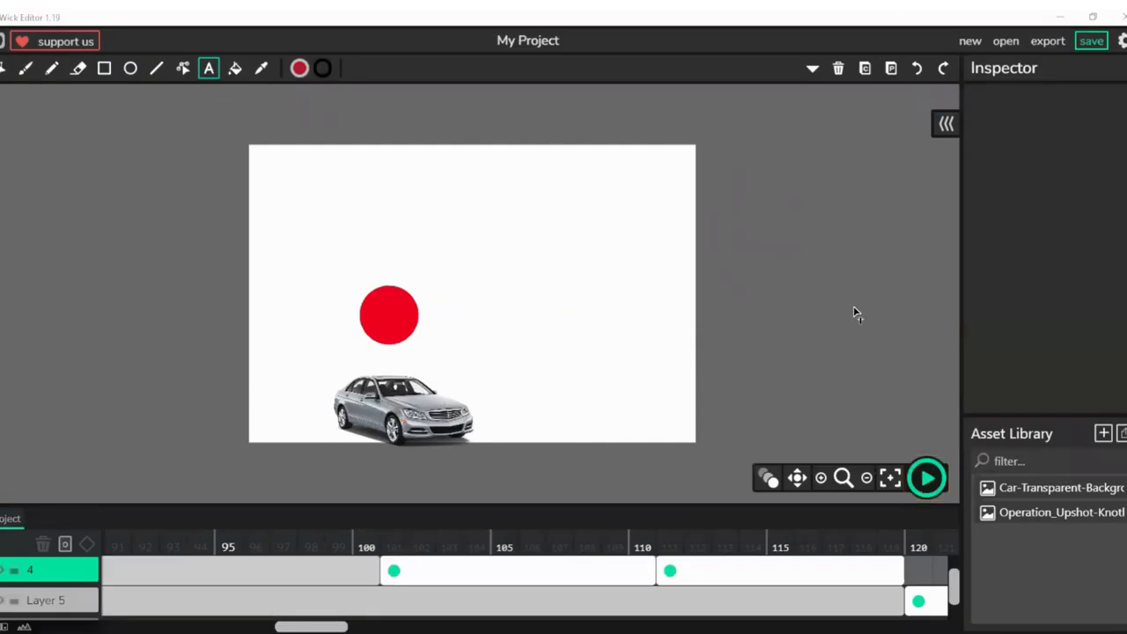
mouse_move(764, 88)
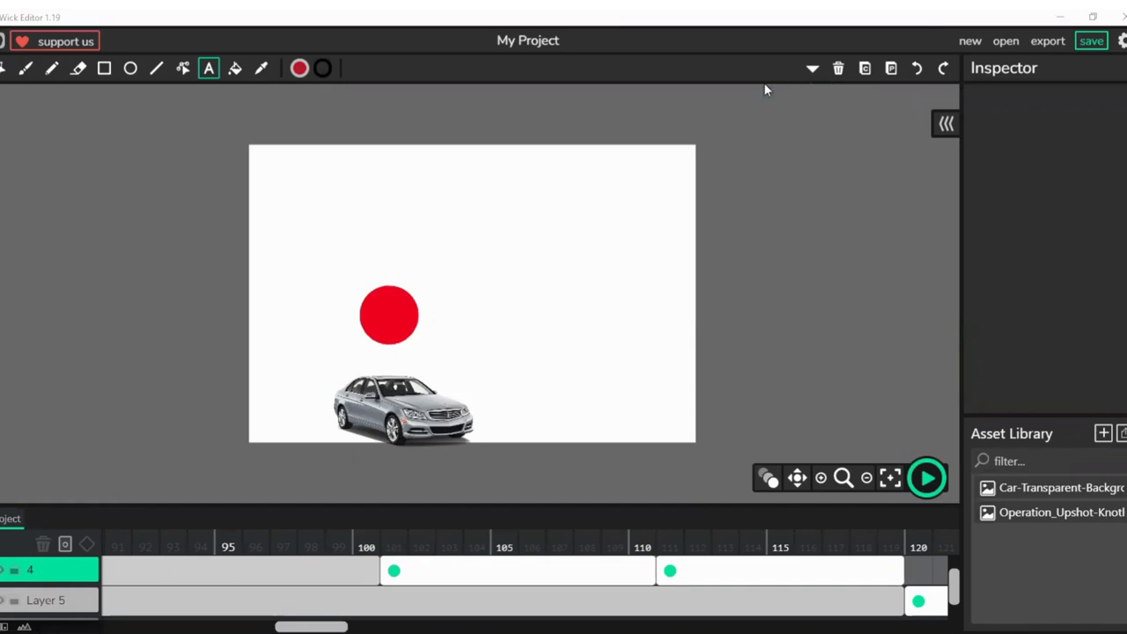